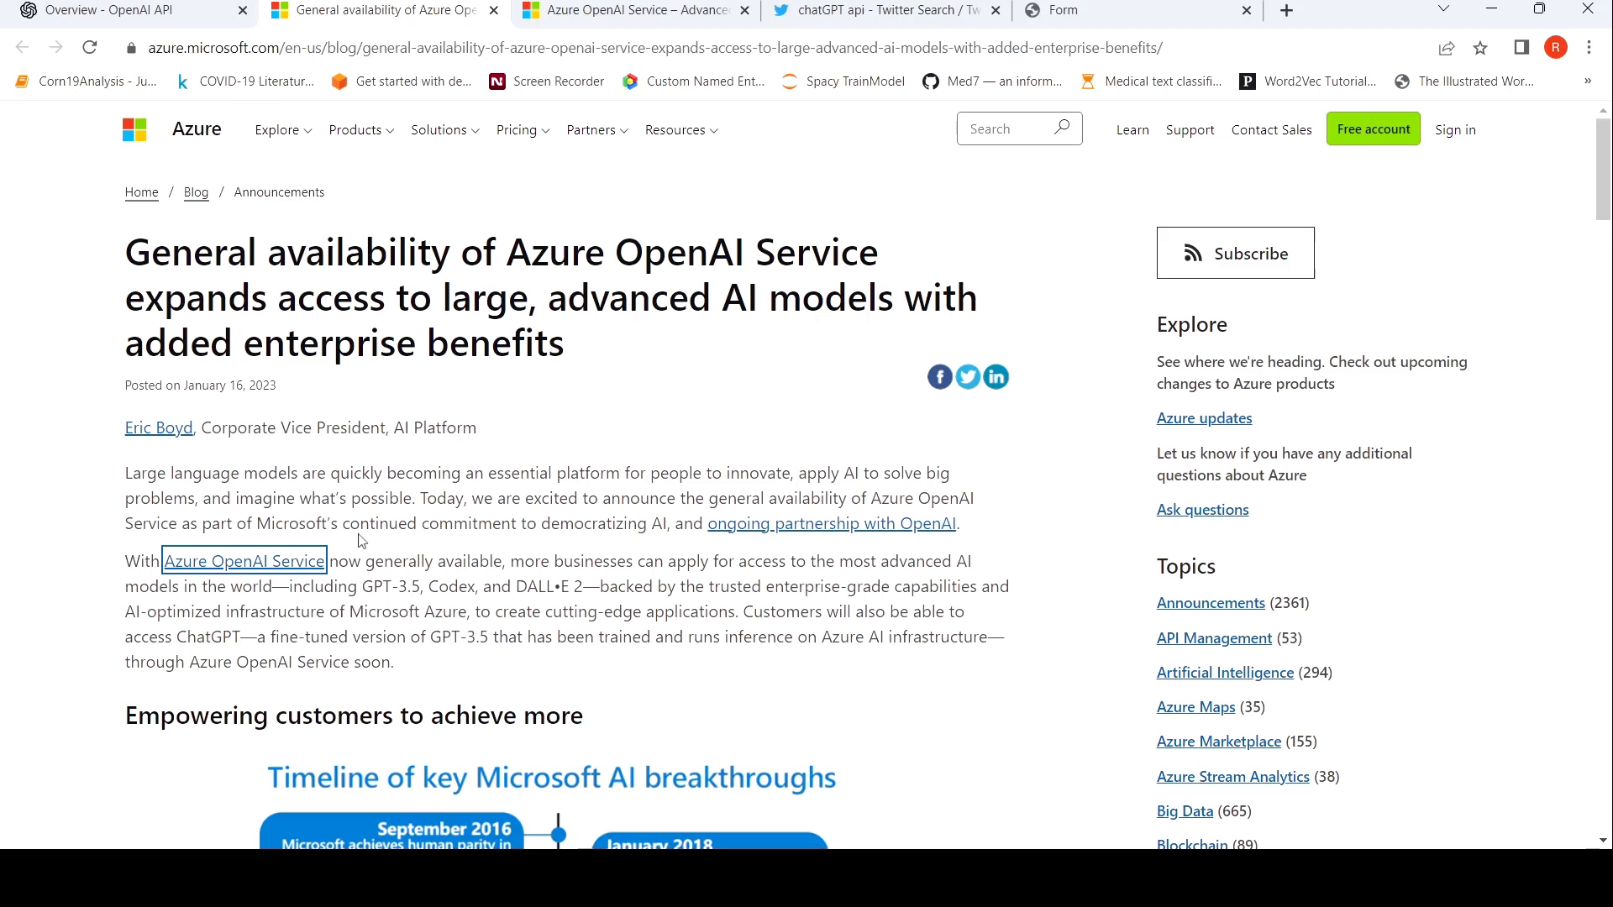
Scroll the Azure OpenAI Service blog post to its AI breakthroughs timeline, through September 2020
scroll("down", 3)
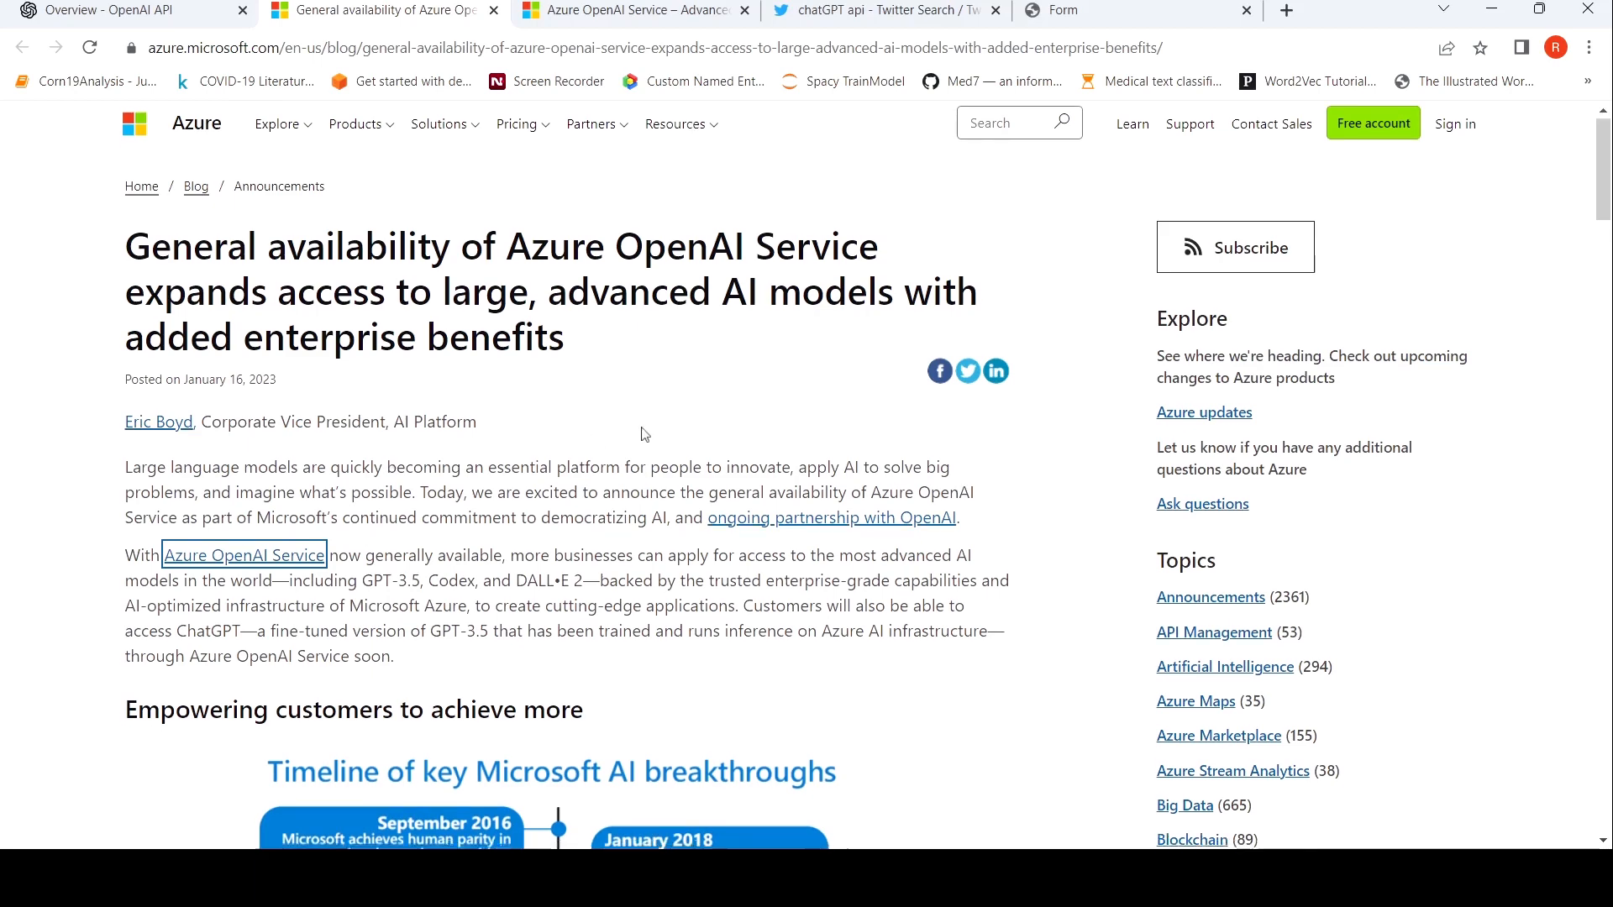
scroll("down", 3)
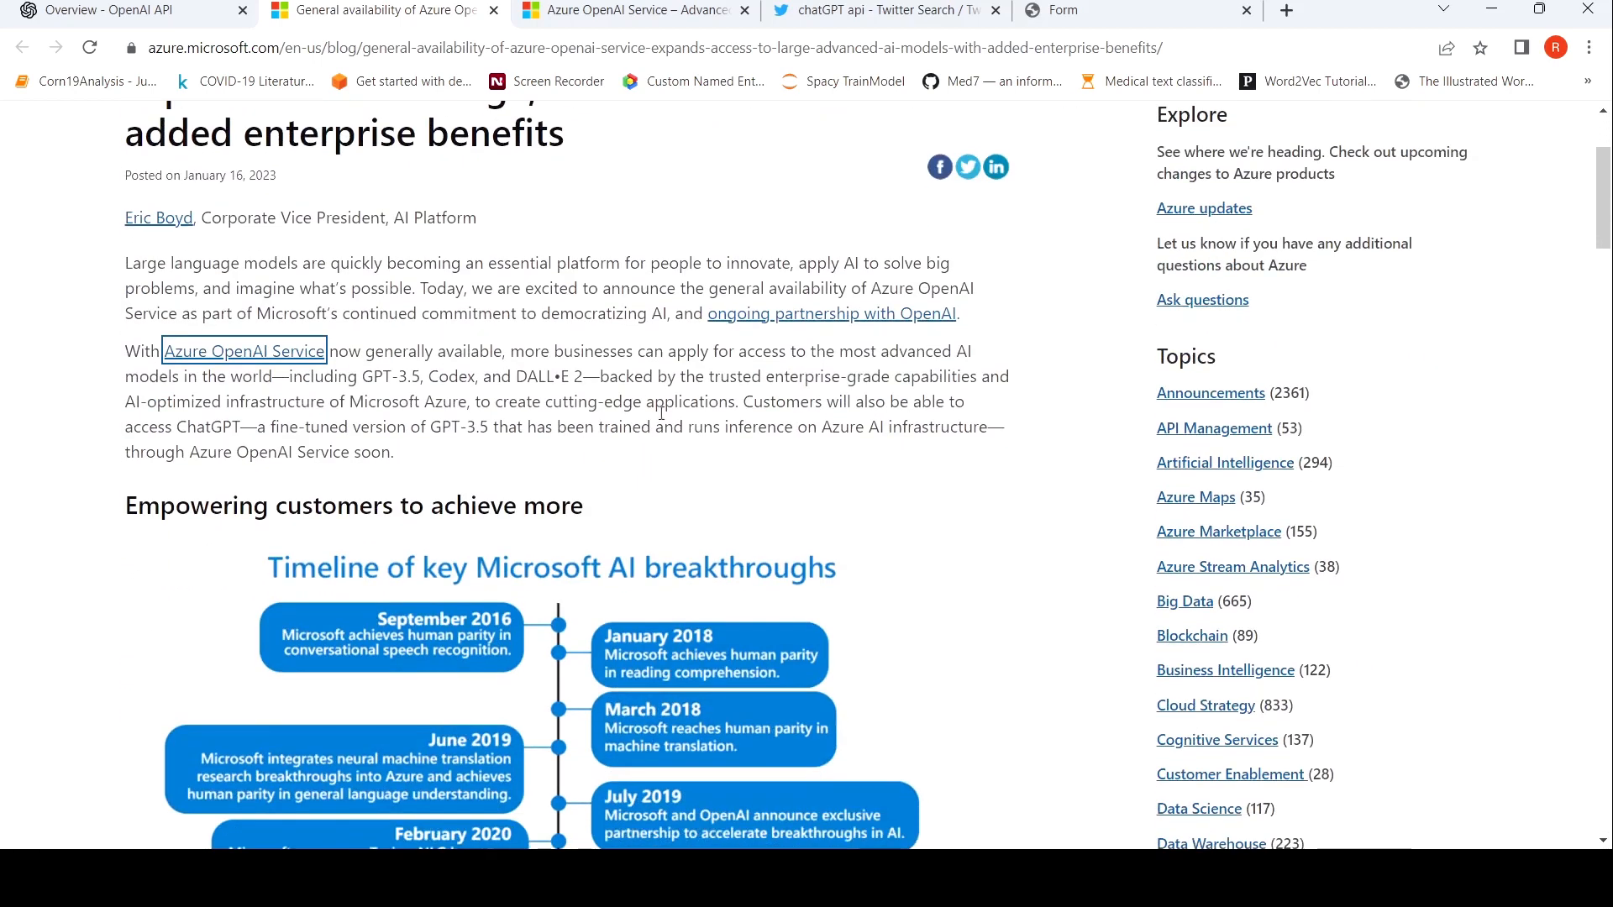
mouse_move(360, 409)
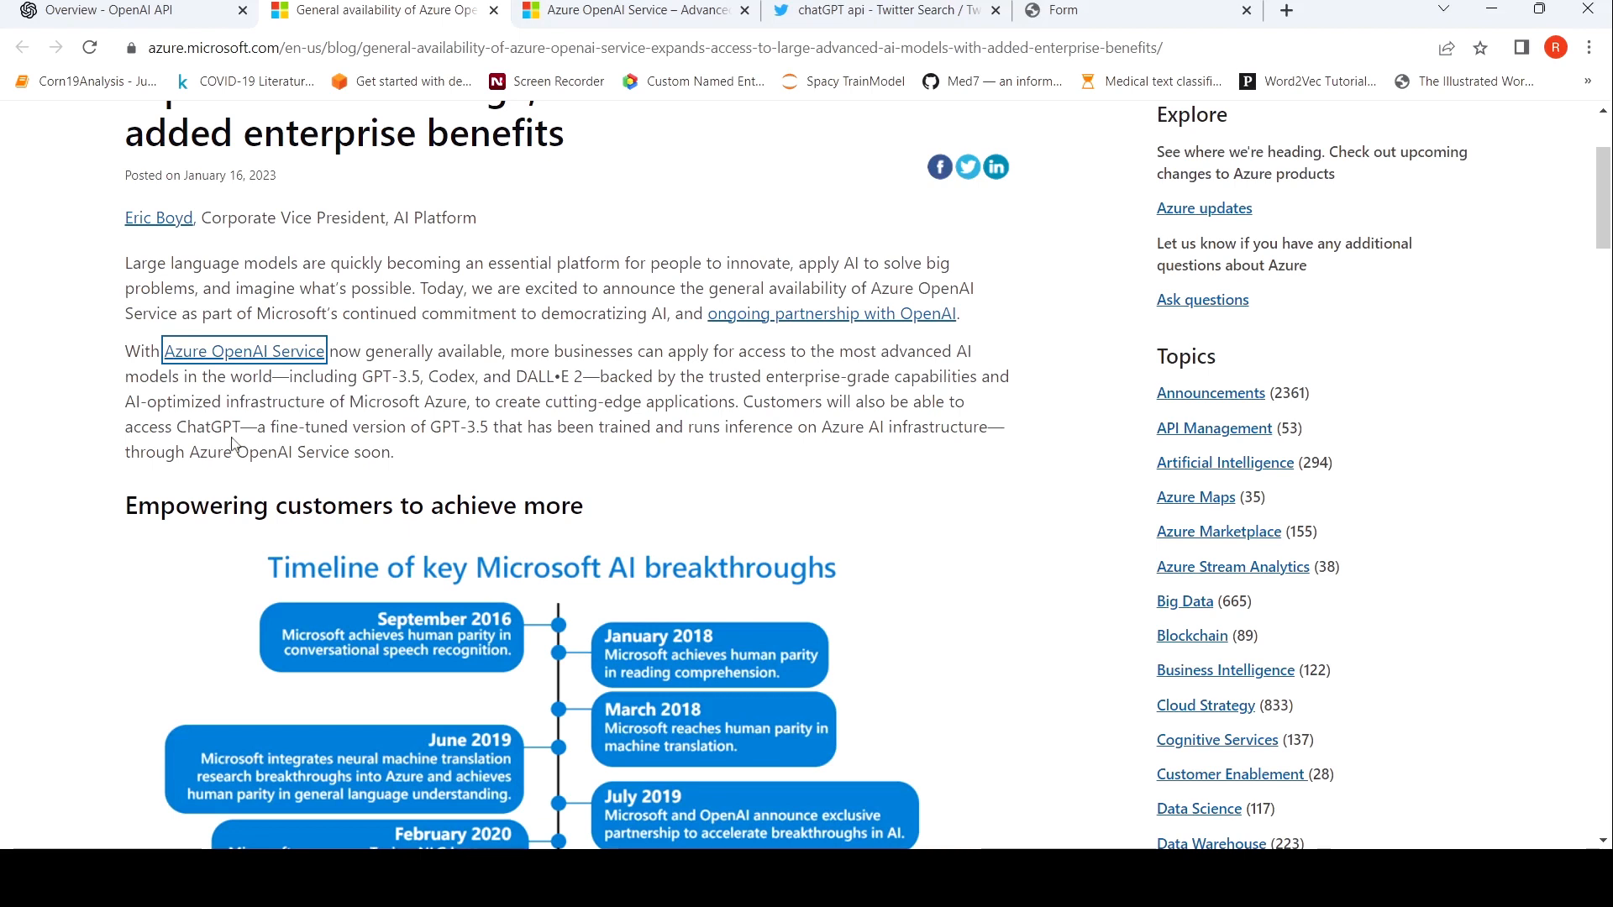
mouse_move(416, 426)
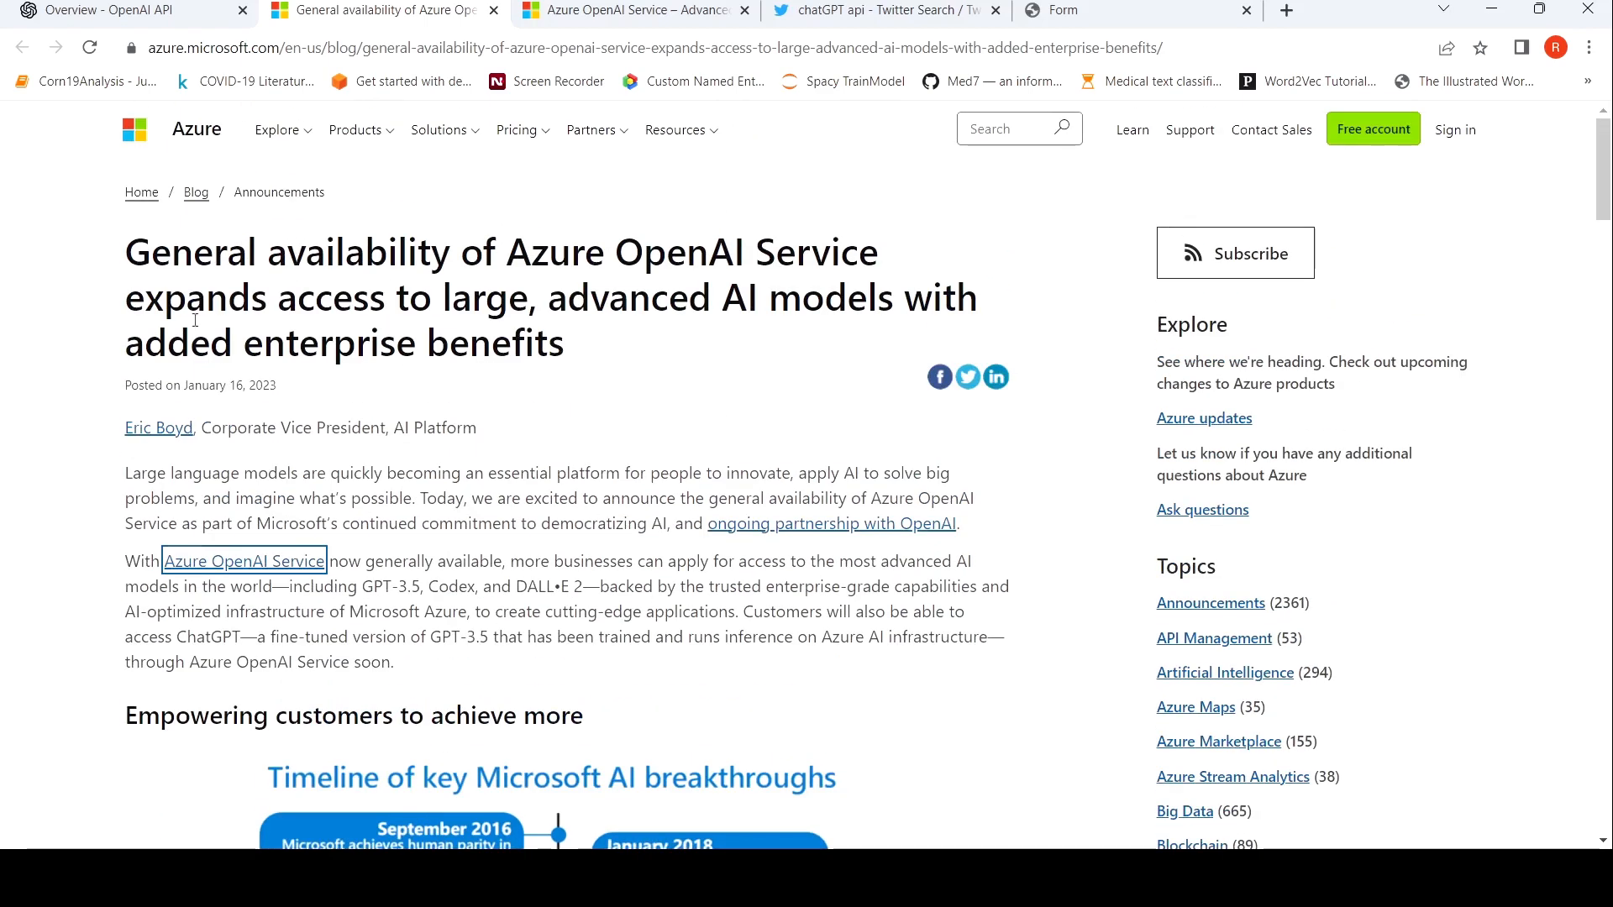
mouse_move(605, 412)
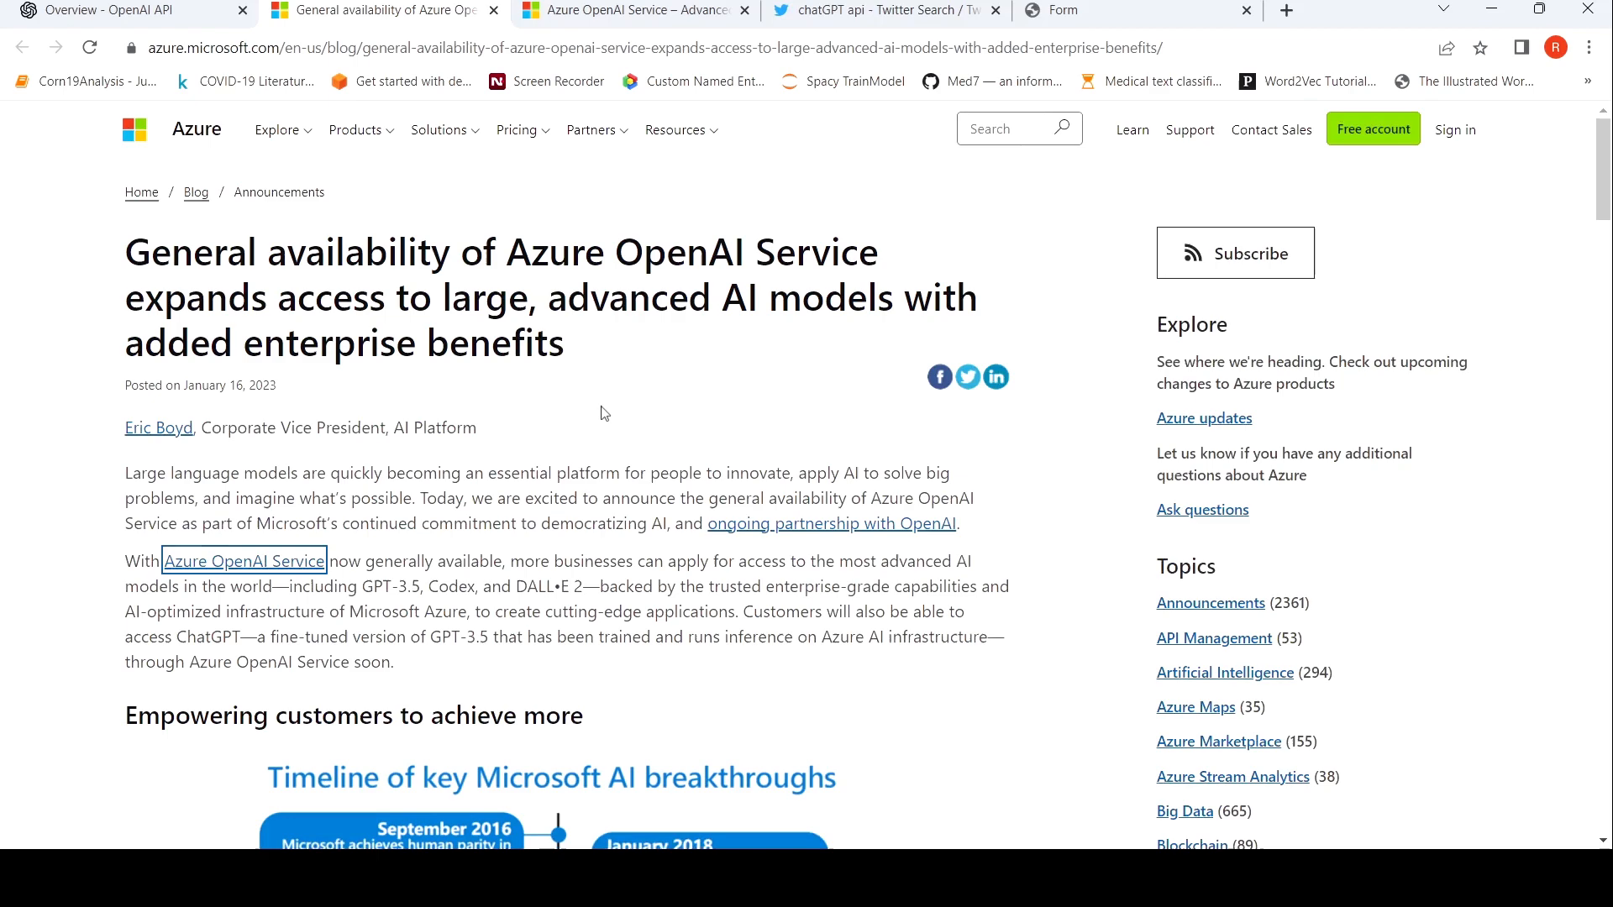
scroll("down", 3)
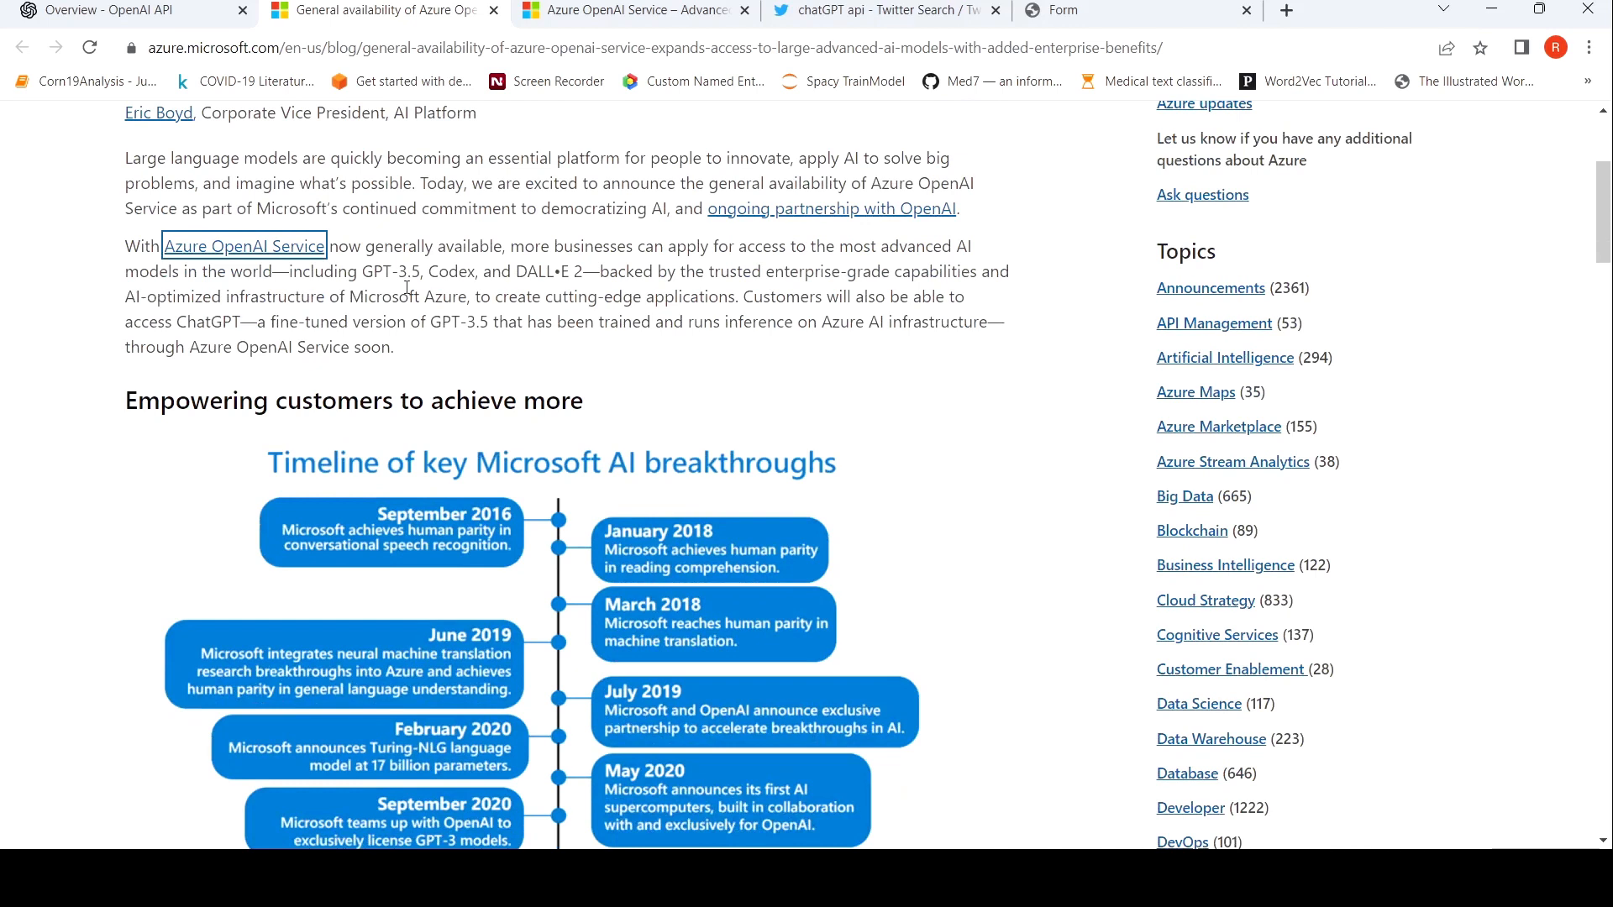
mouse_move(494, 388)
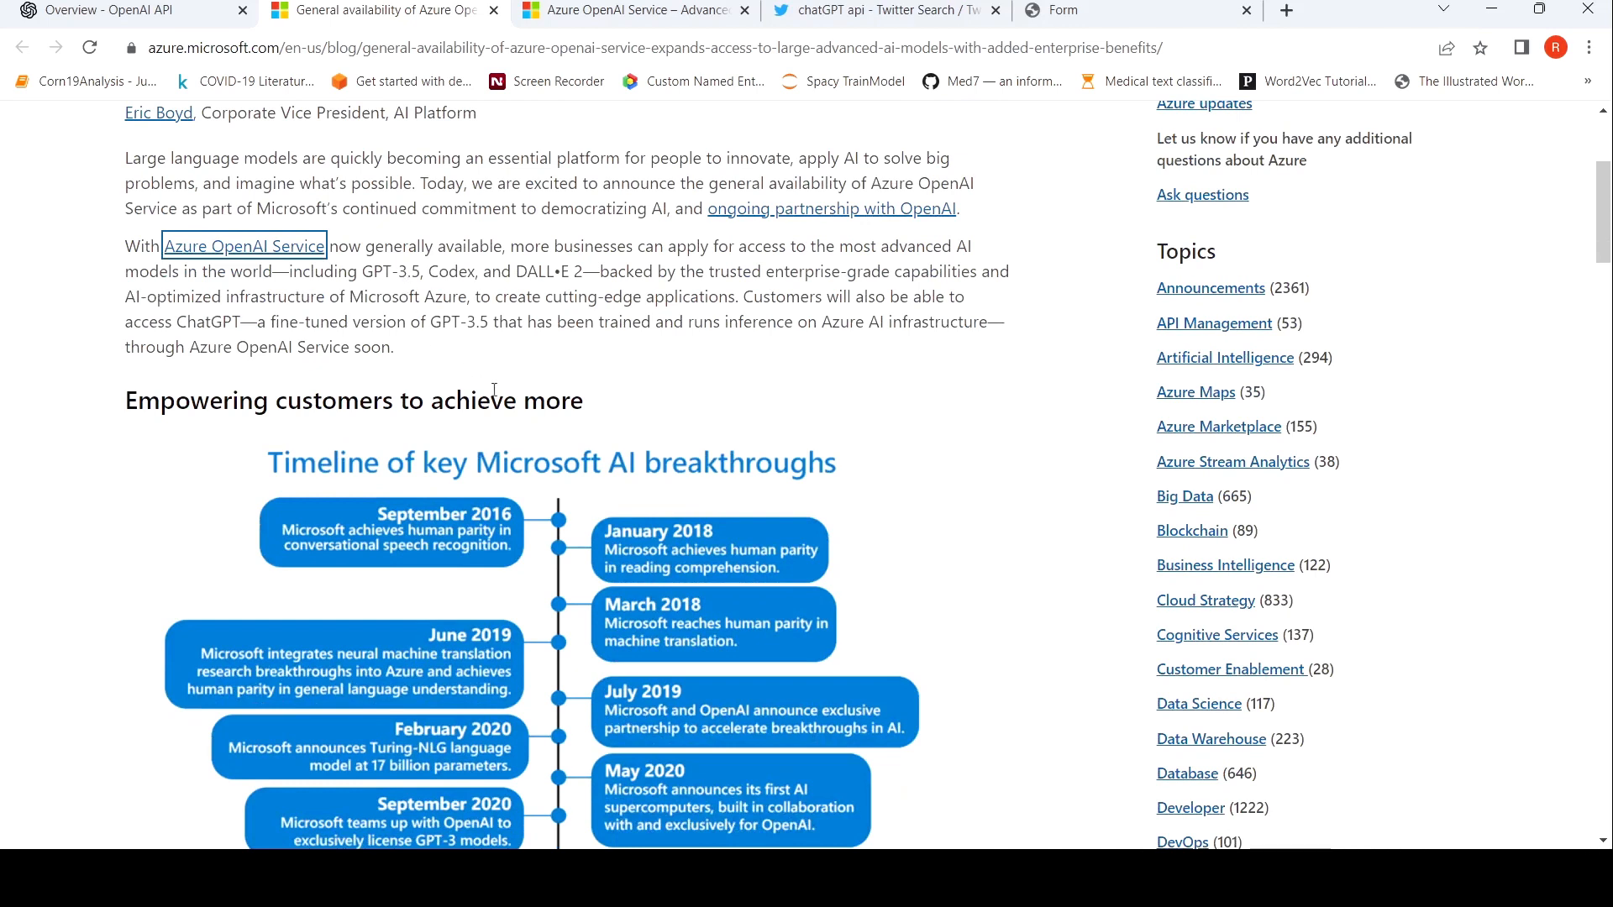
mouse_move(621, 273)
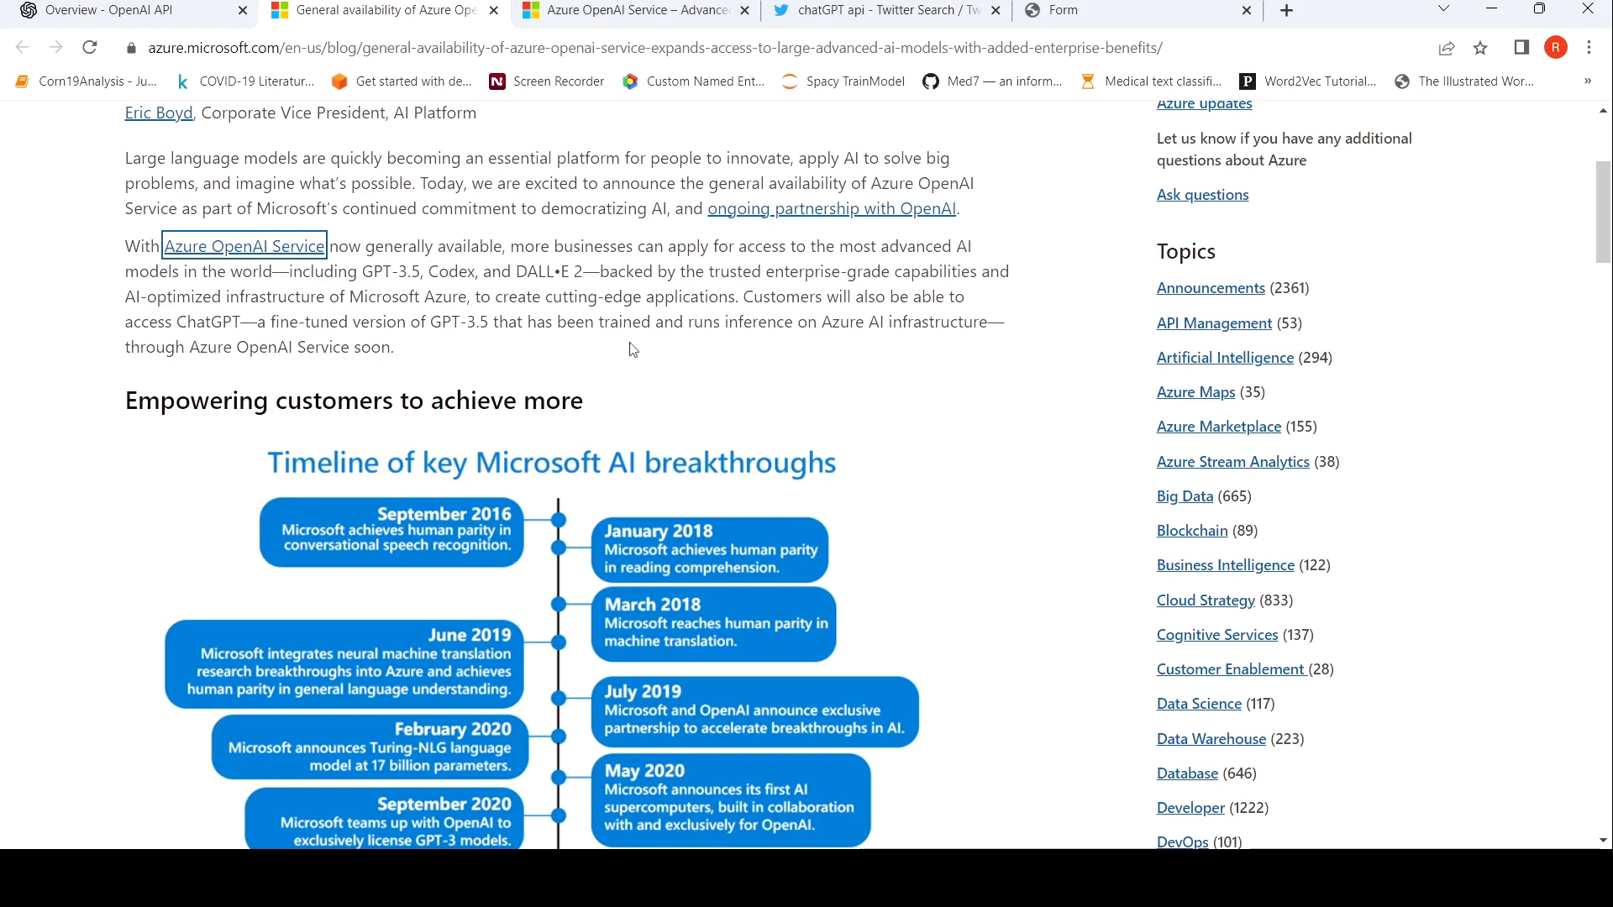
Scroll to the timeline's January 2023 entry and the customer use-case text below
scroll("down", 3)
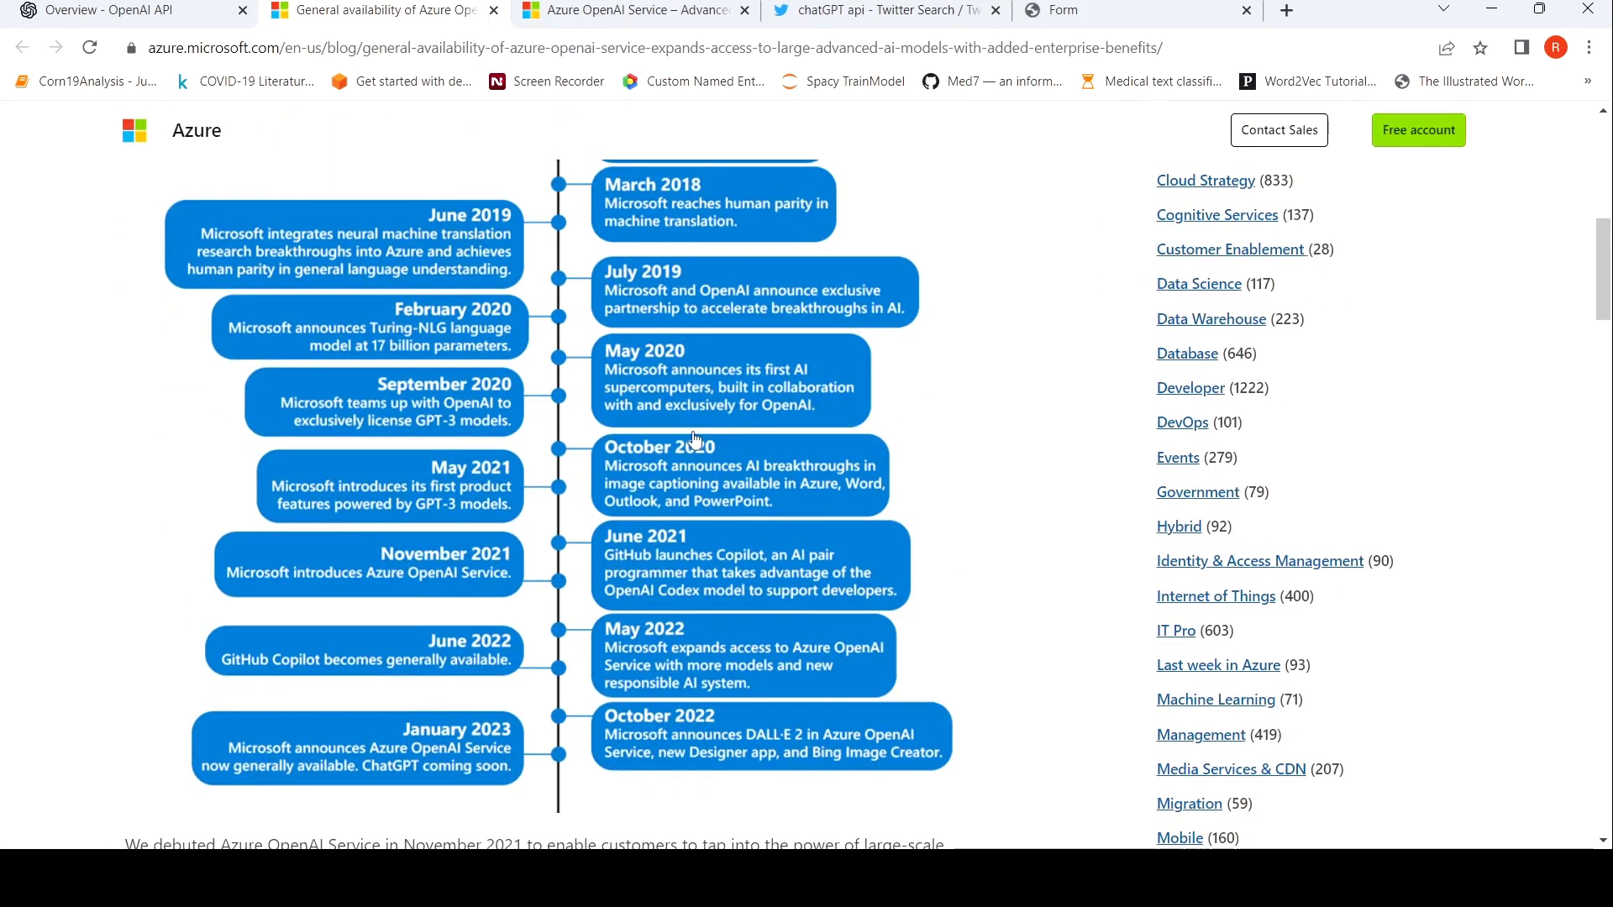
scroll("down", 3)
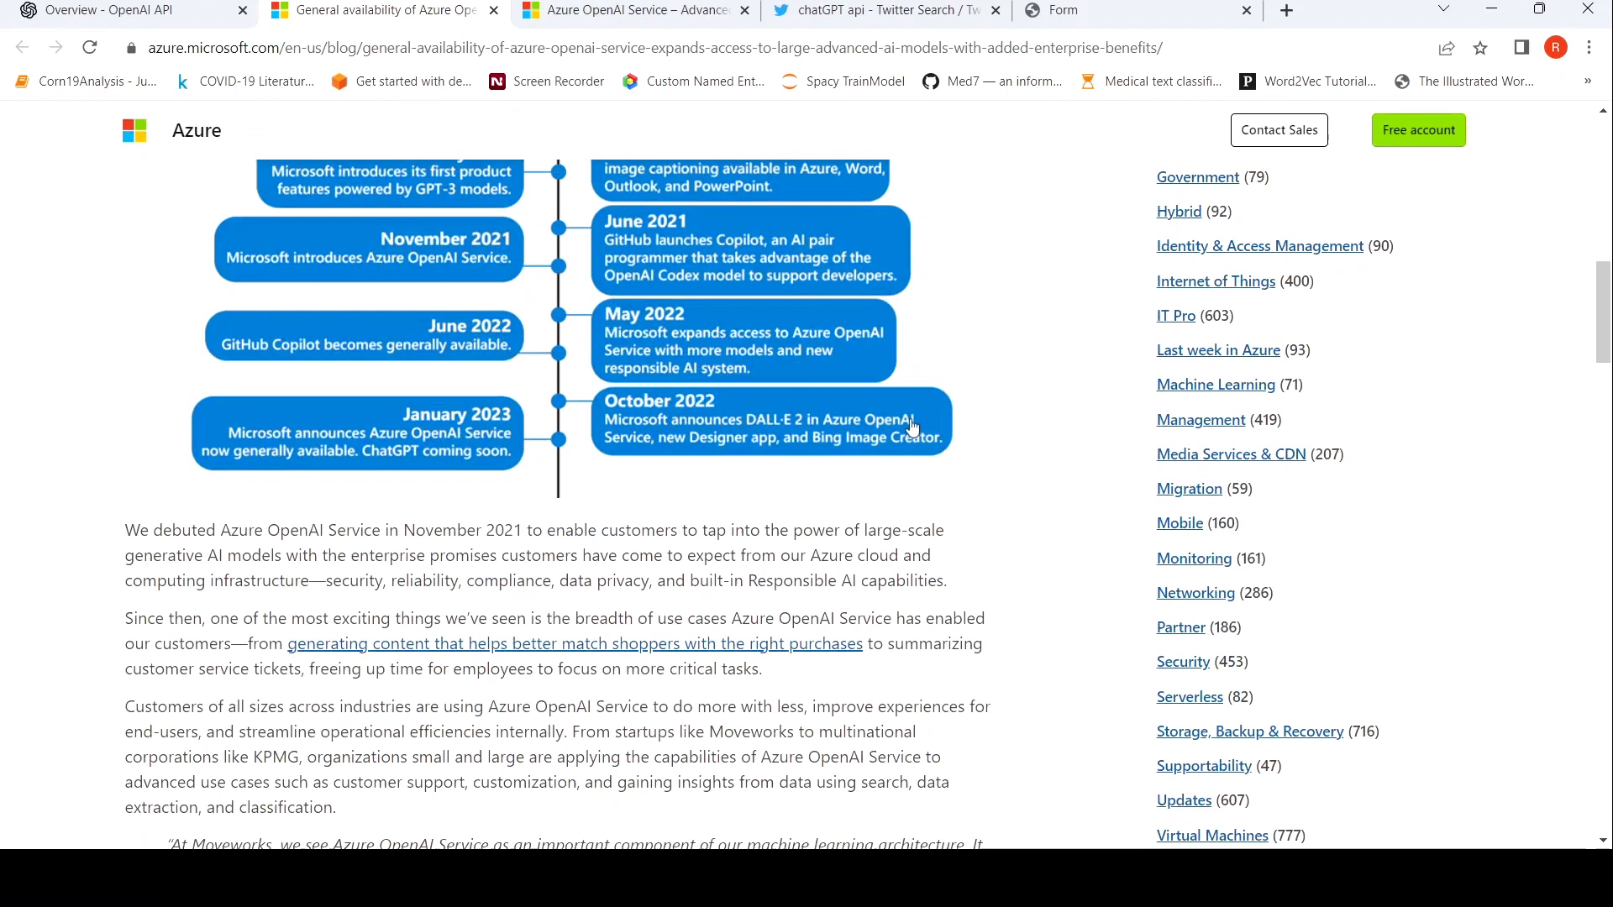
mouse_move(729, 473)
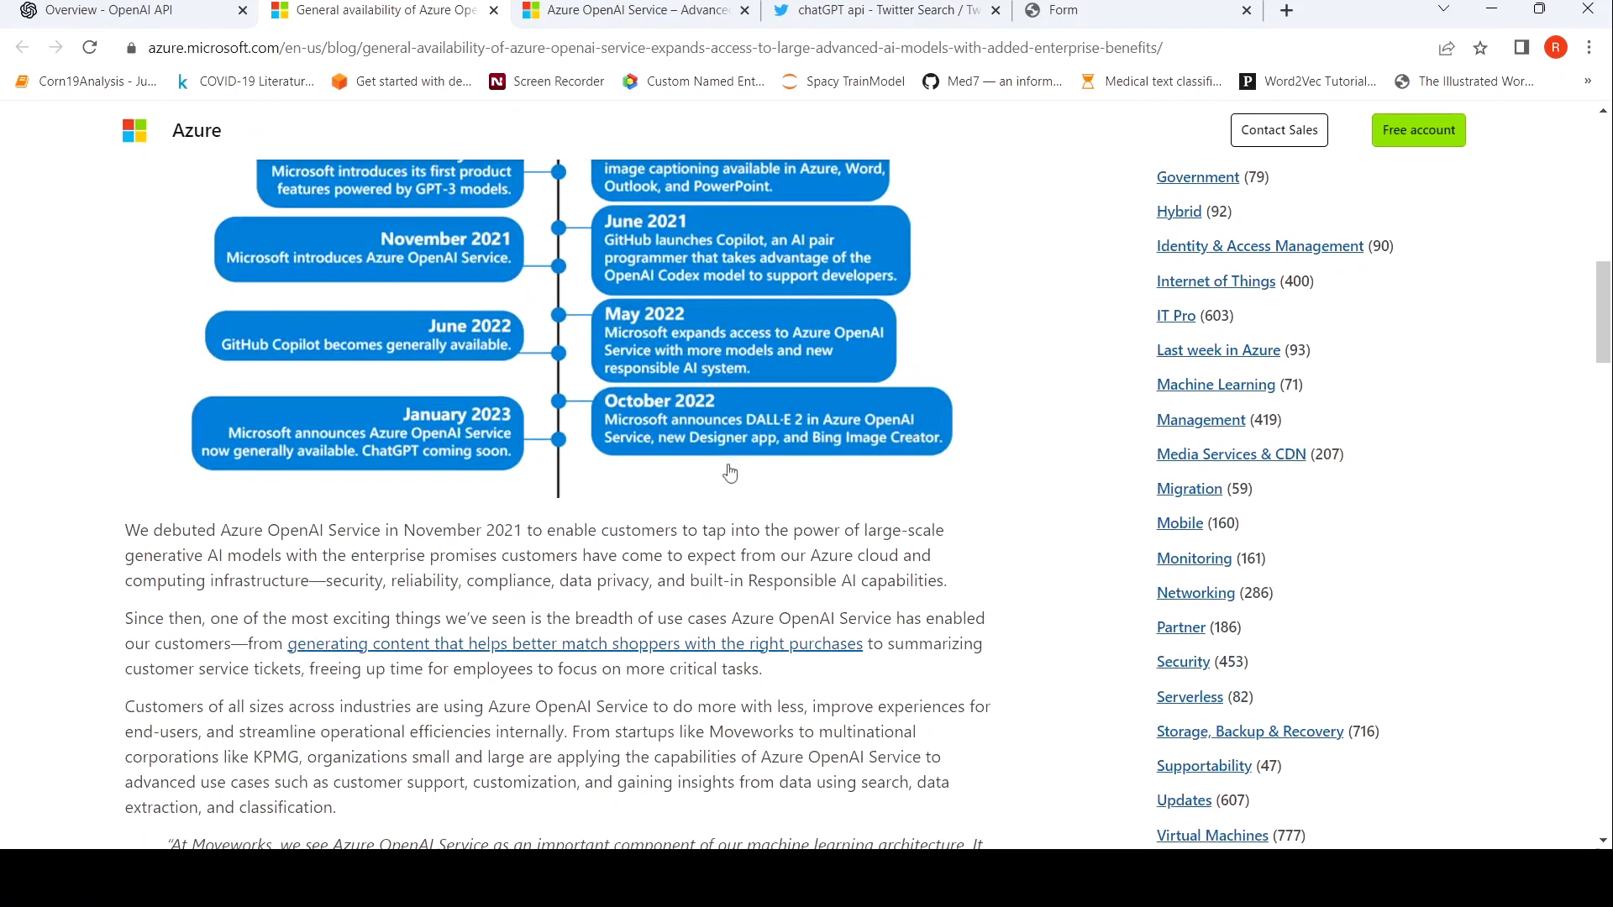
mouse_move(851, 461)
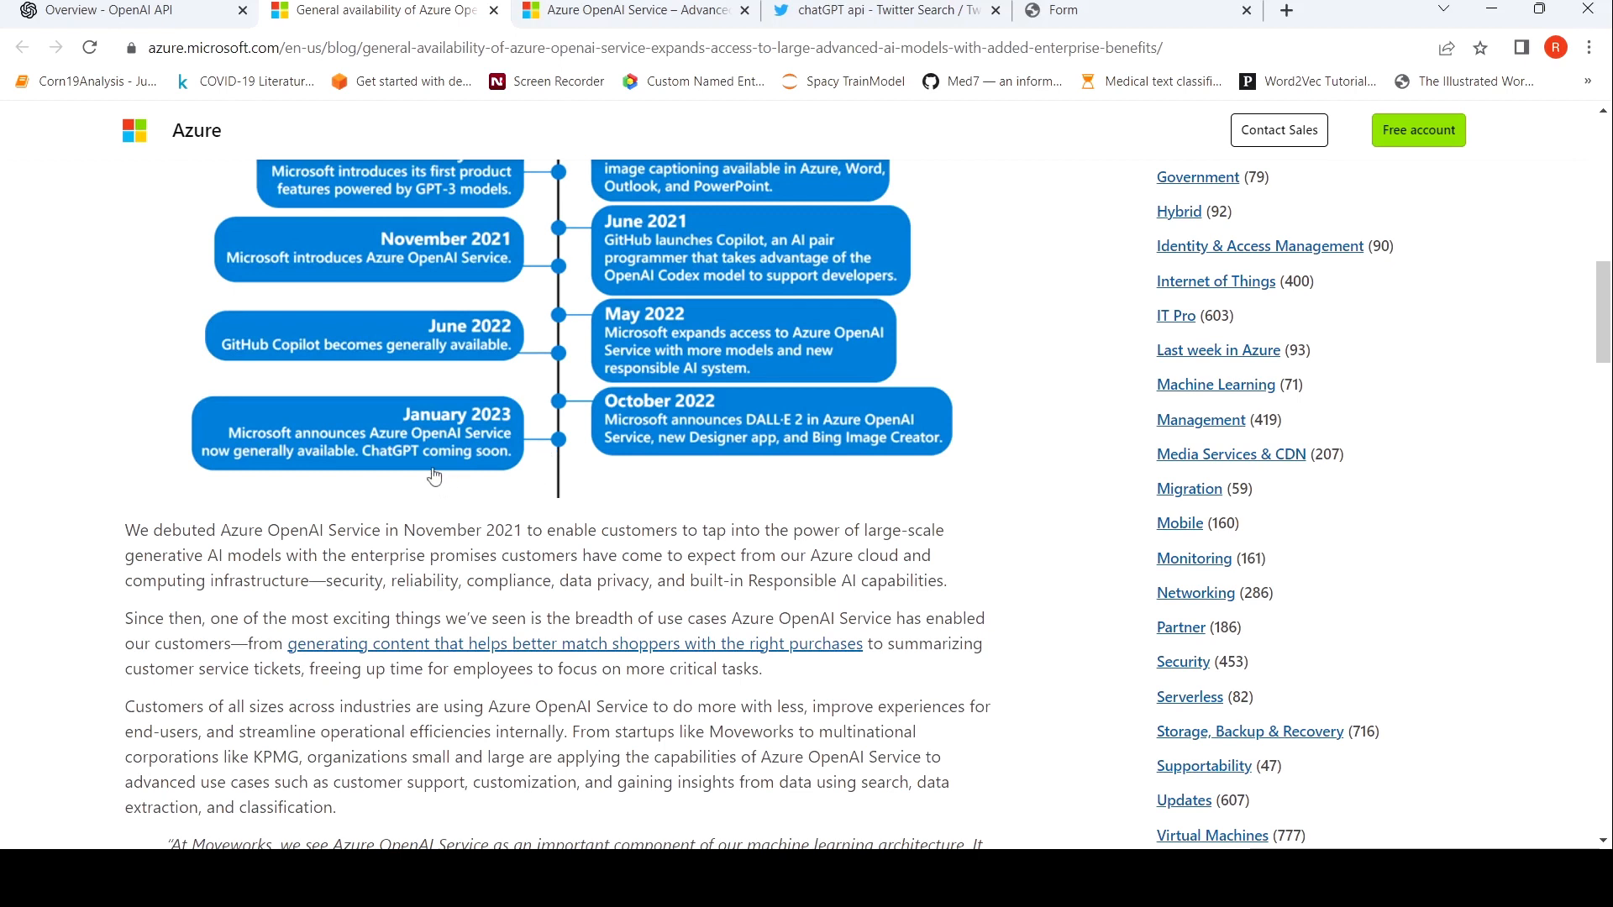
mouse_move(288, 468)
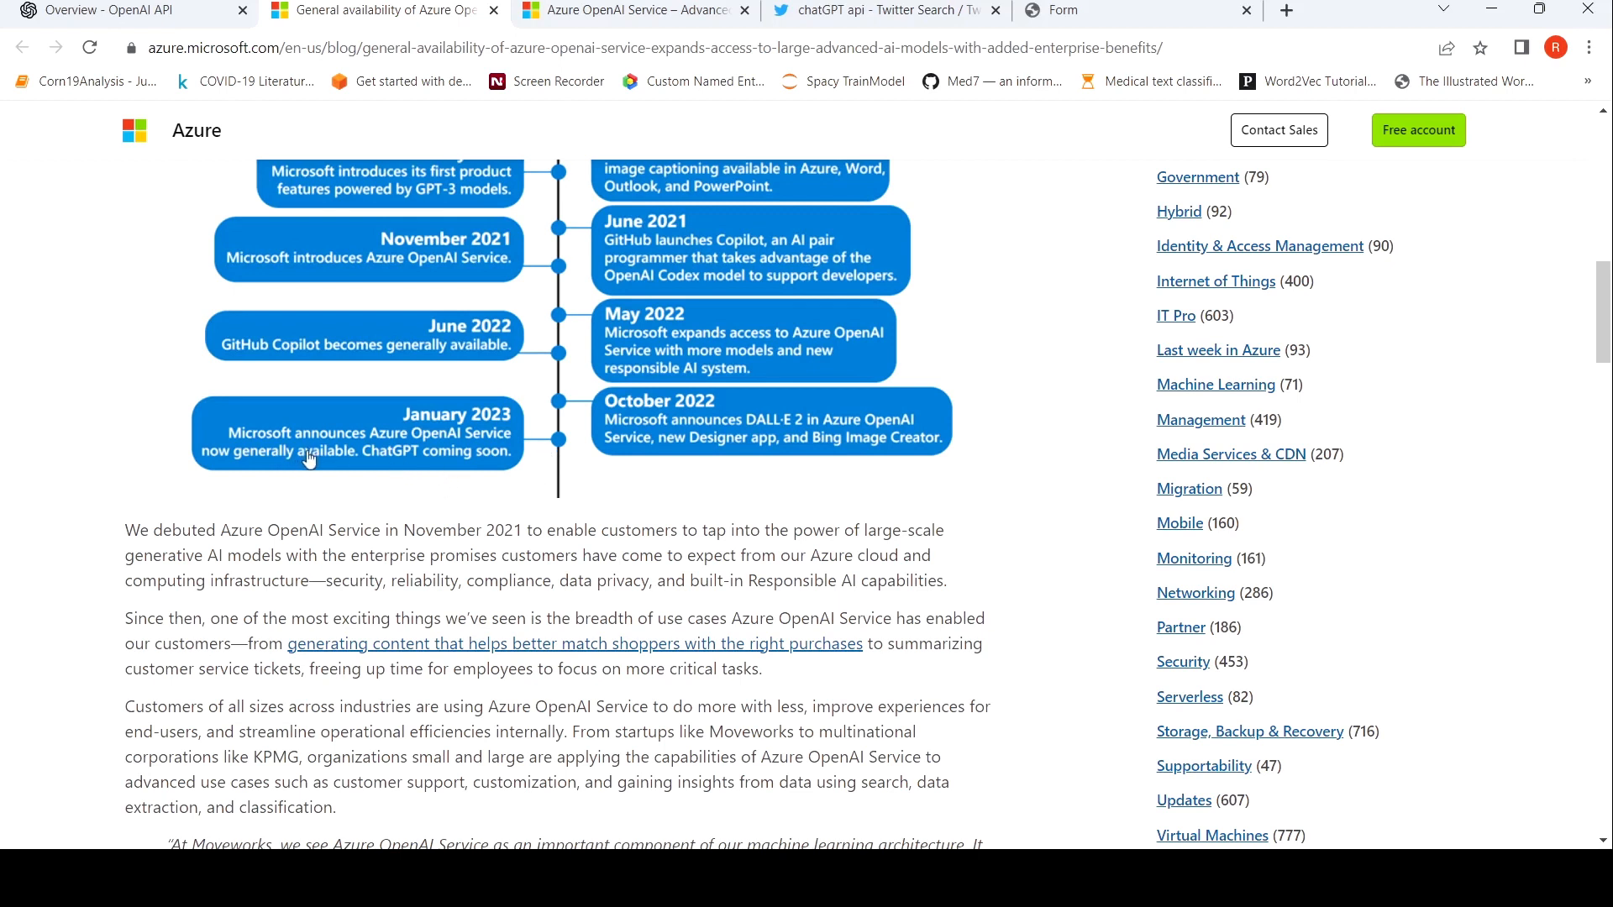
mouse_move(324, 491)
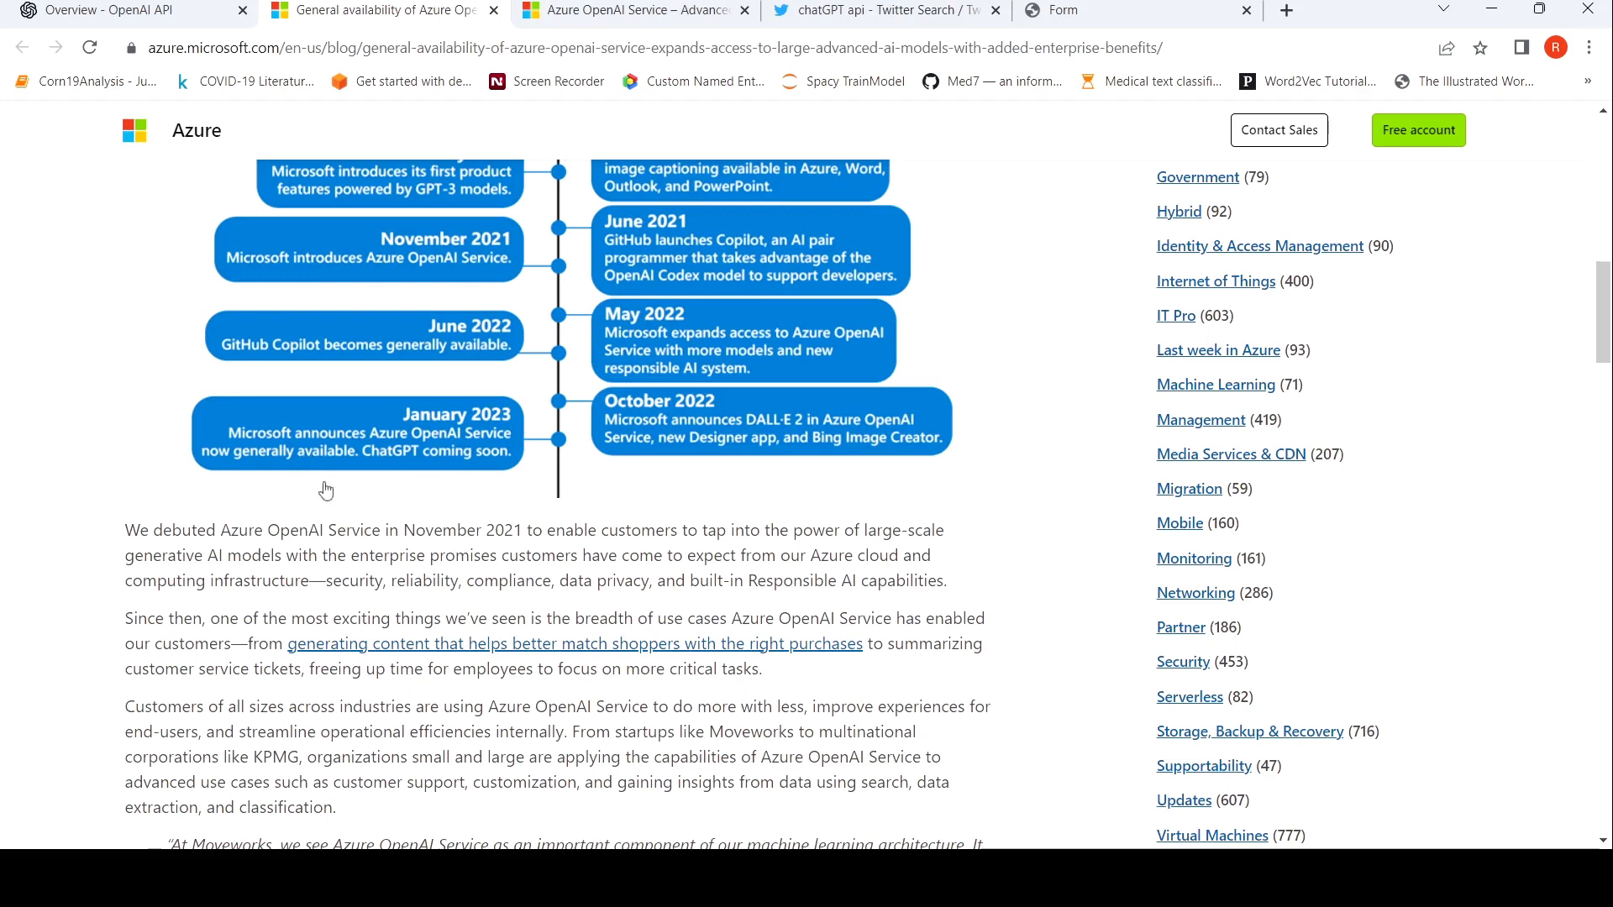
Scroll past the customer quotes to the TOP500 graphic and 'A responsible approach to AI'
scroll("down", 3)
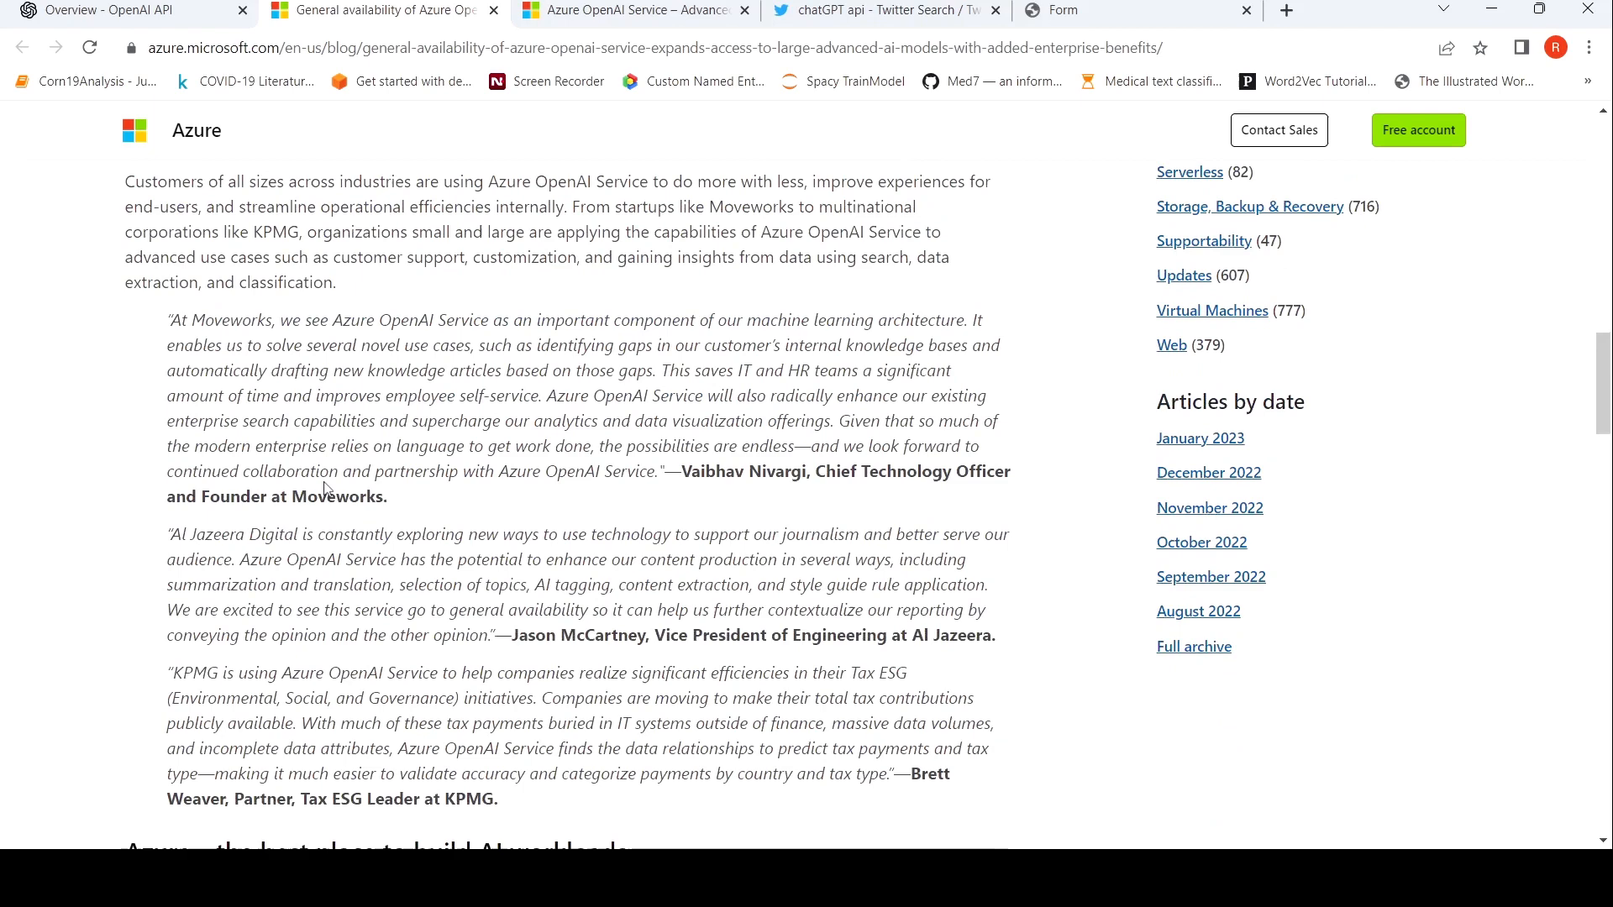
scroll("down", 3)
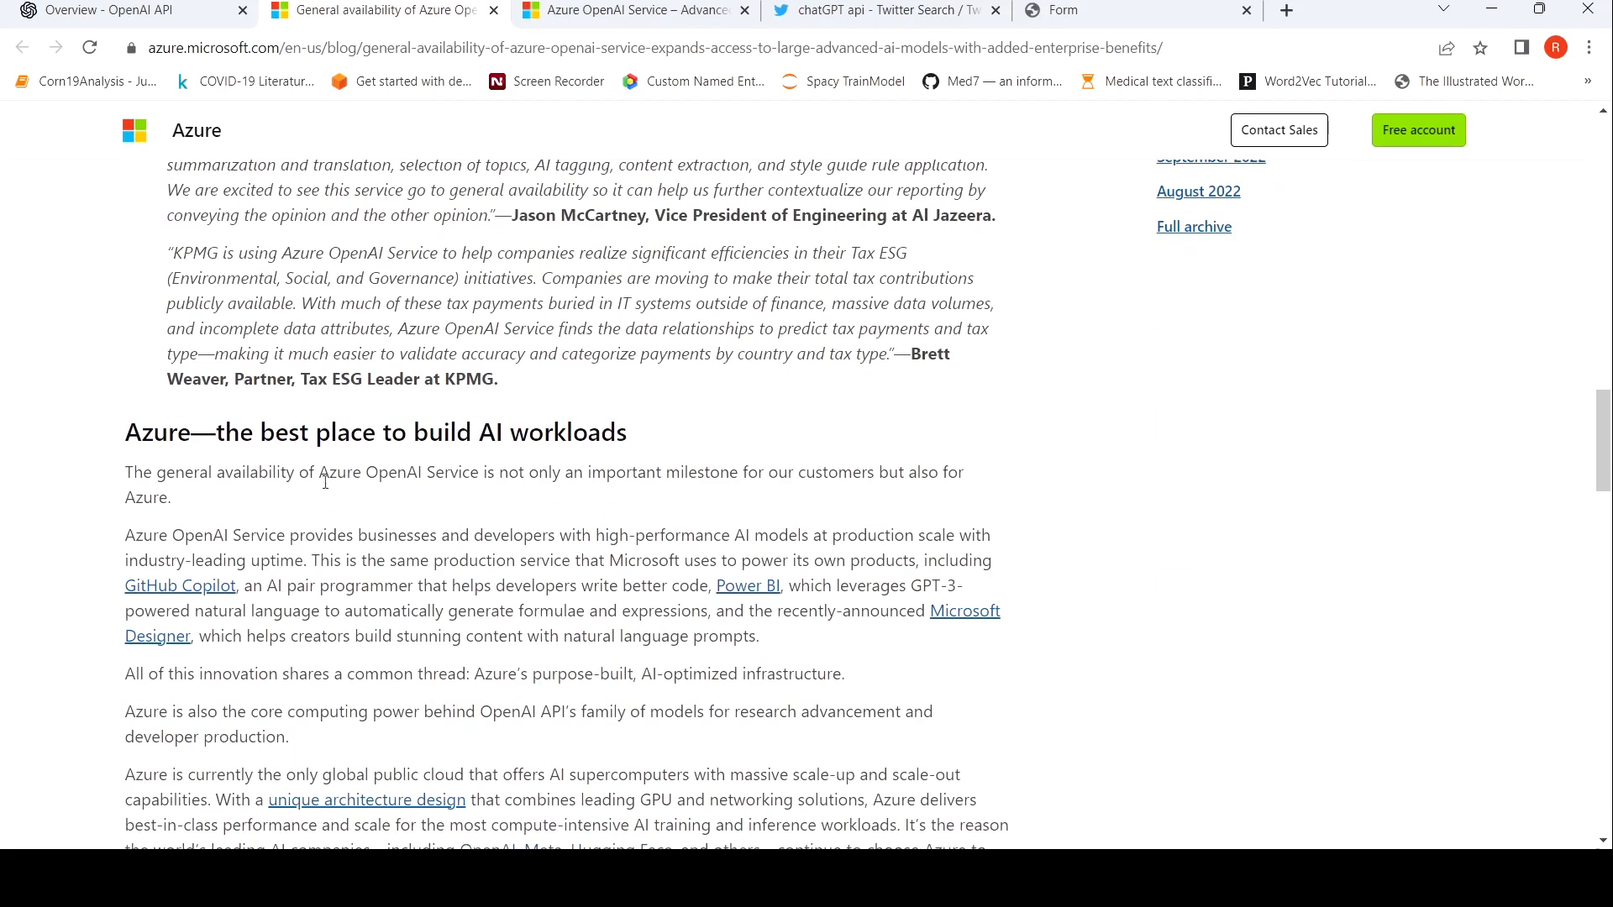
scroll("down", 3)
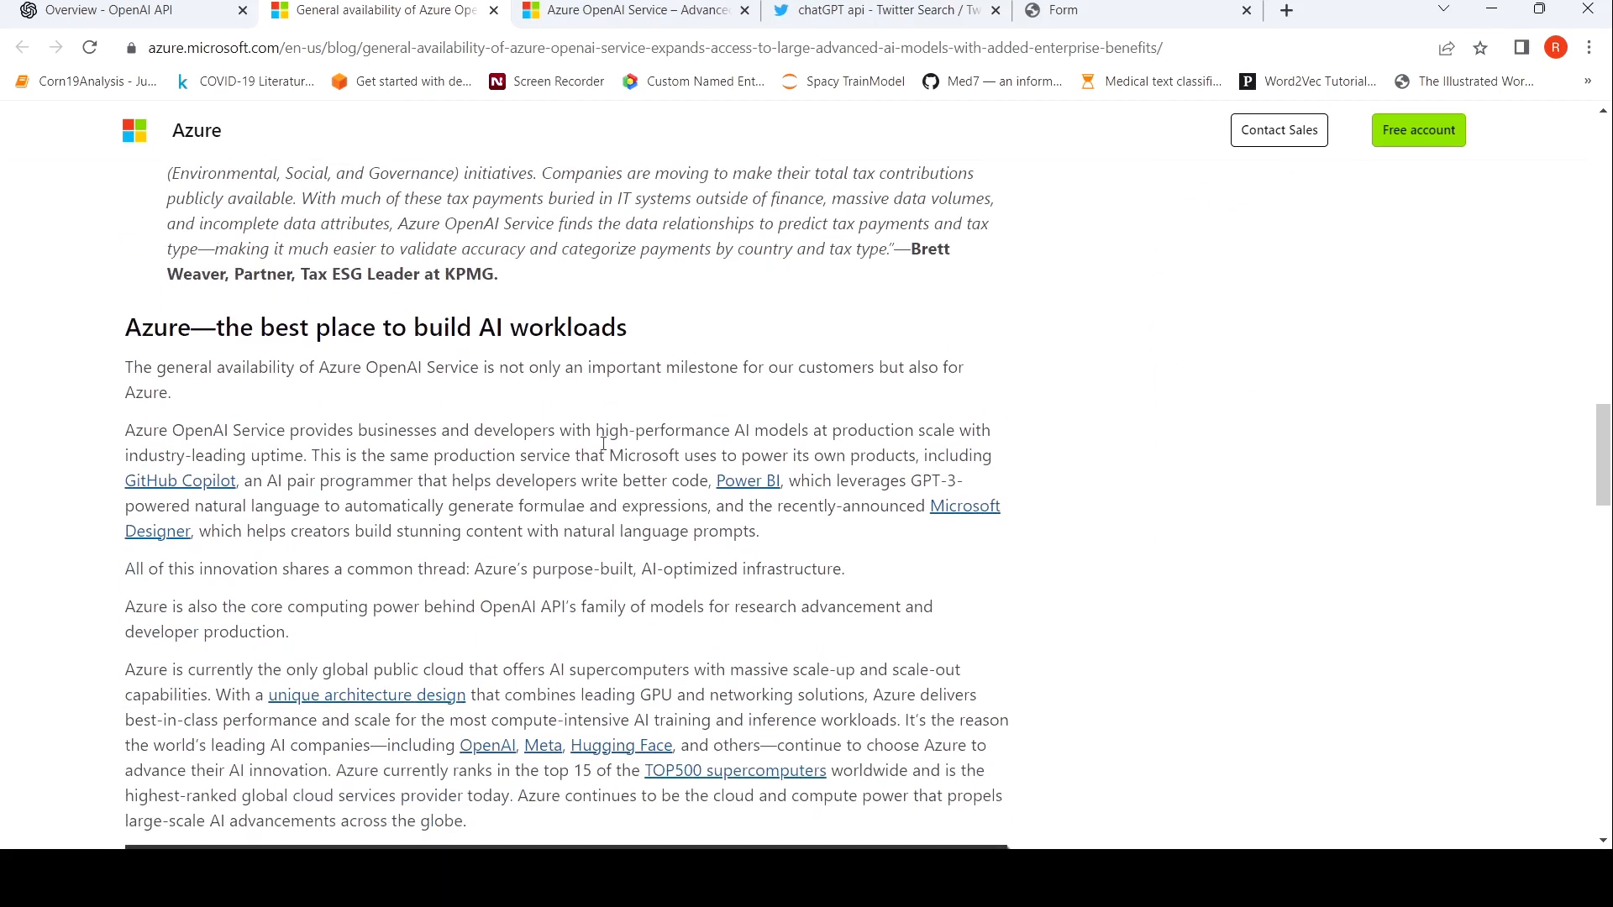
scroll("down", 3)
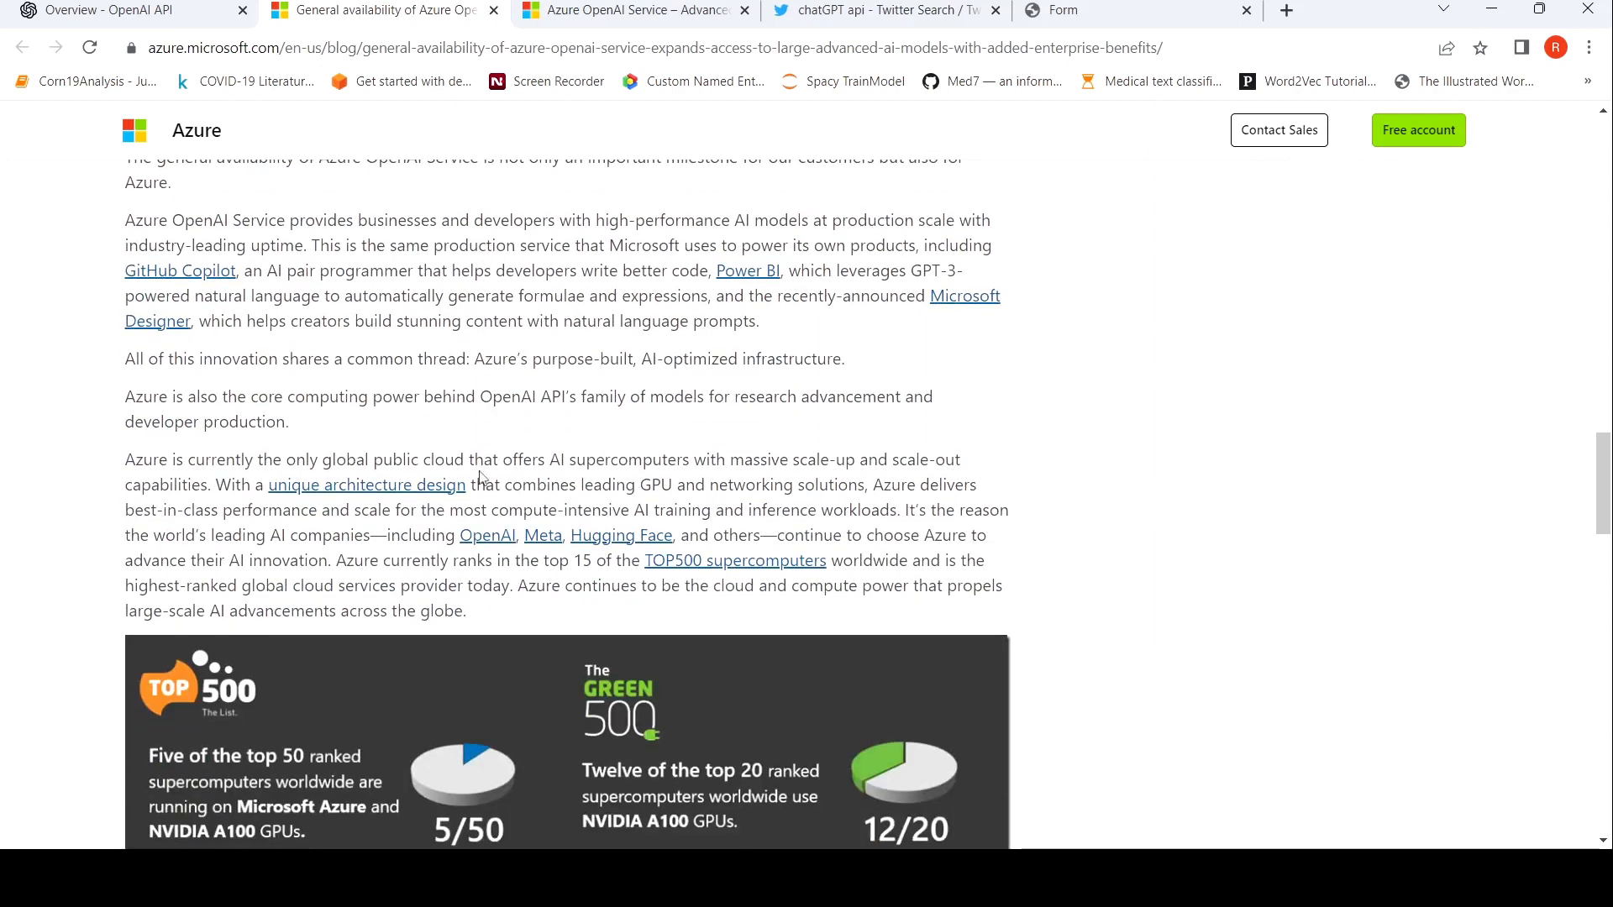
scroll("down", 3)
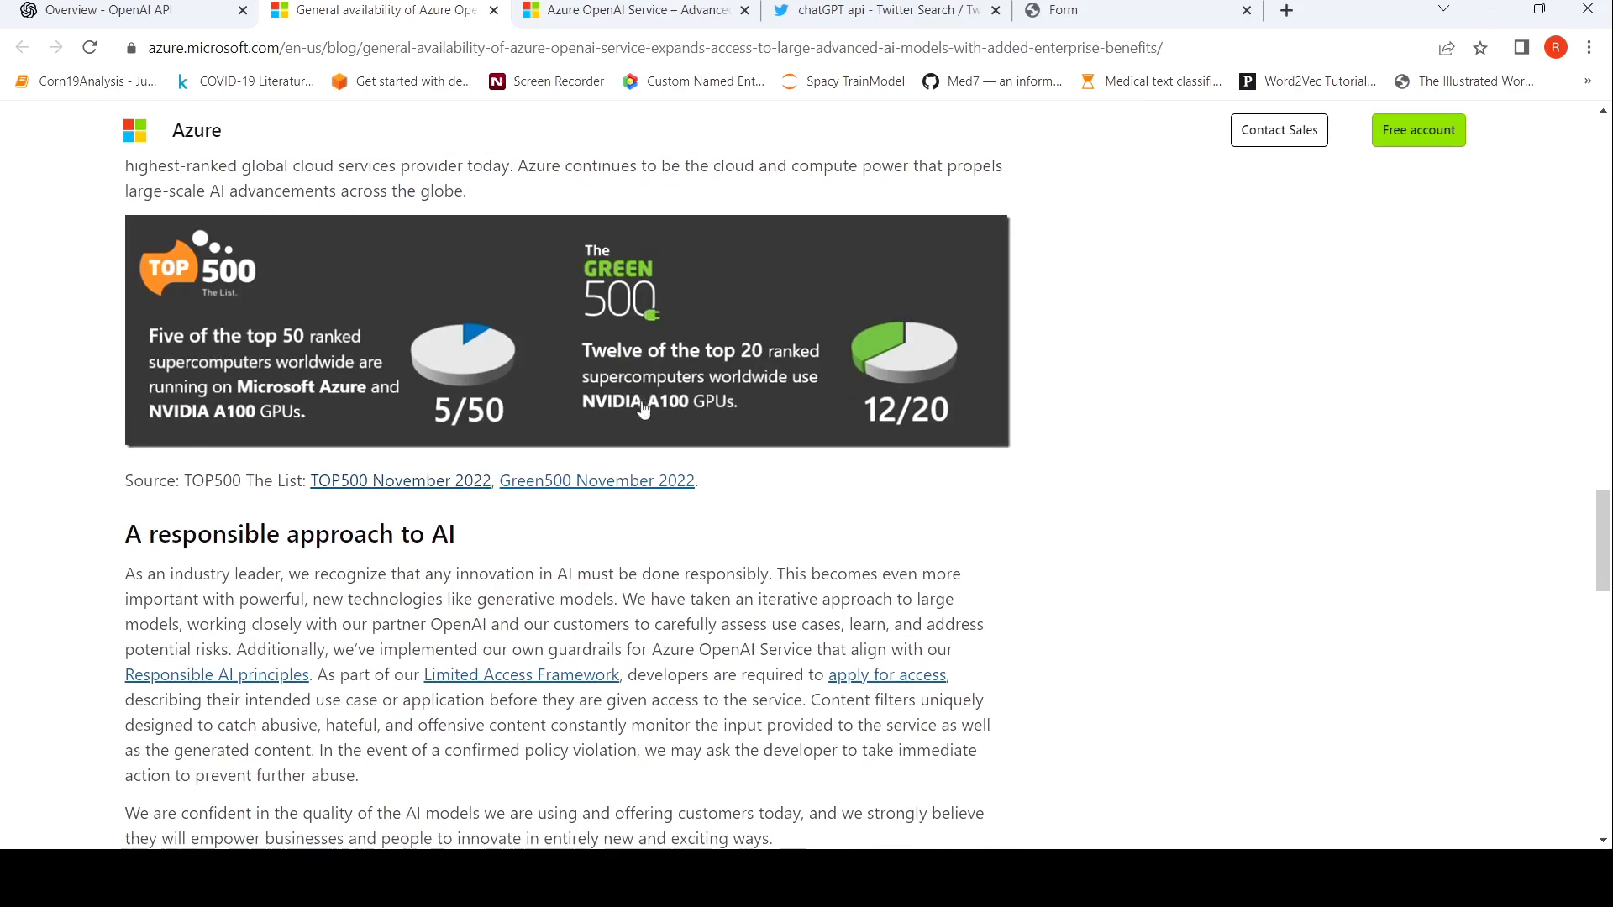
scroll("down", 3)
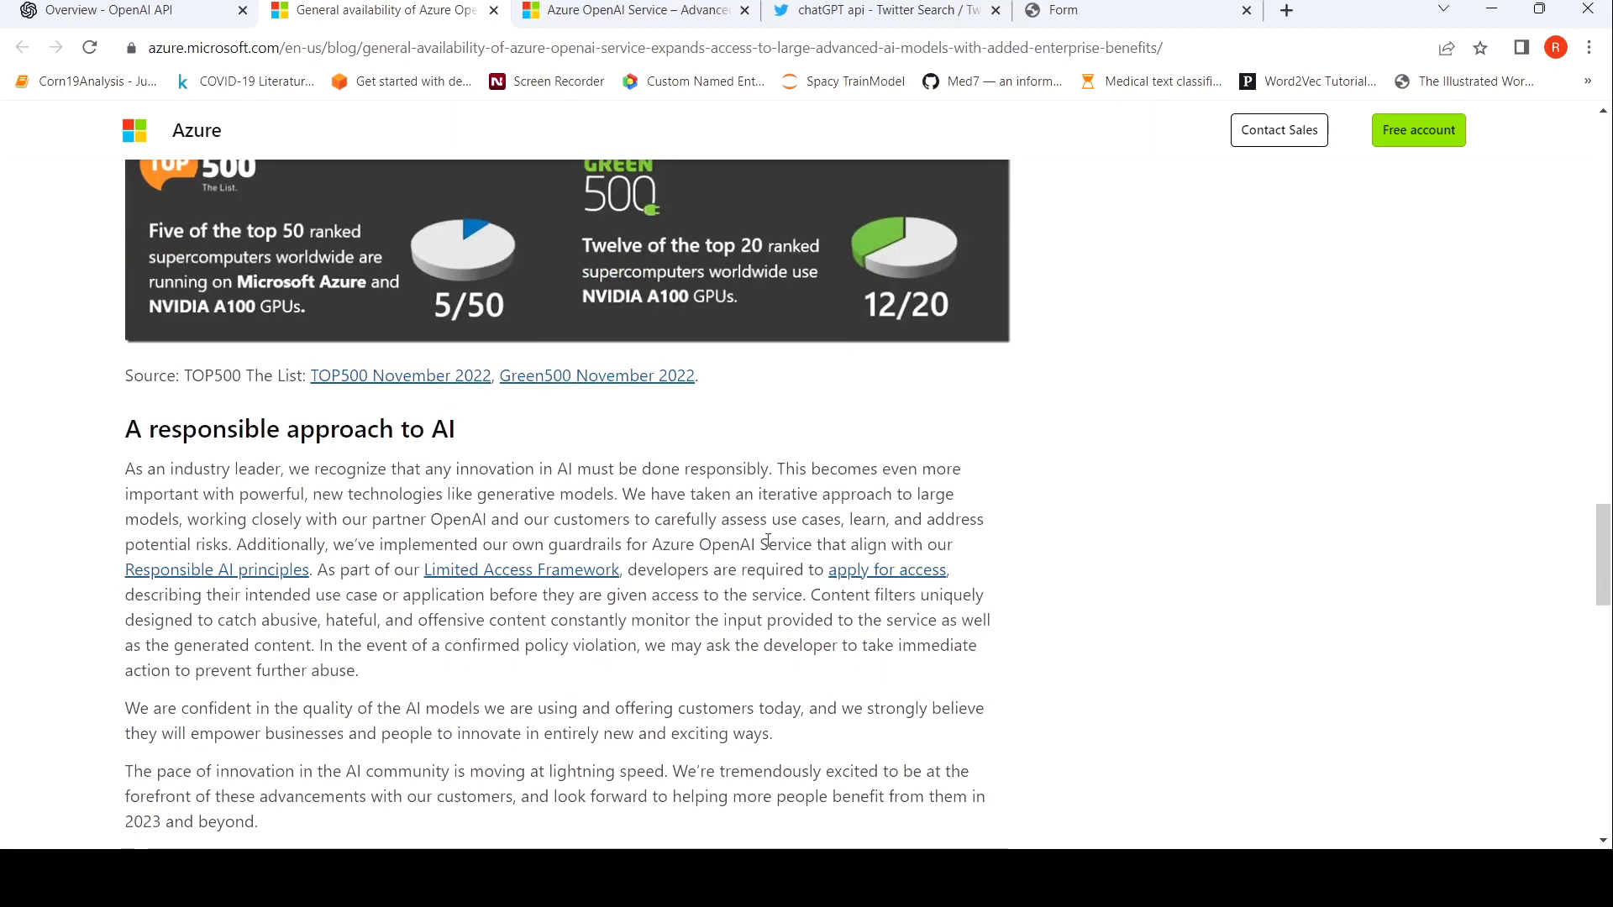
scroll("down", 3)
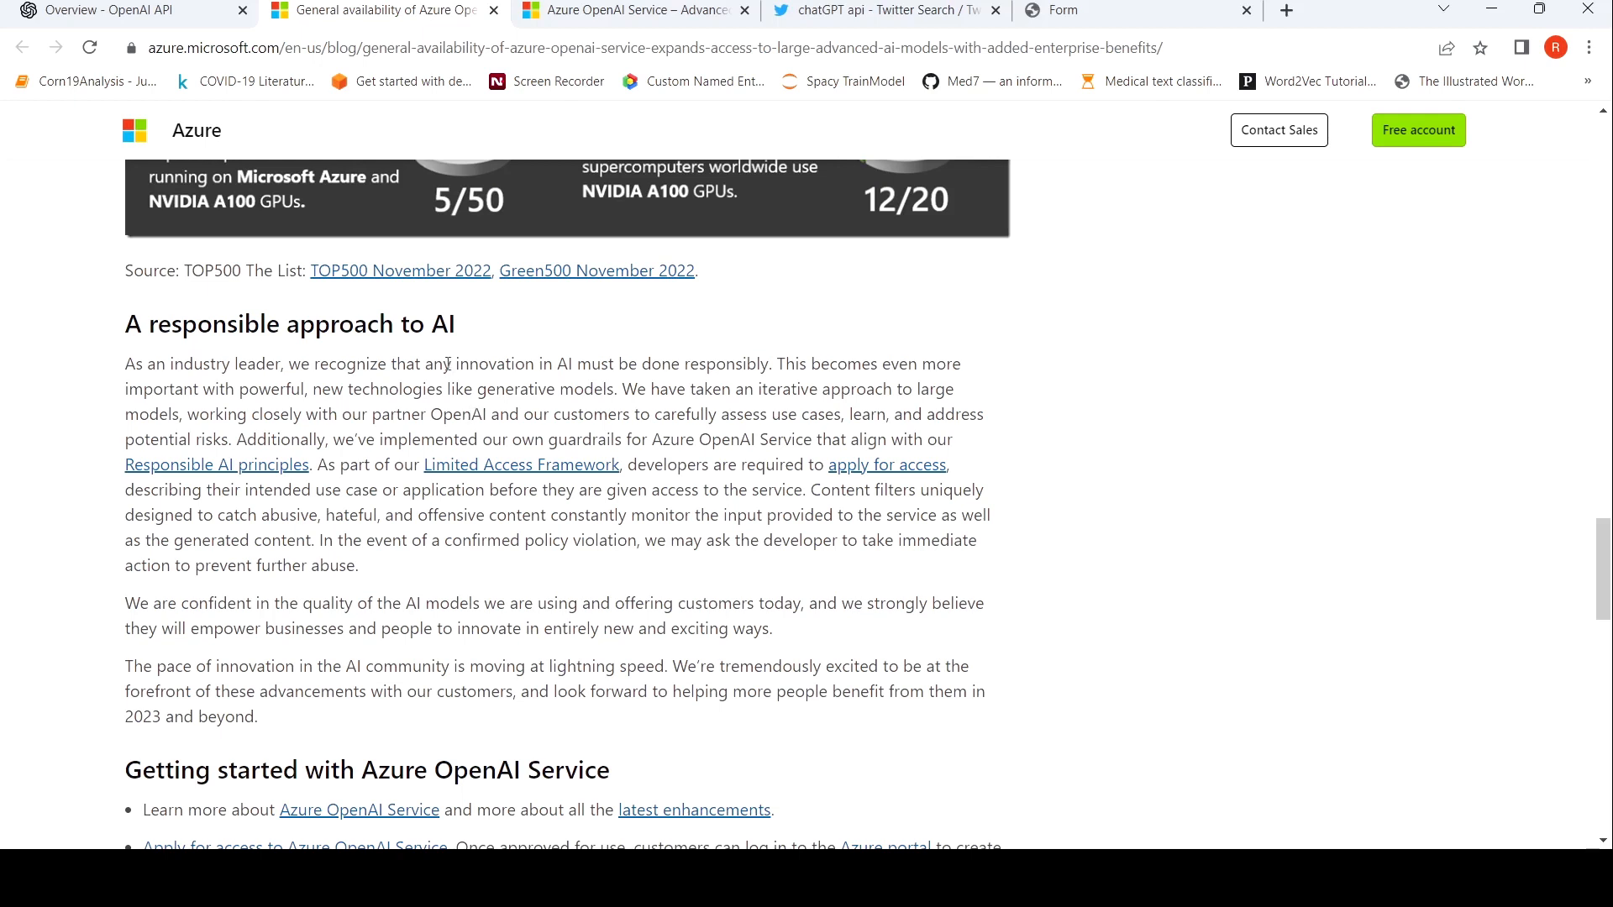
mouse_move(565, 362)
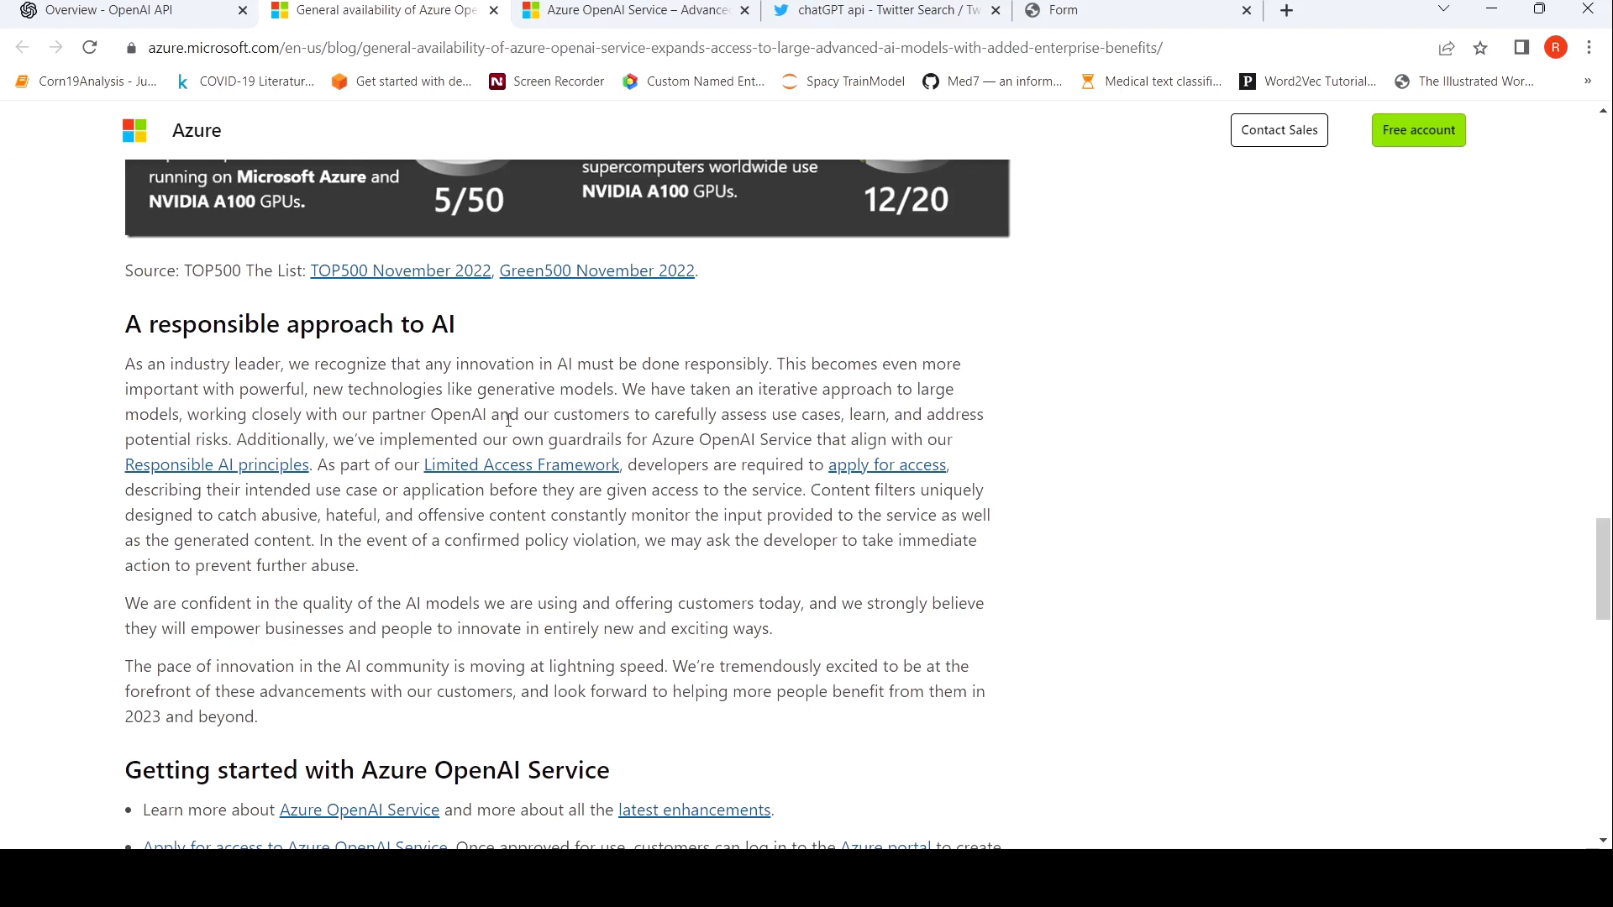
mouse_move(837, 402)
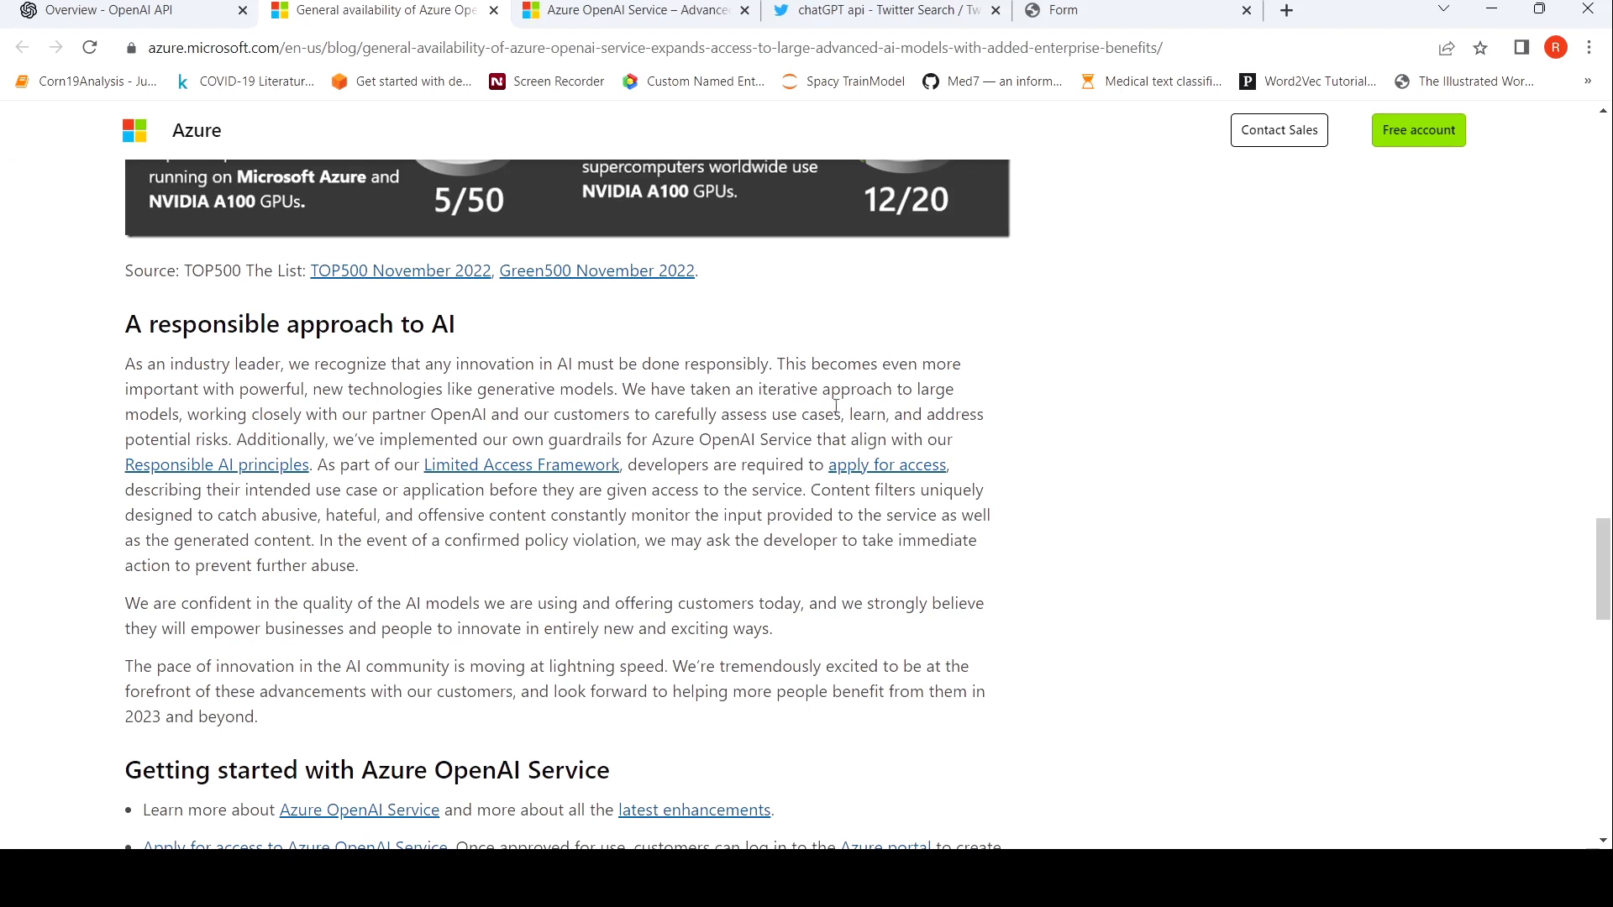
mouse_move(782, 417)
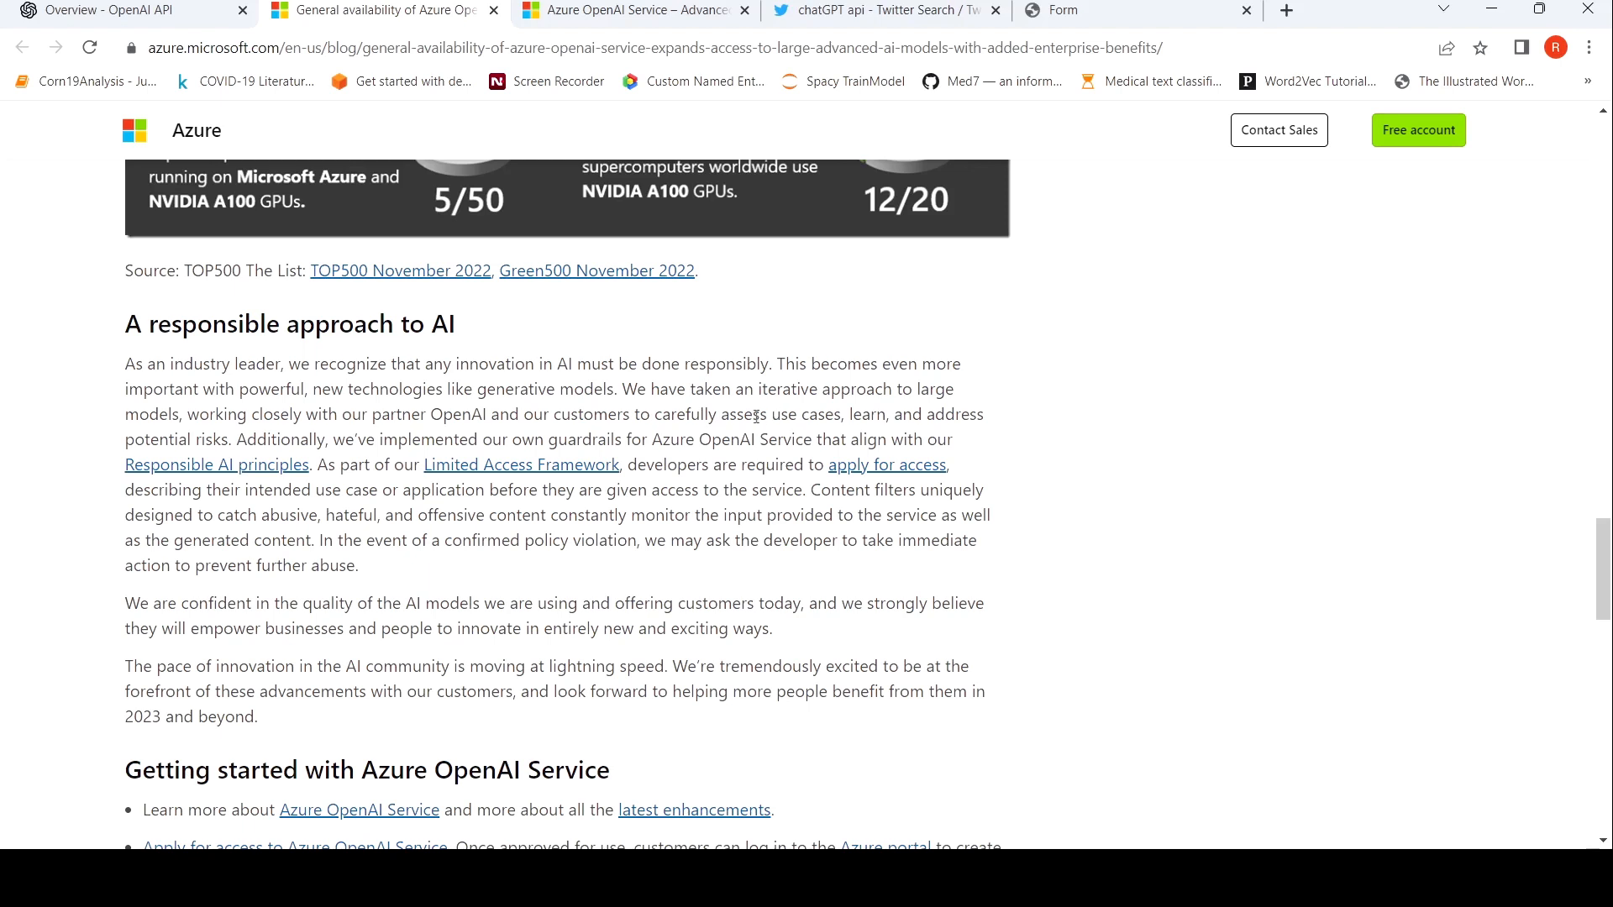
mouse_move(188, 467)
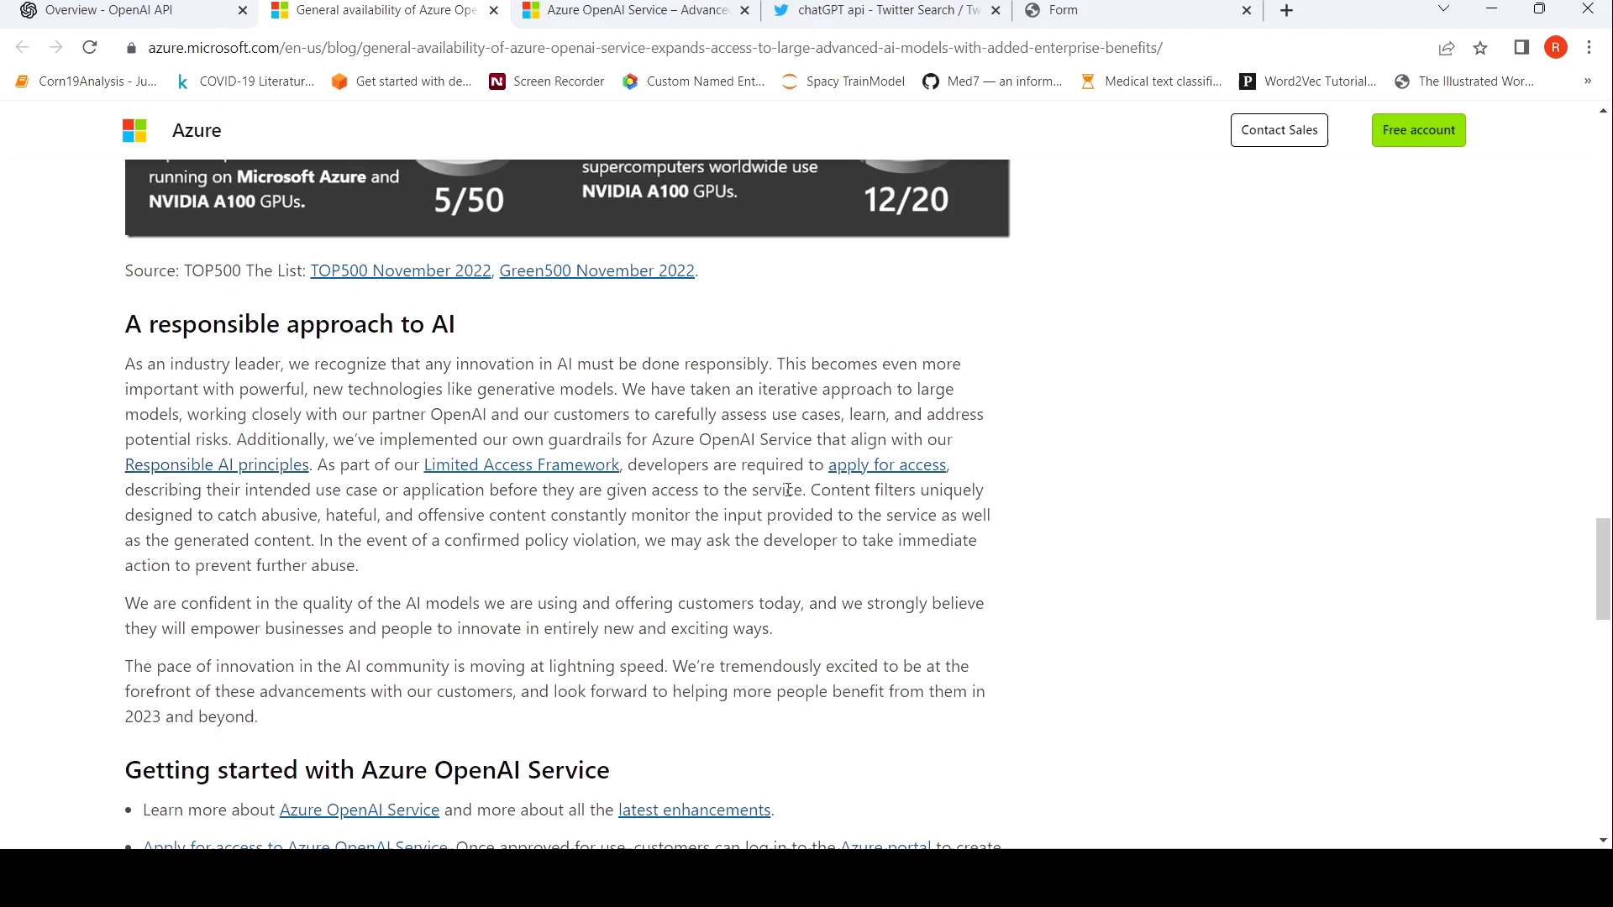
mouse_move(348, 530)
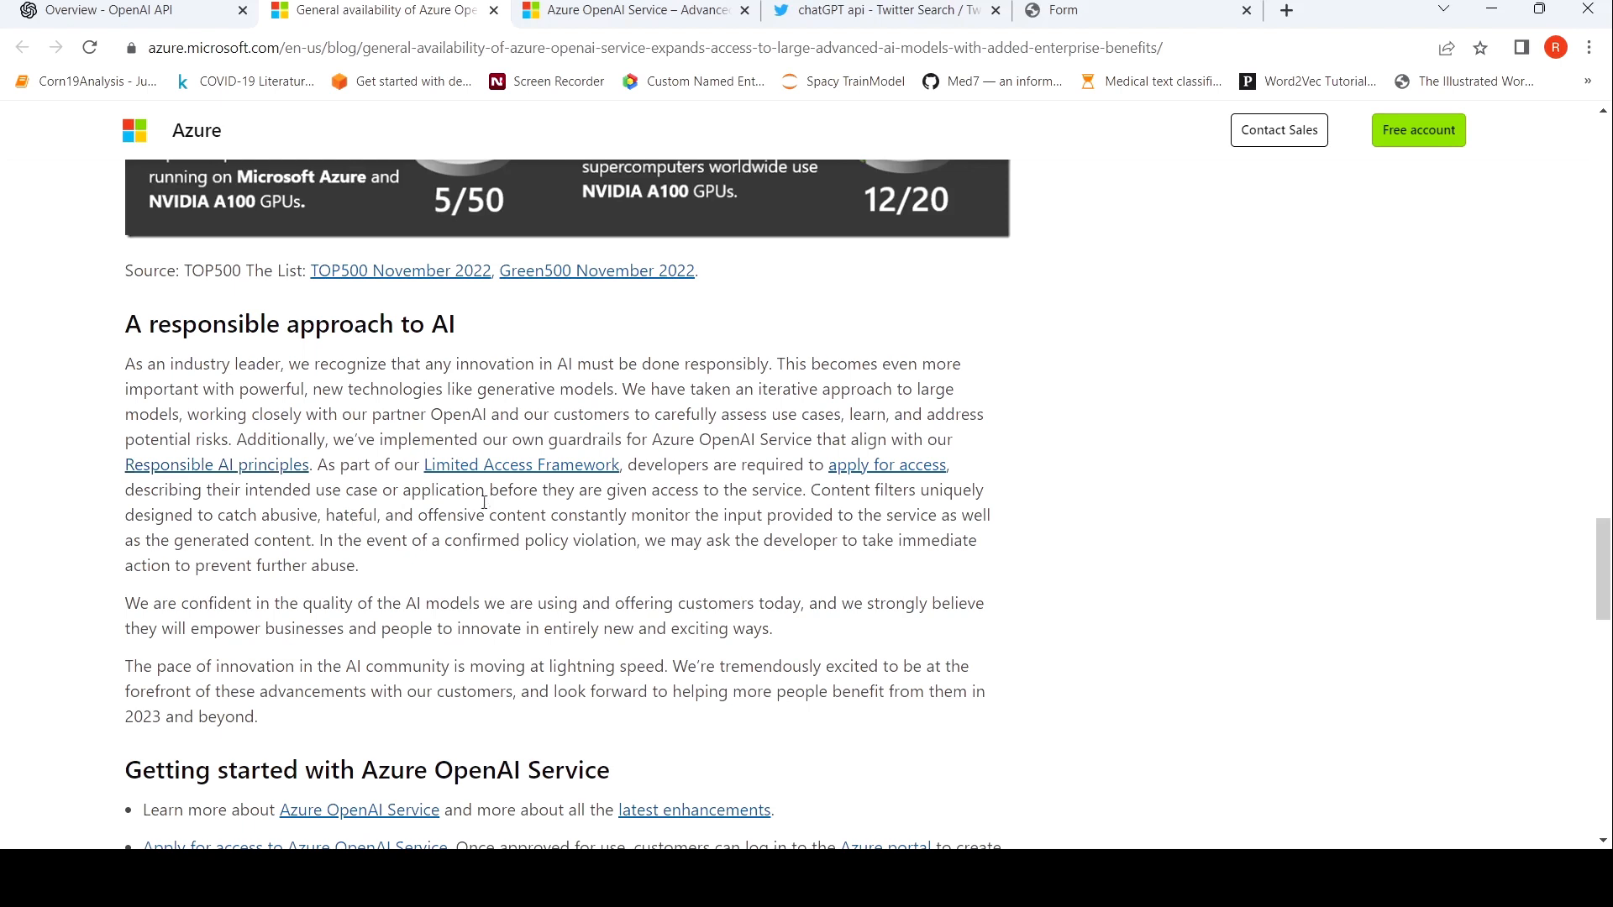
mouse_move(607, 477)
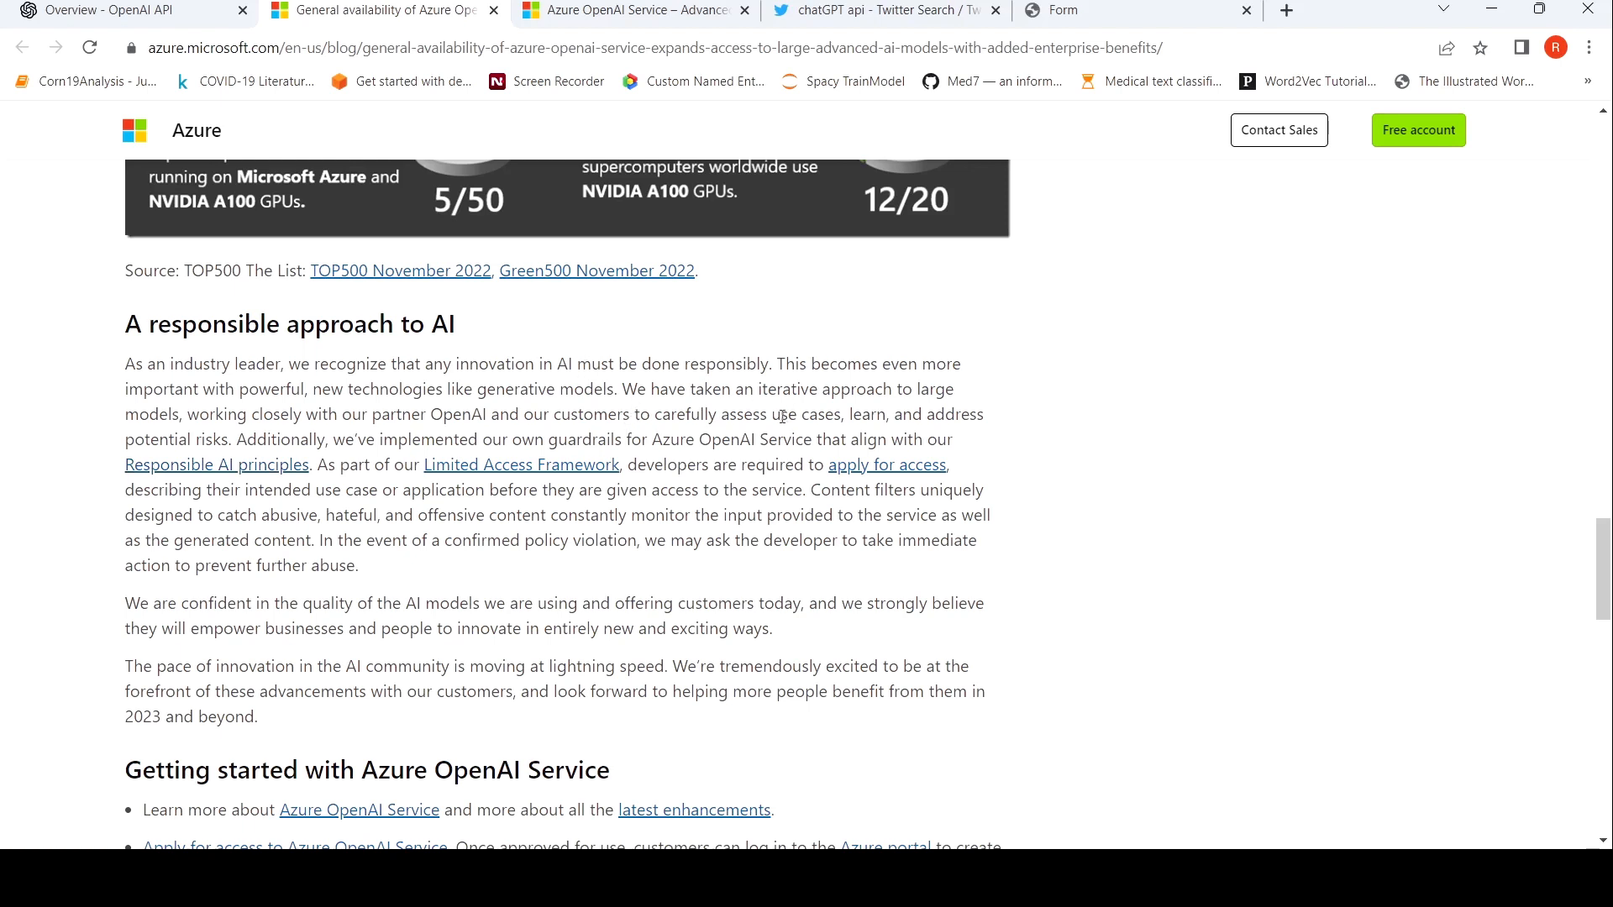
mouse_move(715, 533)
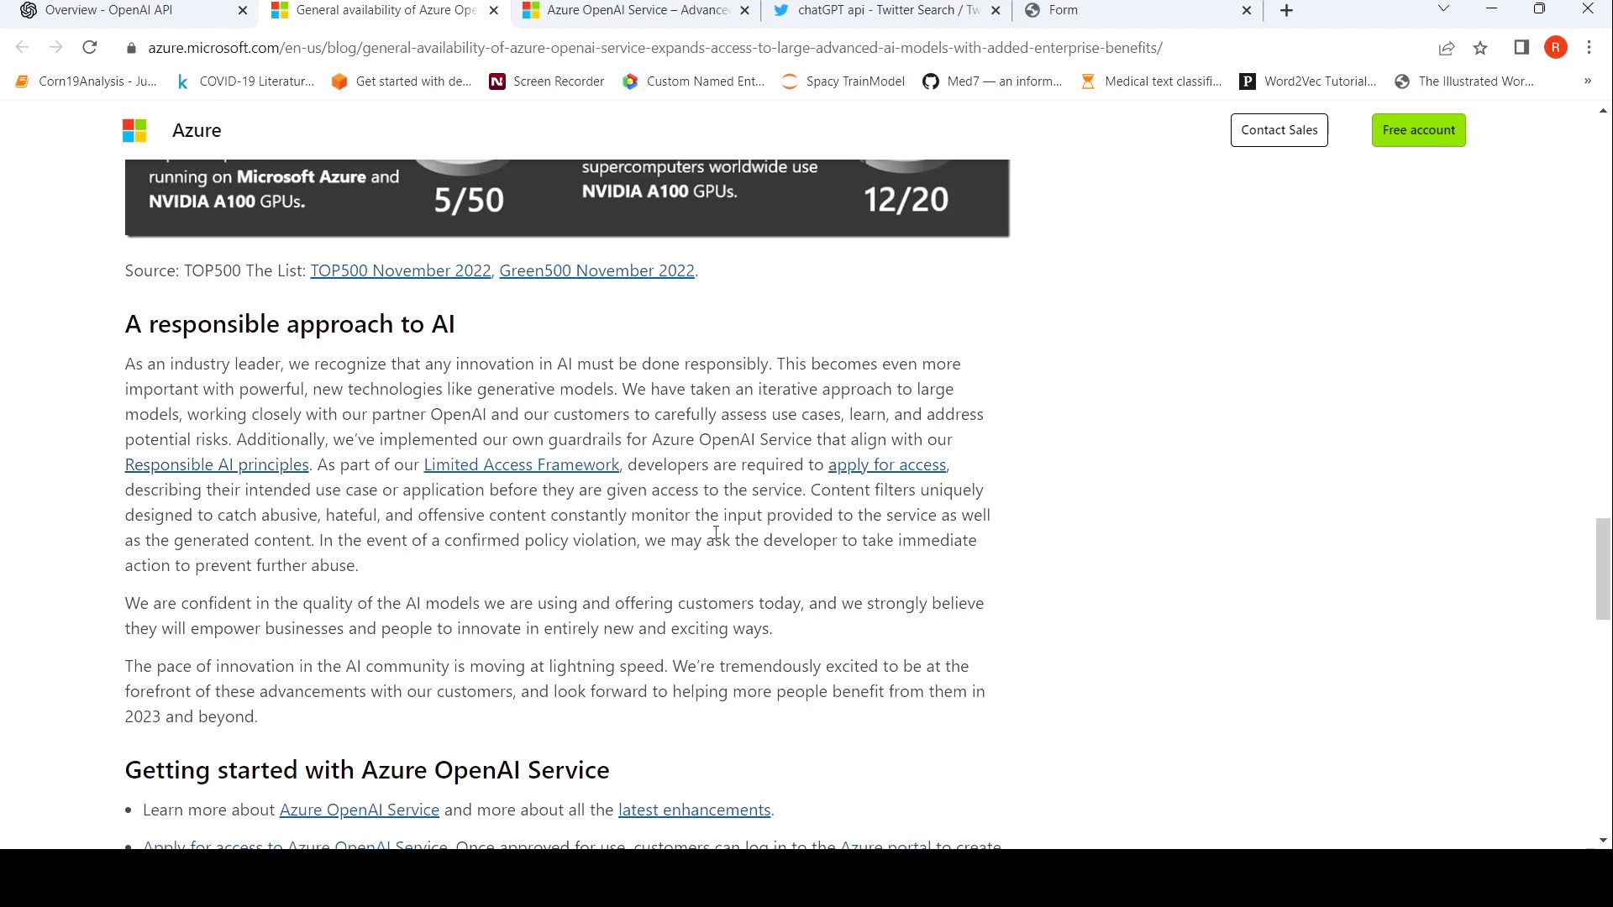
mouse_move(741, 497)
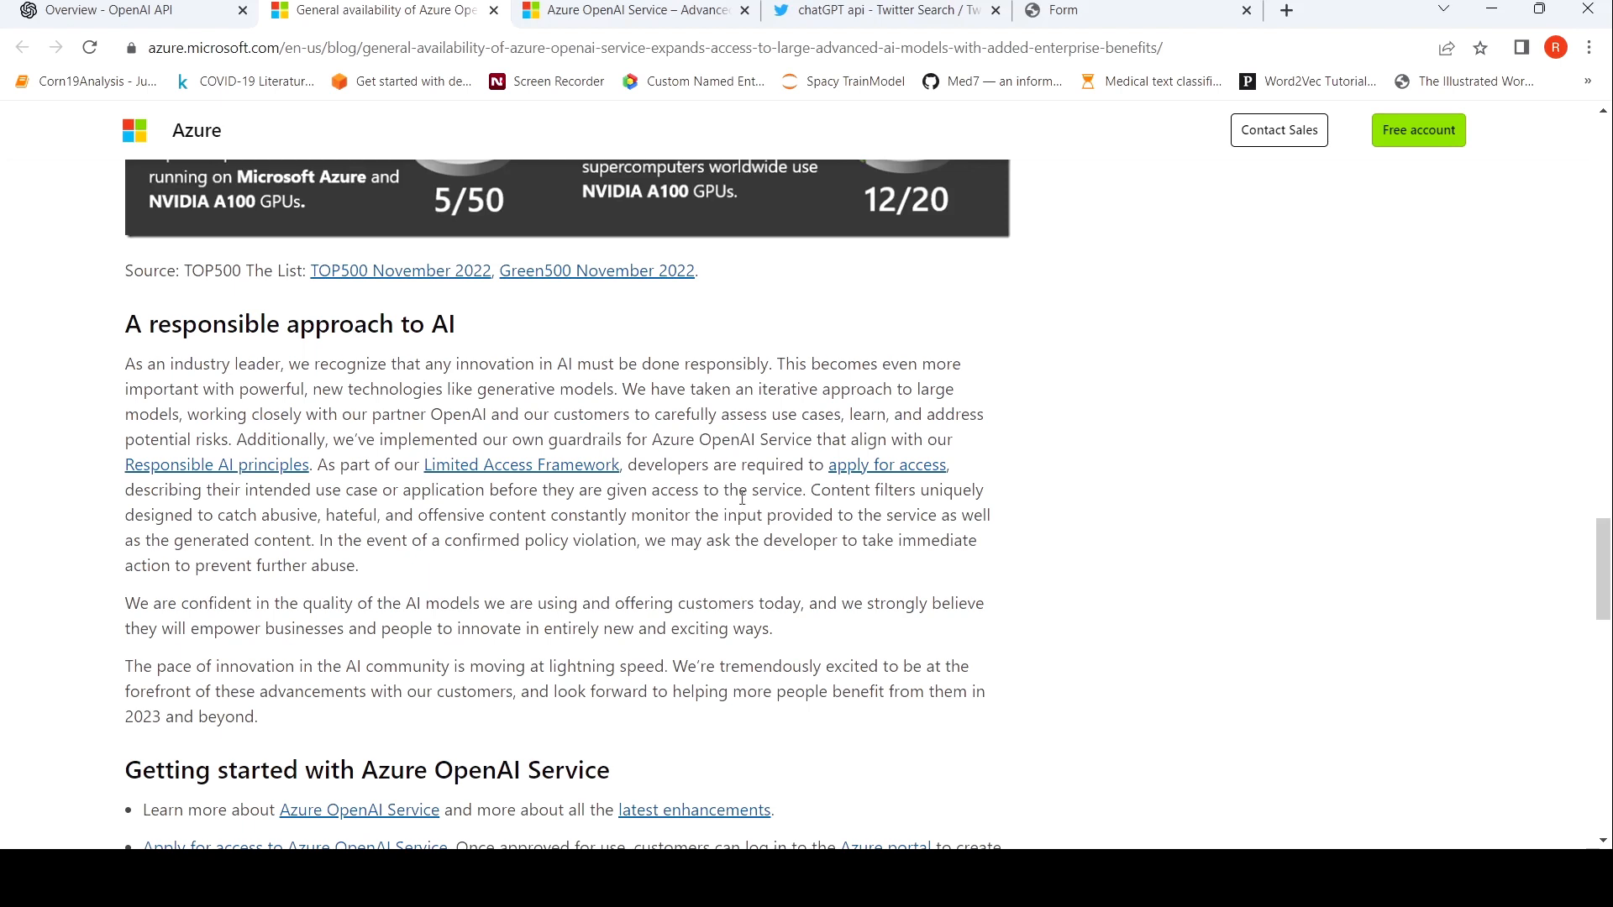
mouse_move(849, 521)
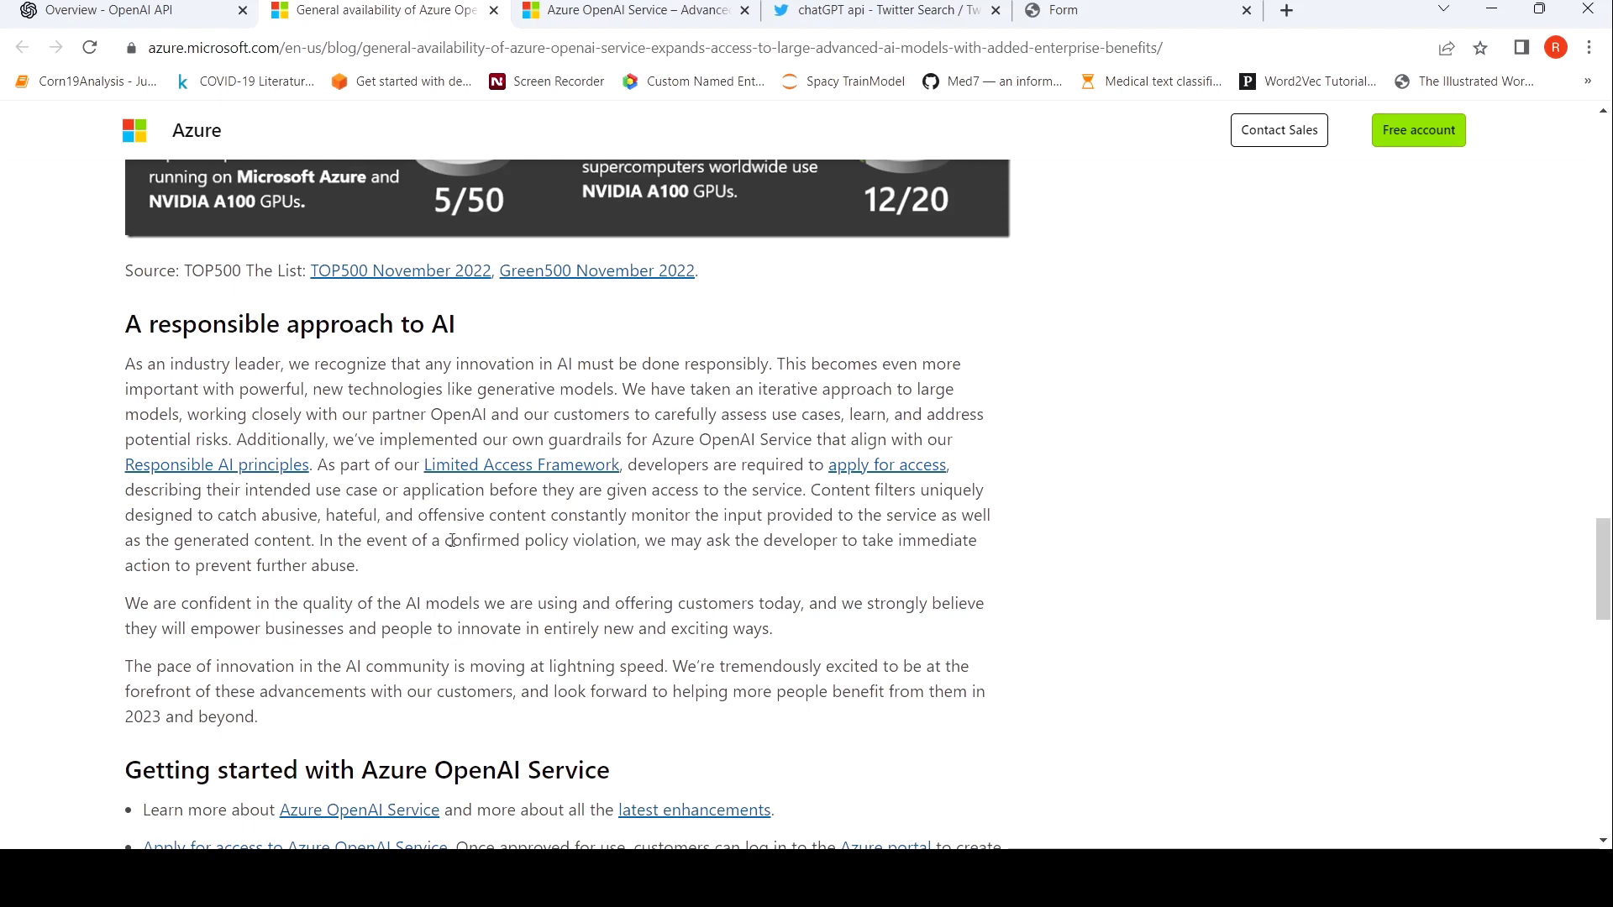
mouse_move(710, 538)
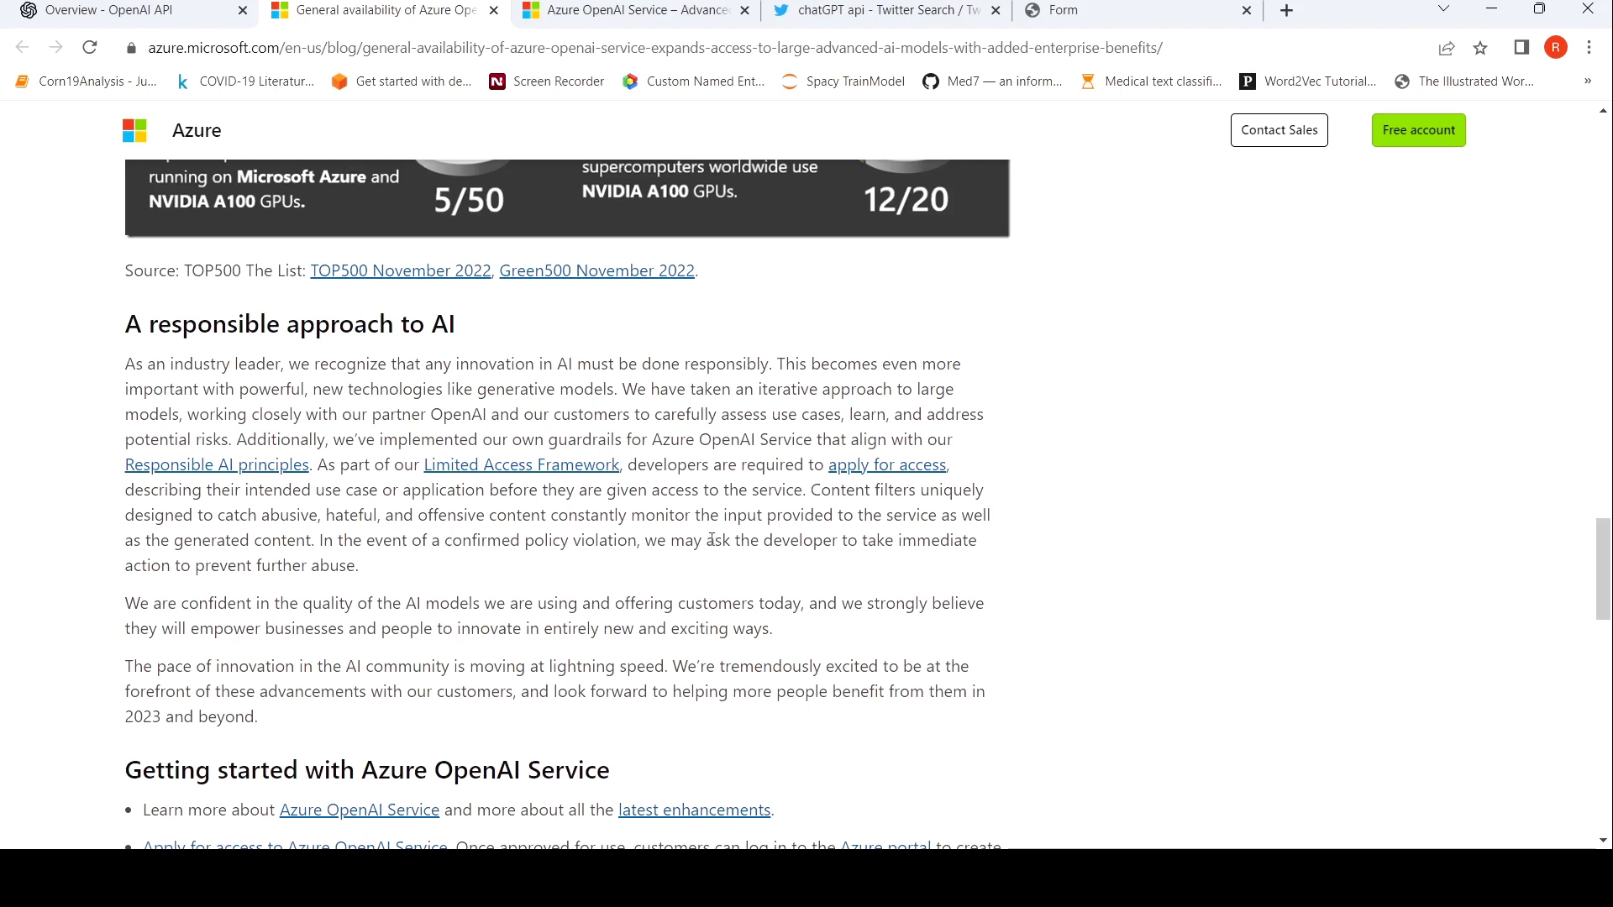
mouse_move(591, 572)
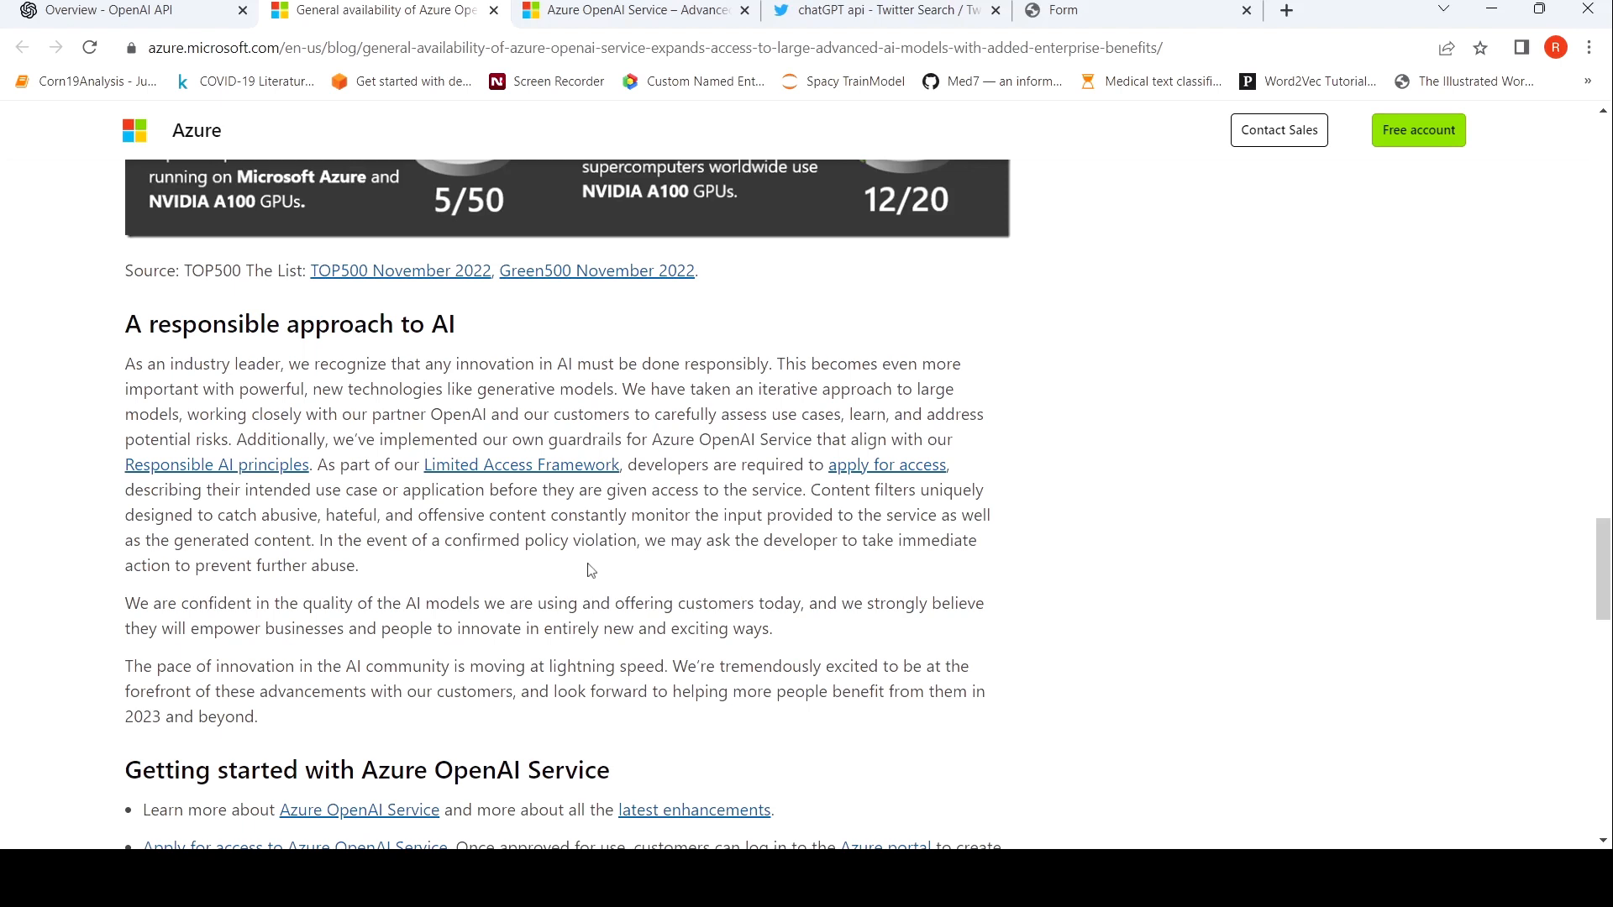
mouse_move(373, 586)
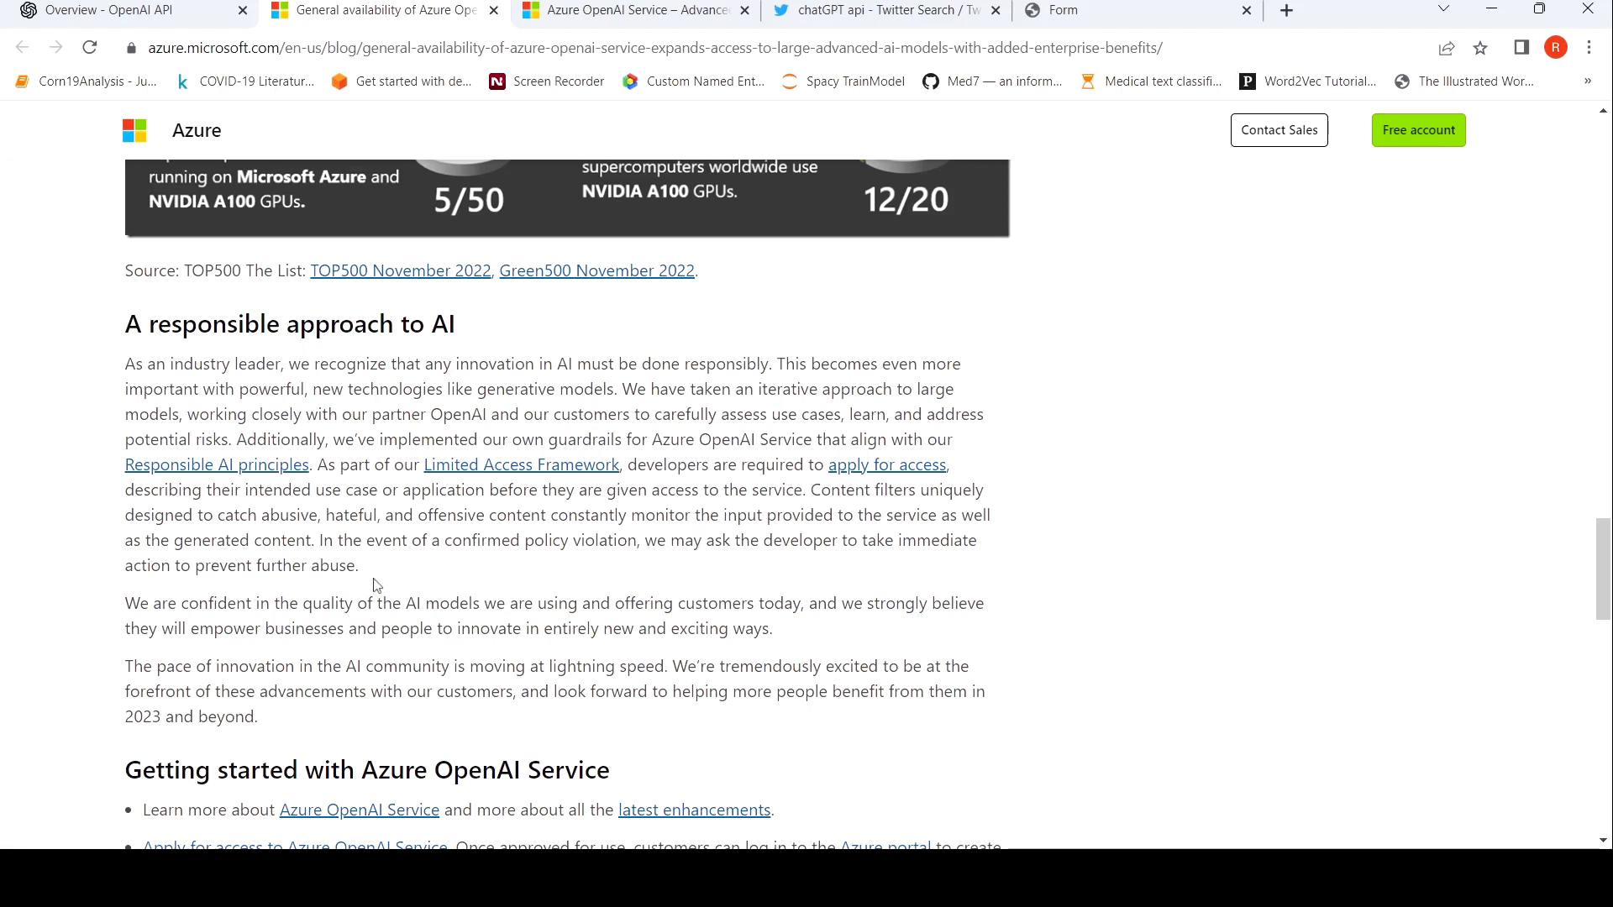
mouse_move(338, 583)
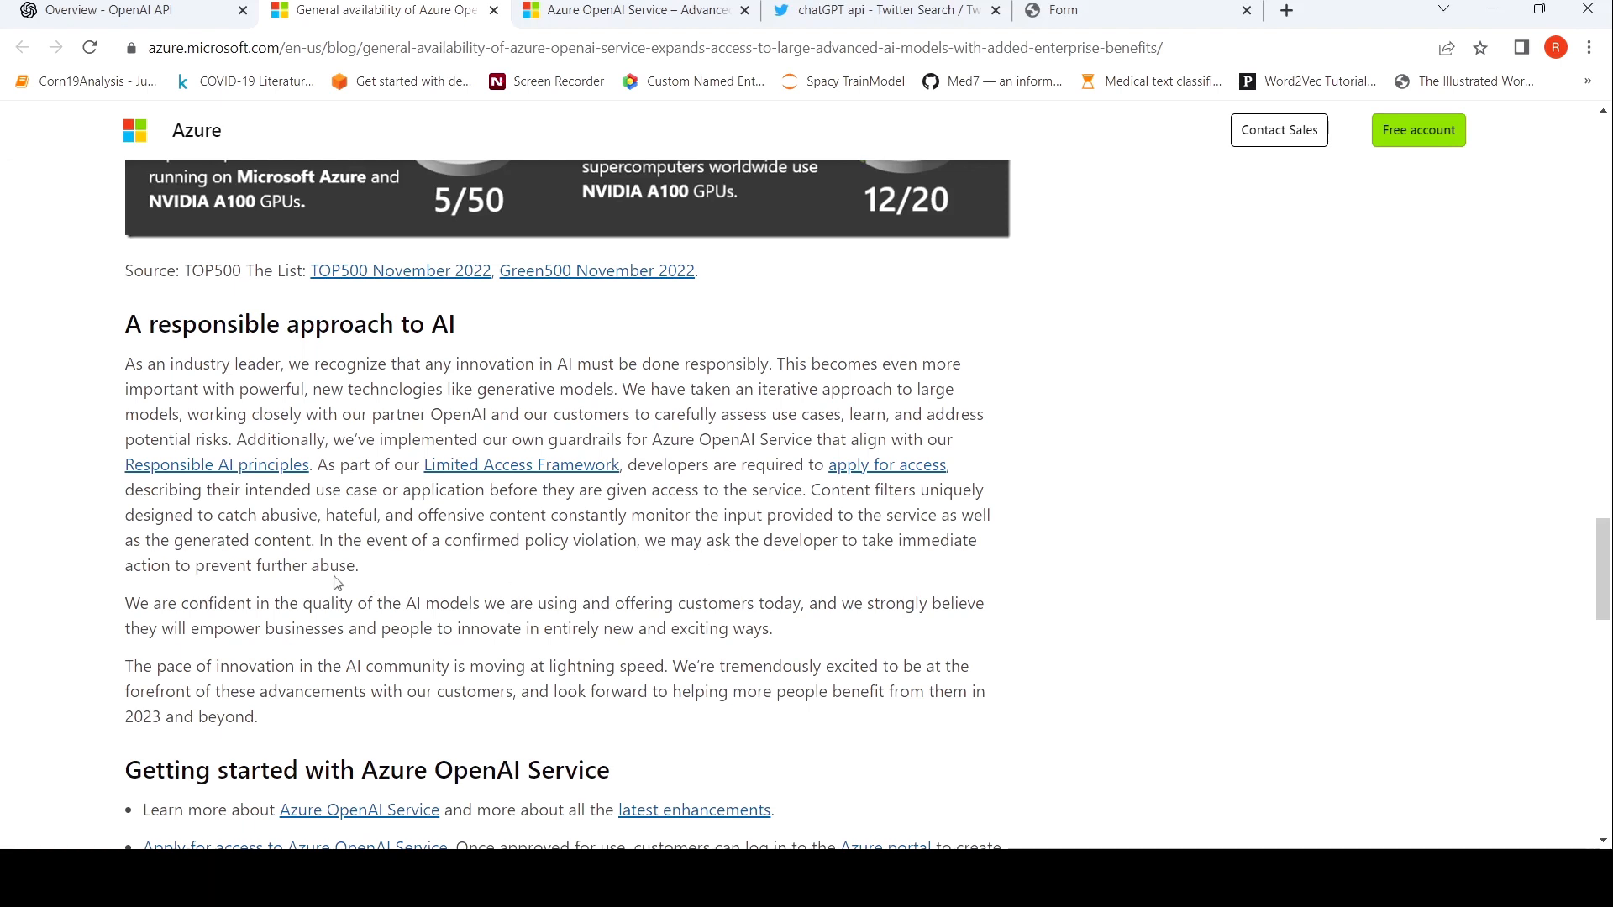
scroll("down", 3)
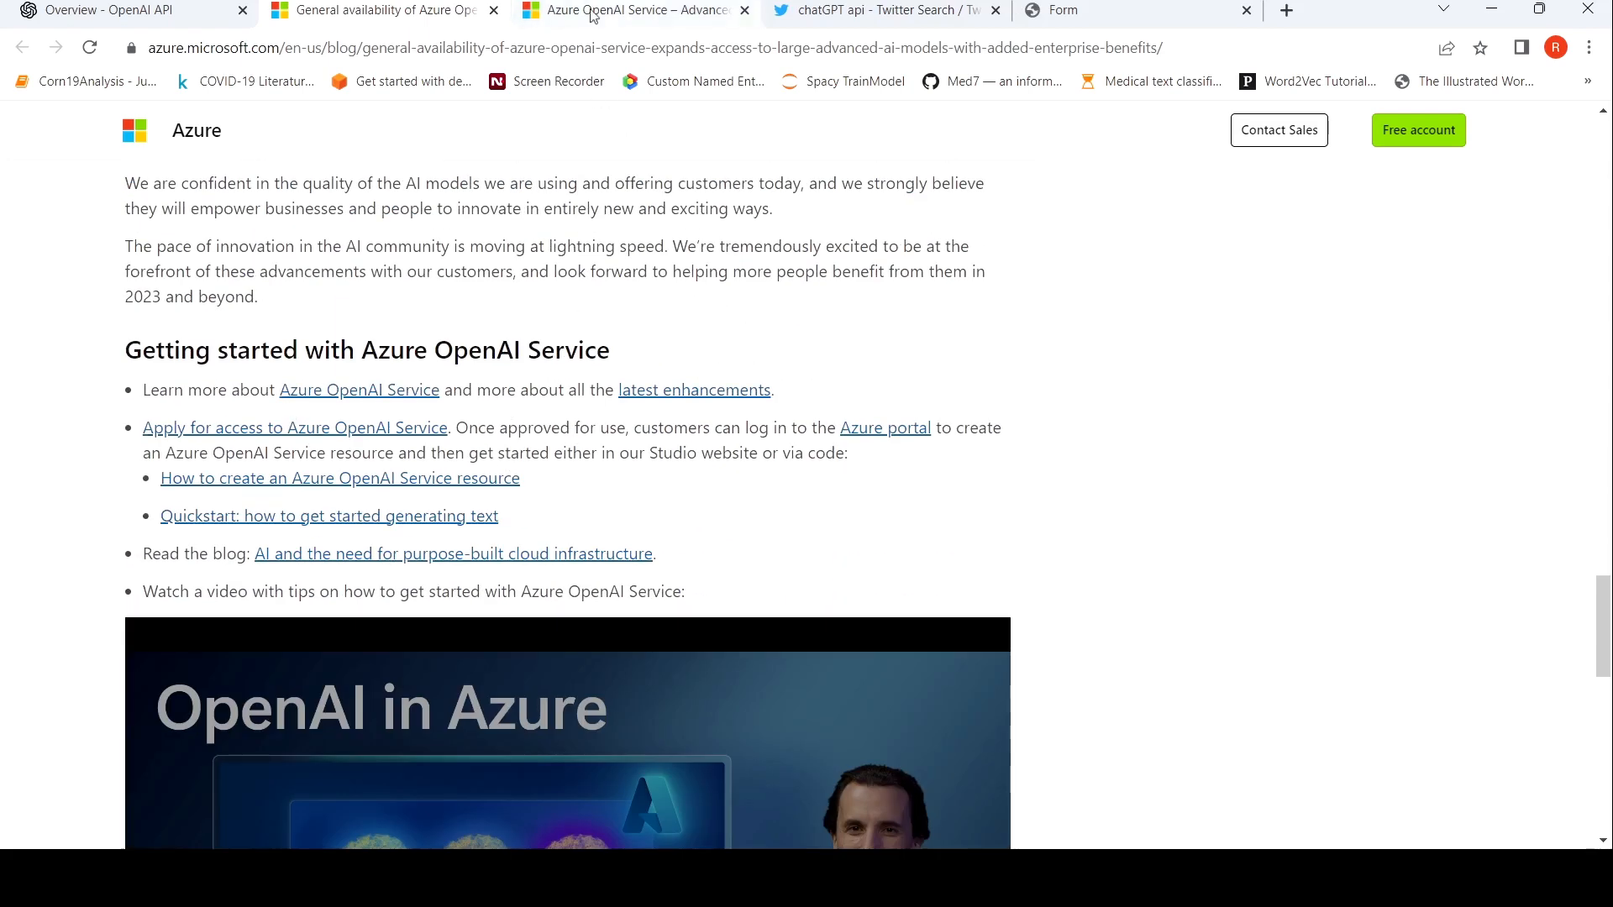
Switch to the Azure OpenAI Service product page and read to 'Comprehensive security and compliance, built in'
left_click(359, 389)
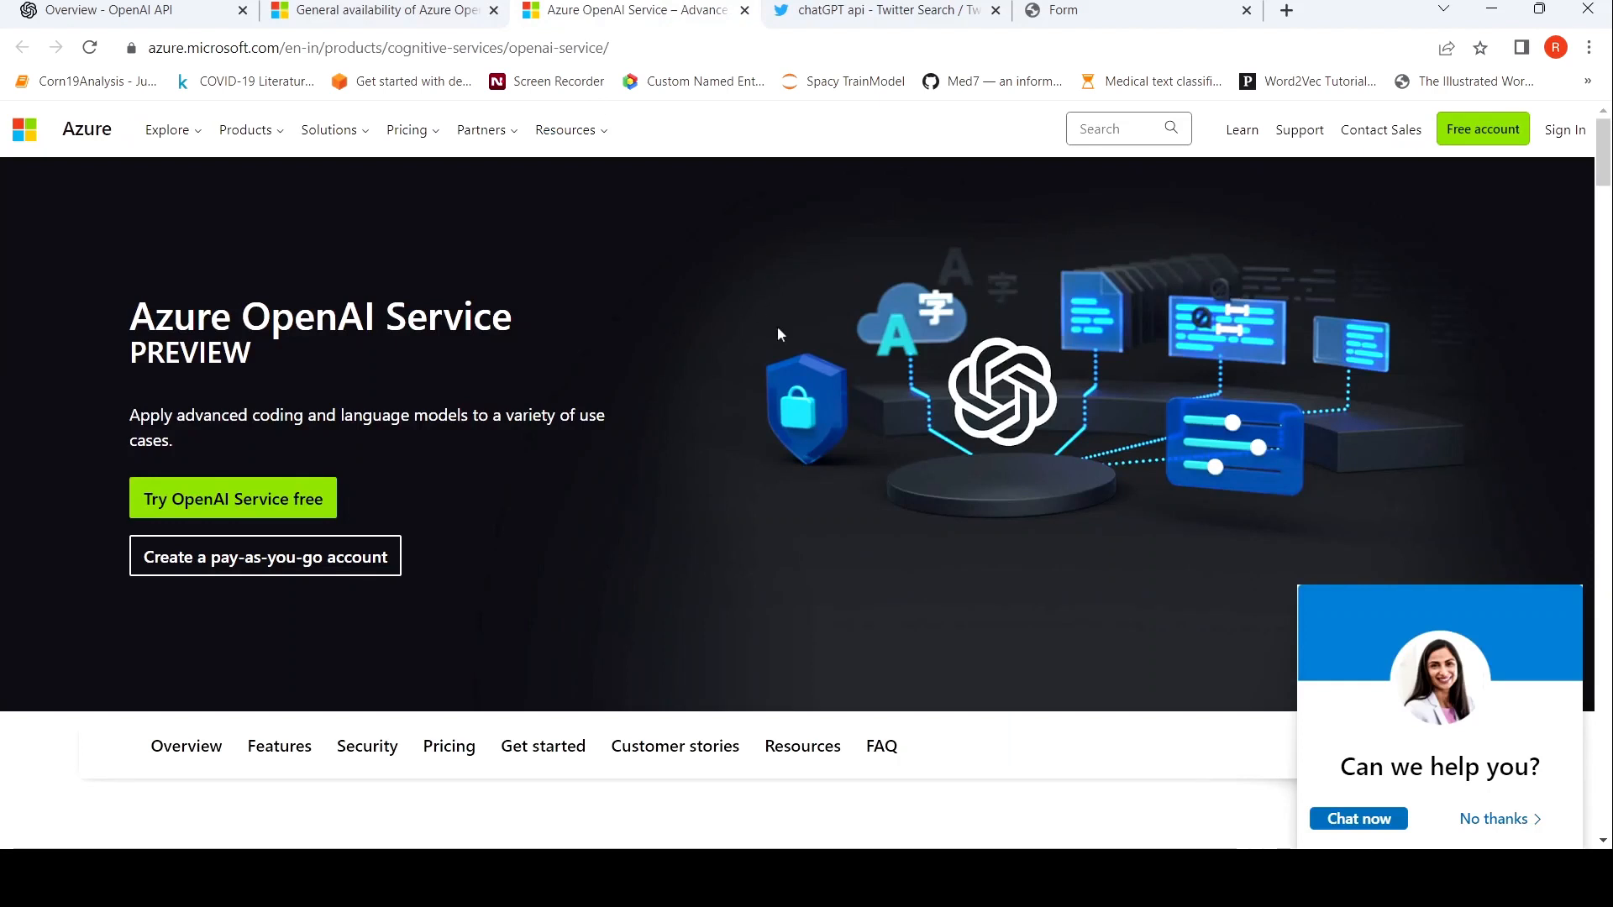
mouse_move(586, 402)
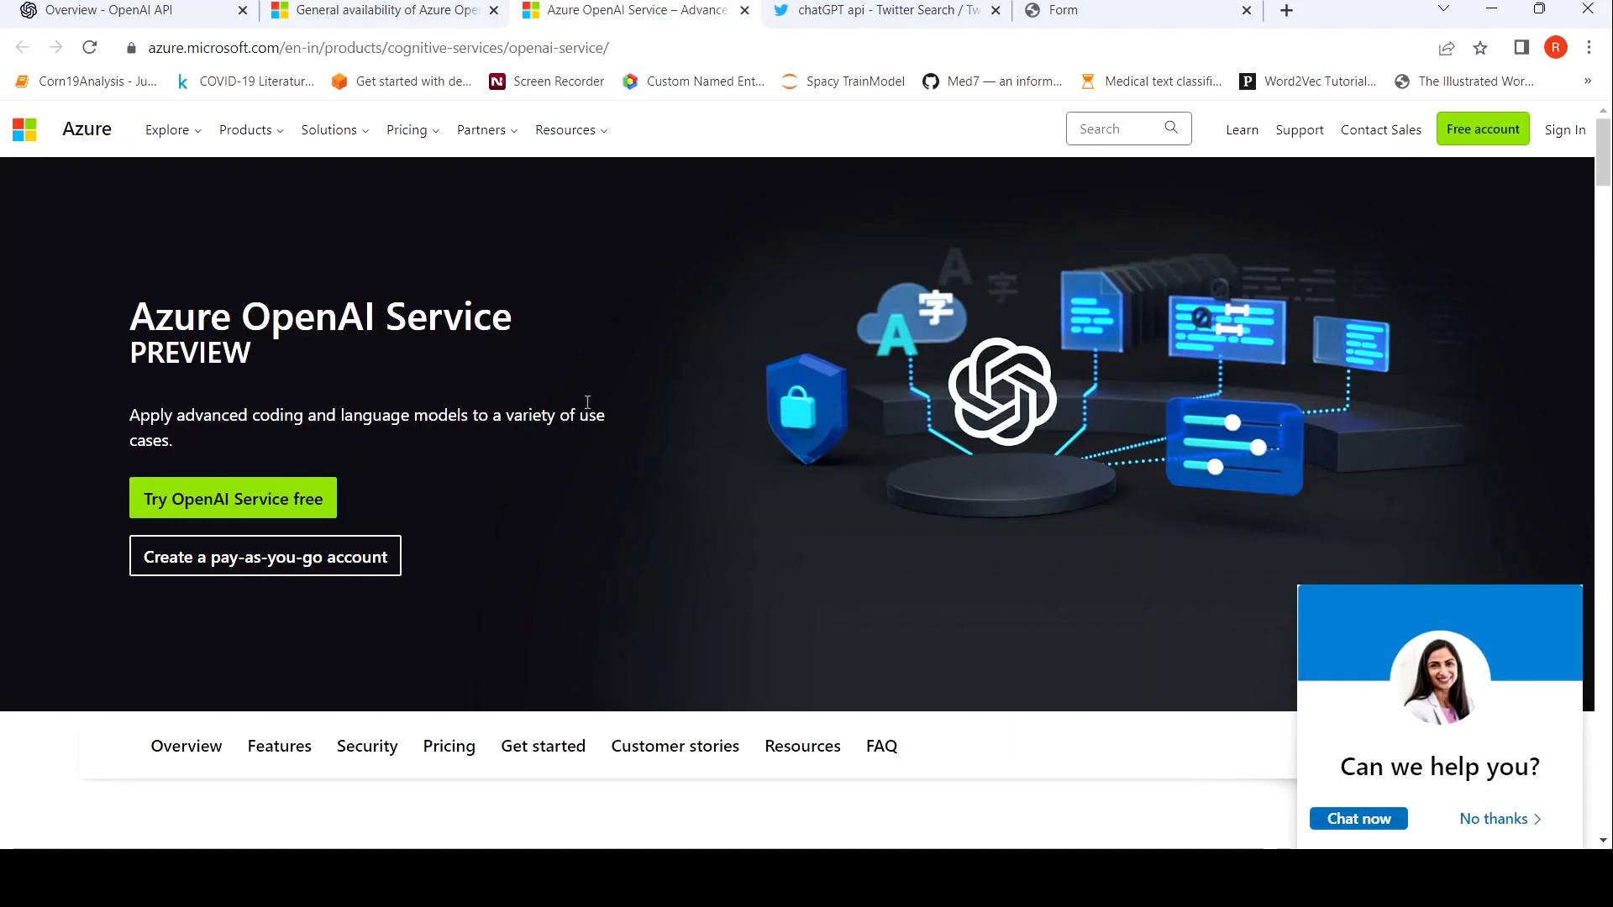
scroll("down", 3)
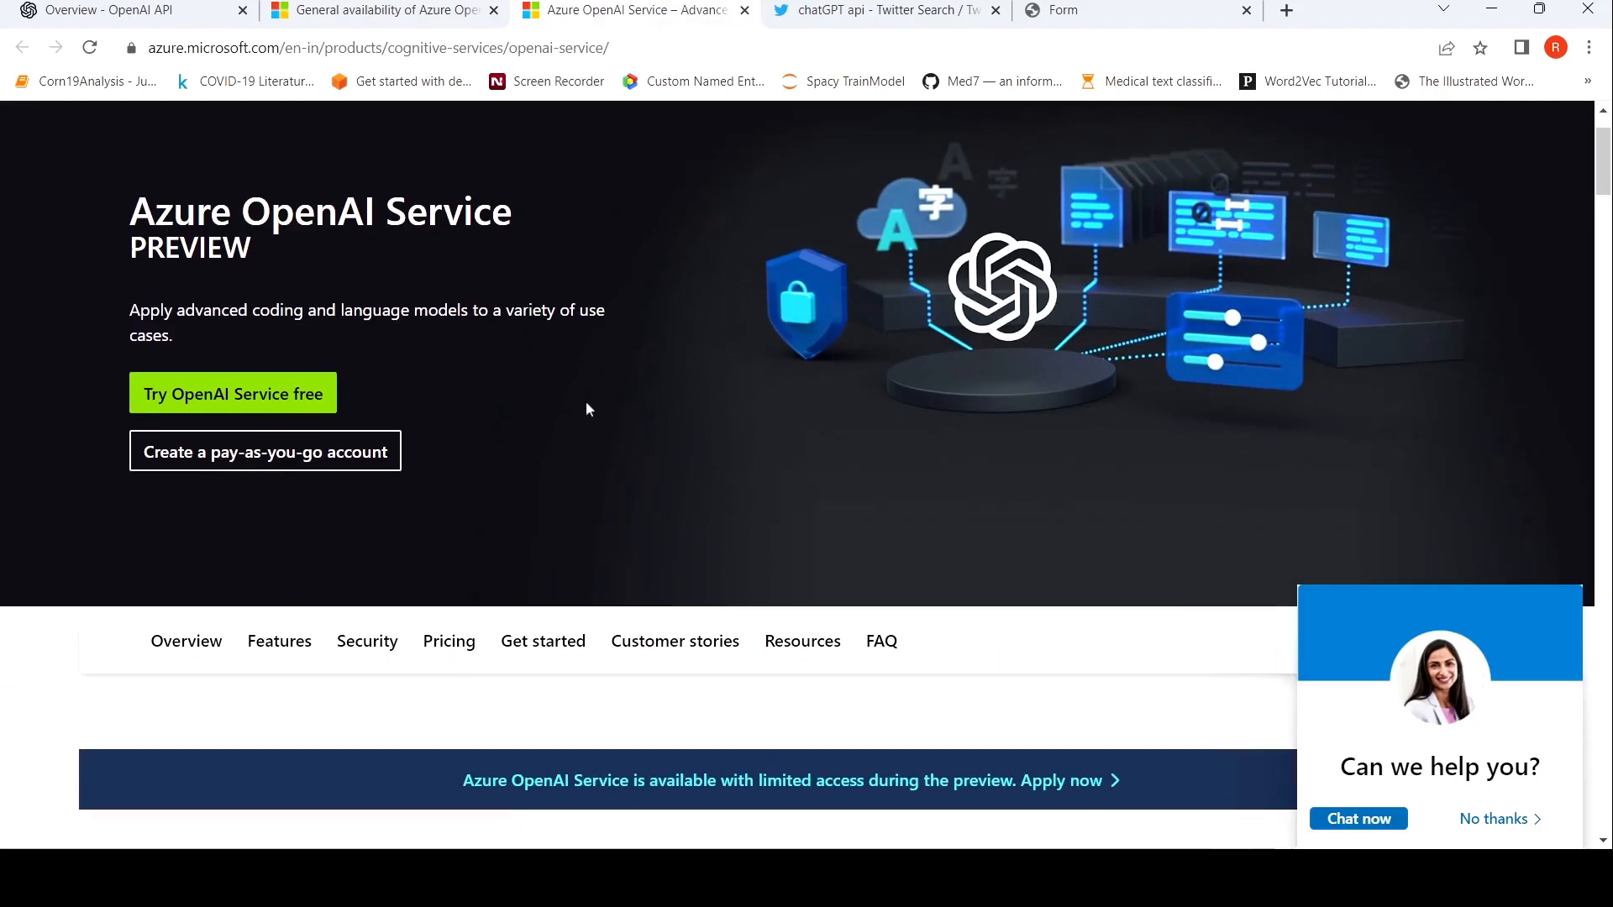
mouse_move(591, 422)
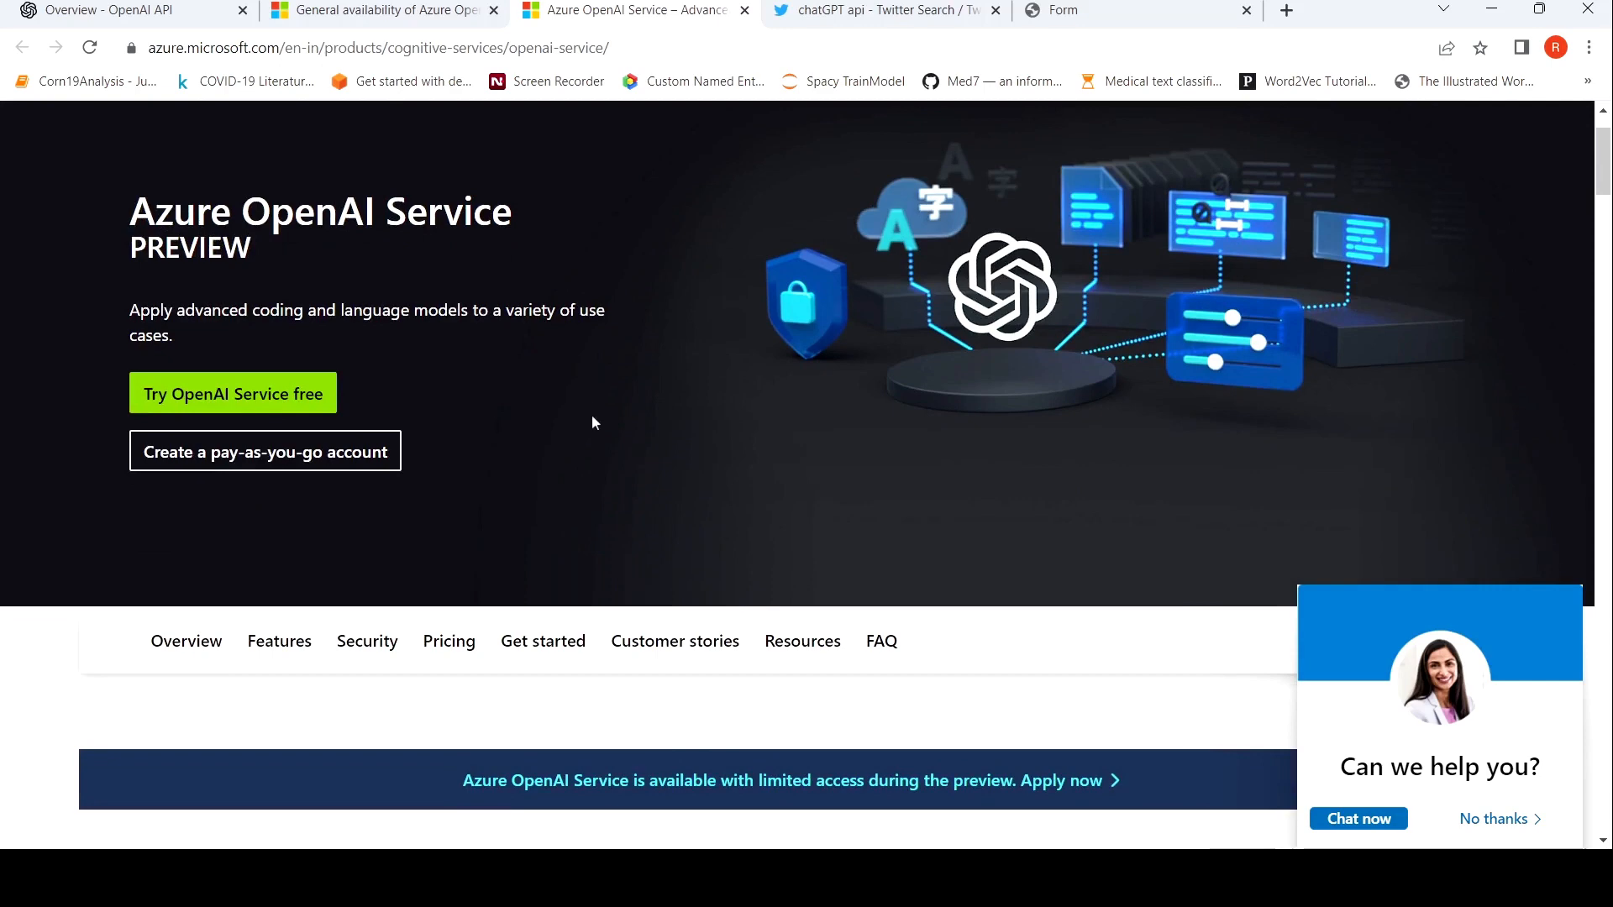
scroll("down", 3)
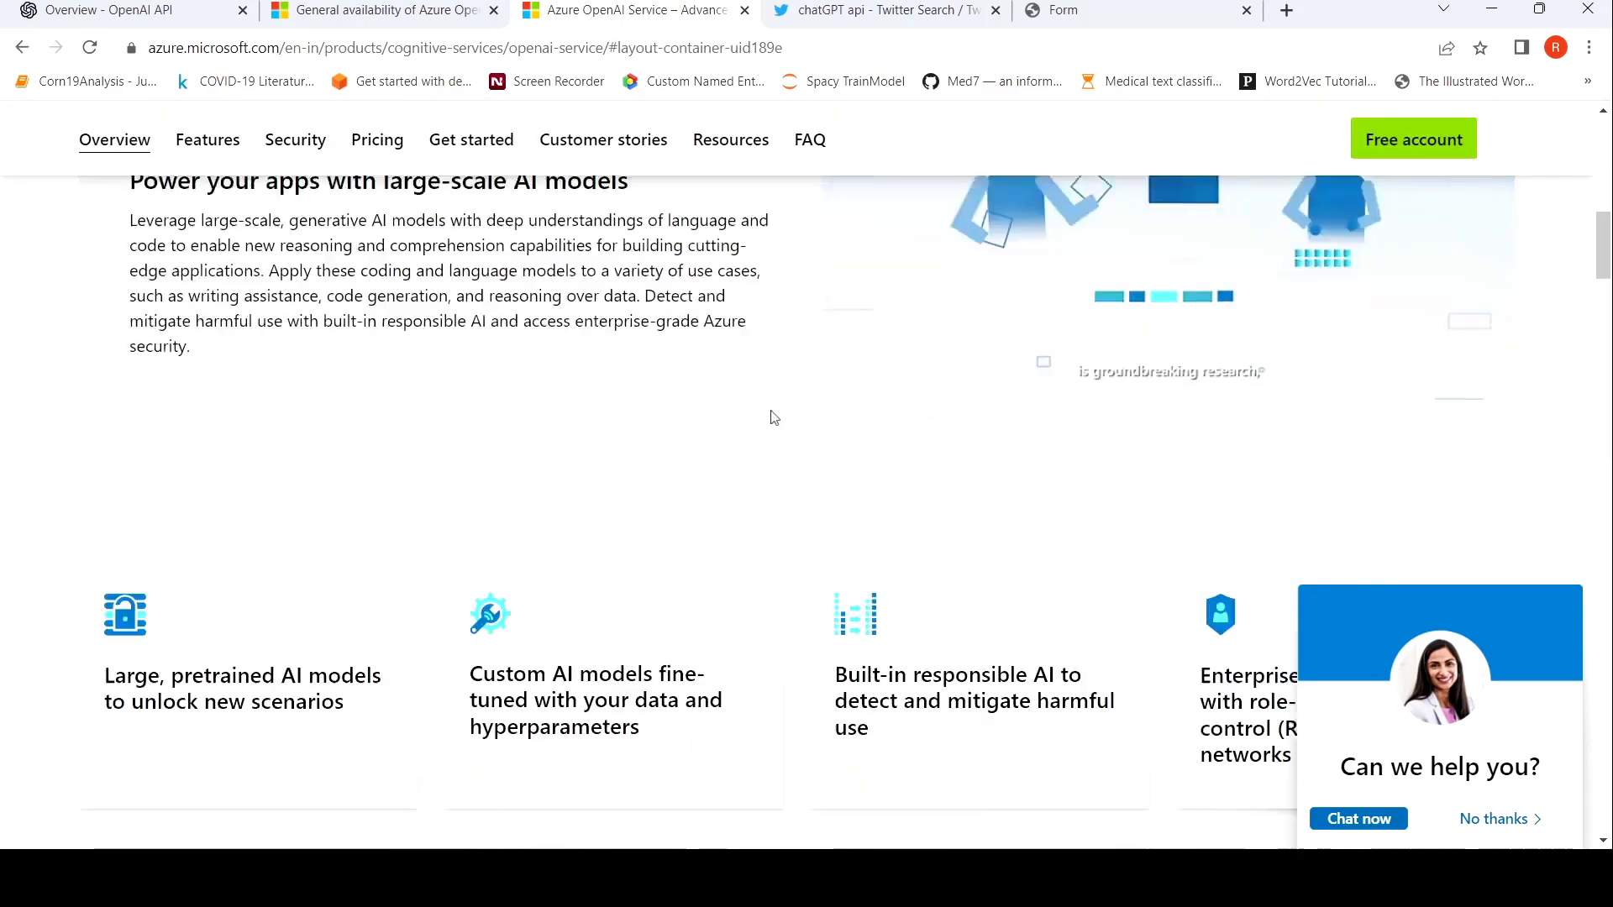
scroll("down", 3)
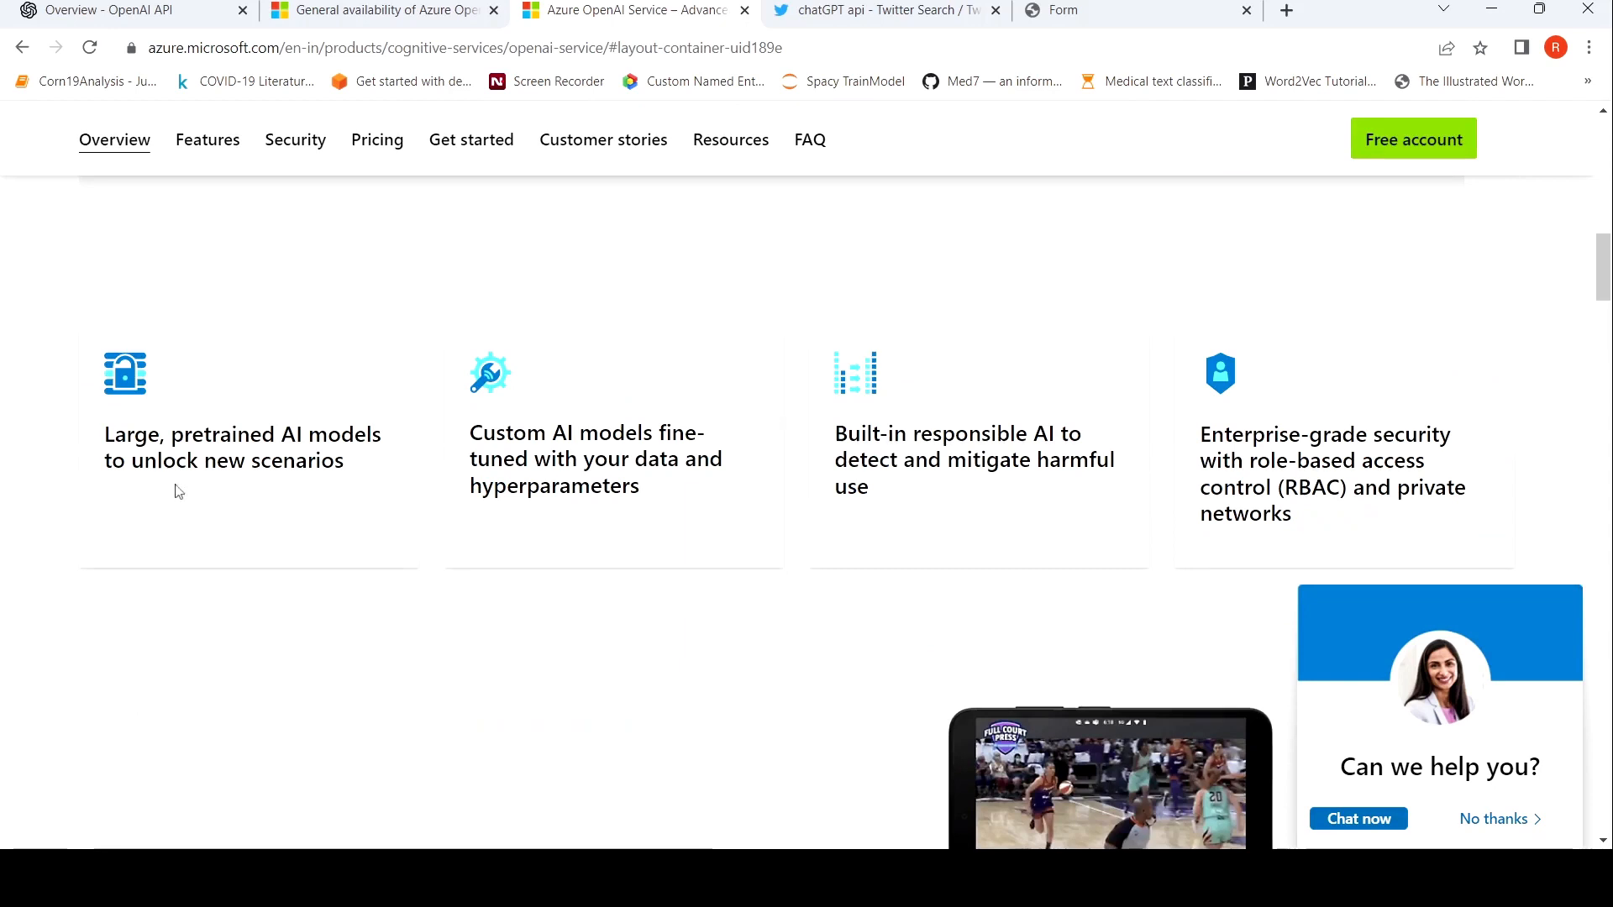
mouse_move(683, 435)
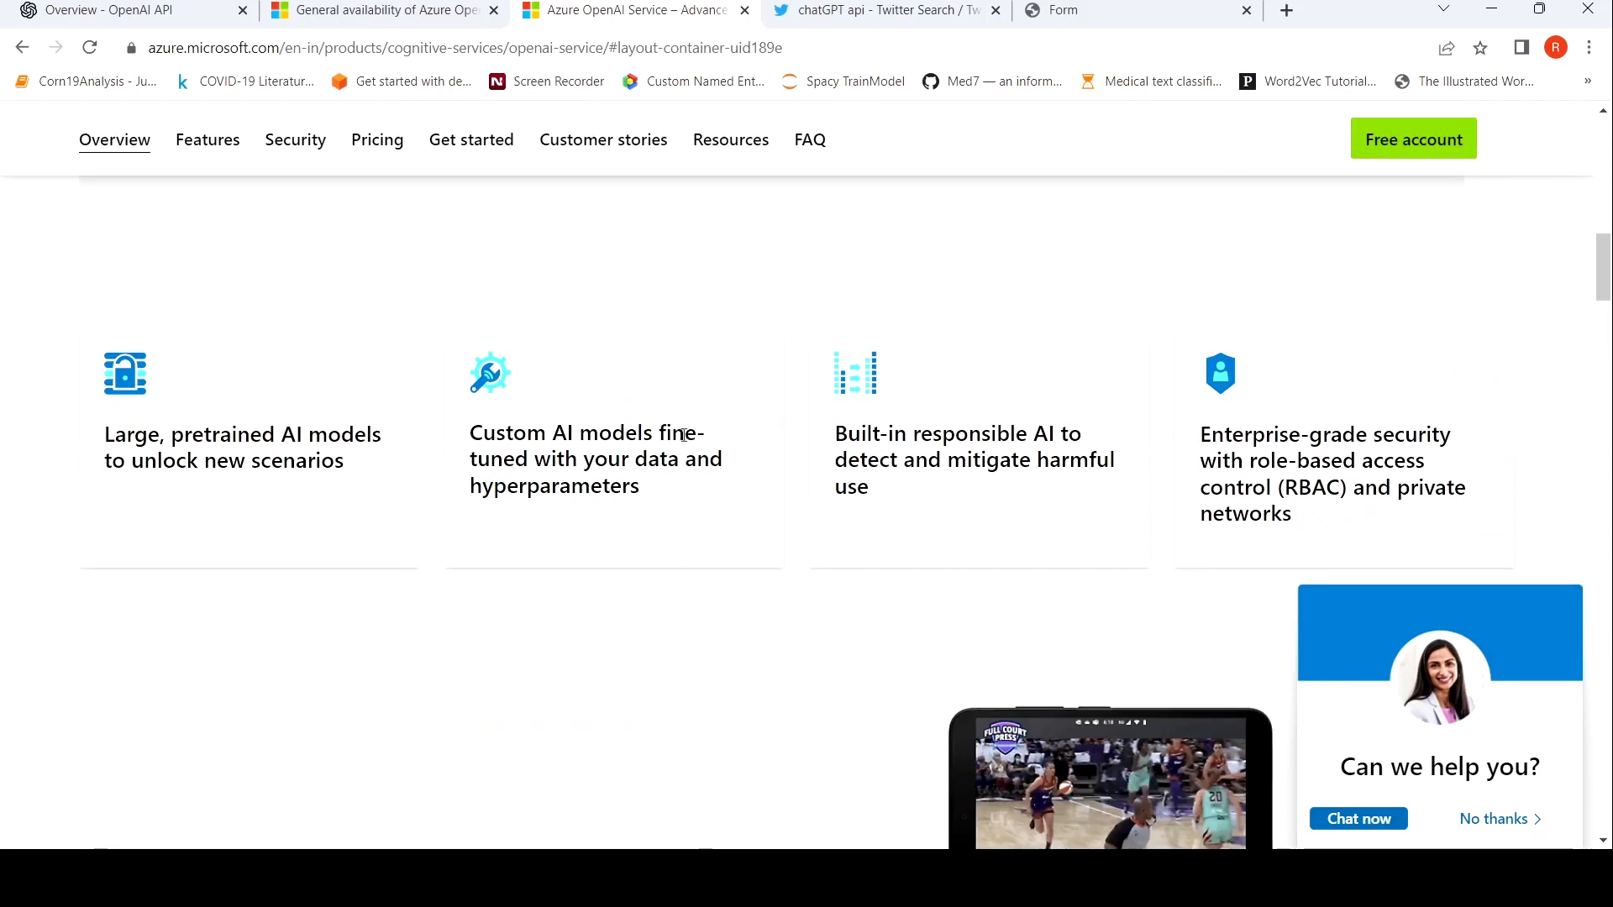
scroll("down", 3)
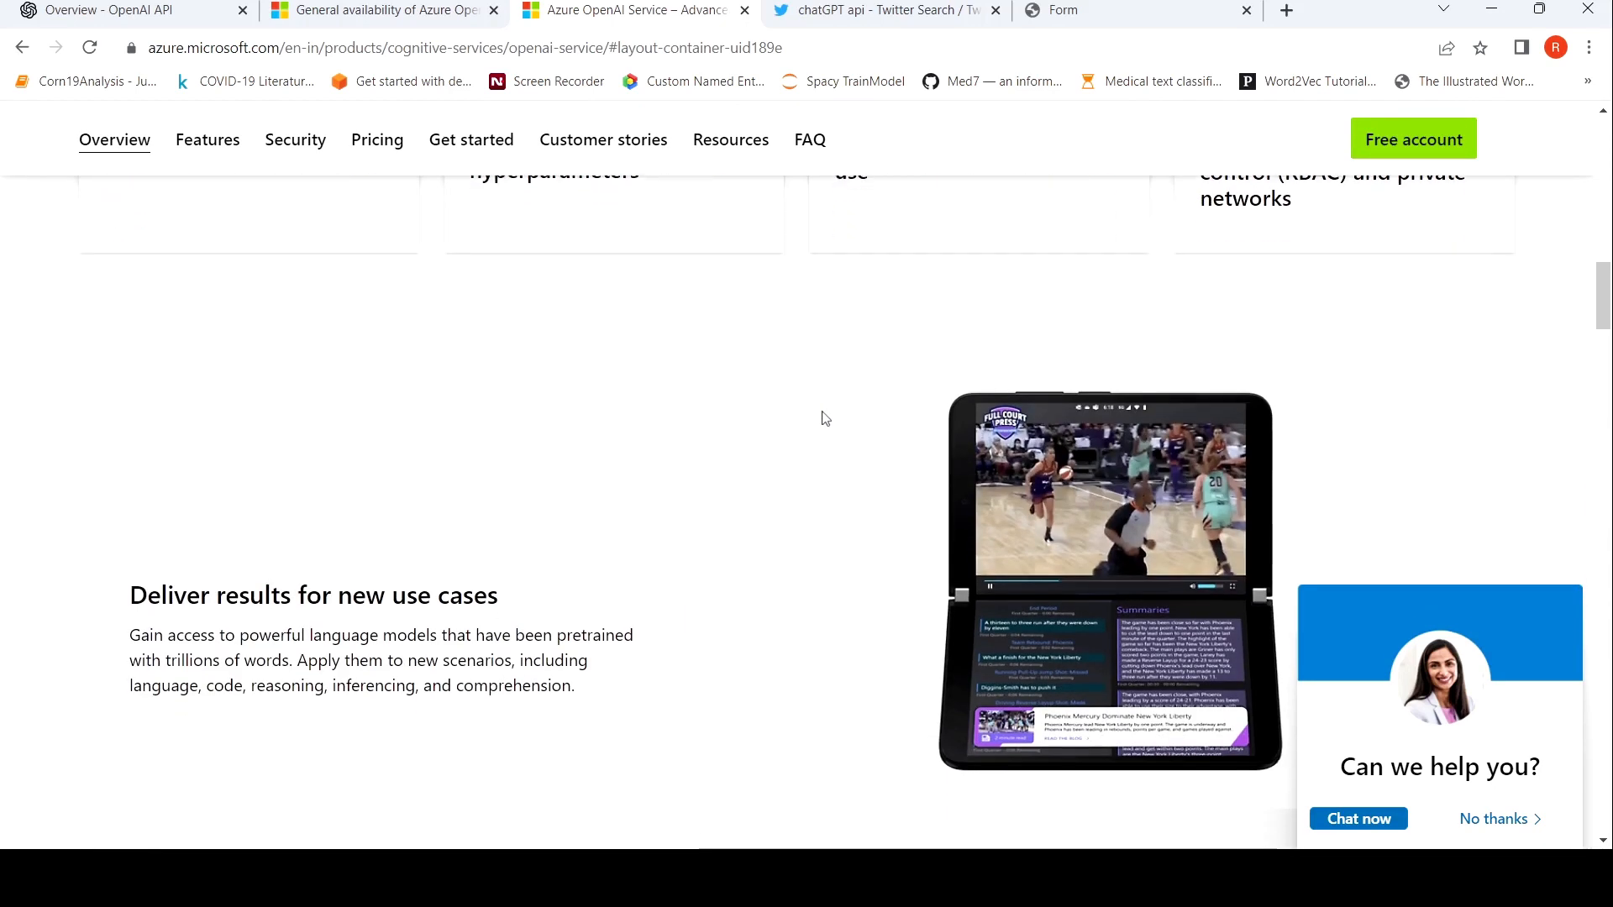
scroll("down", 3)
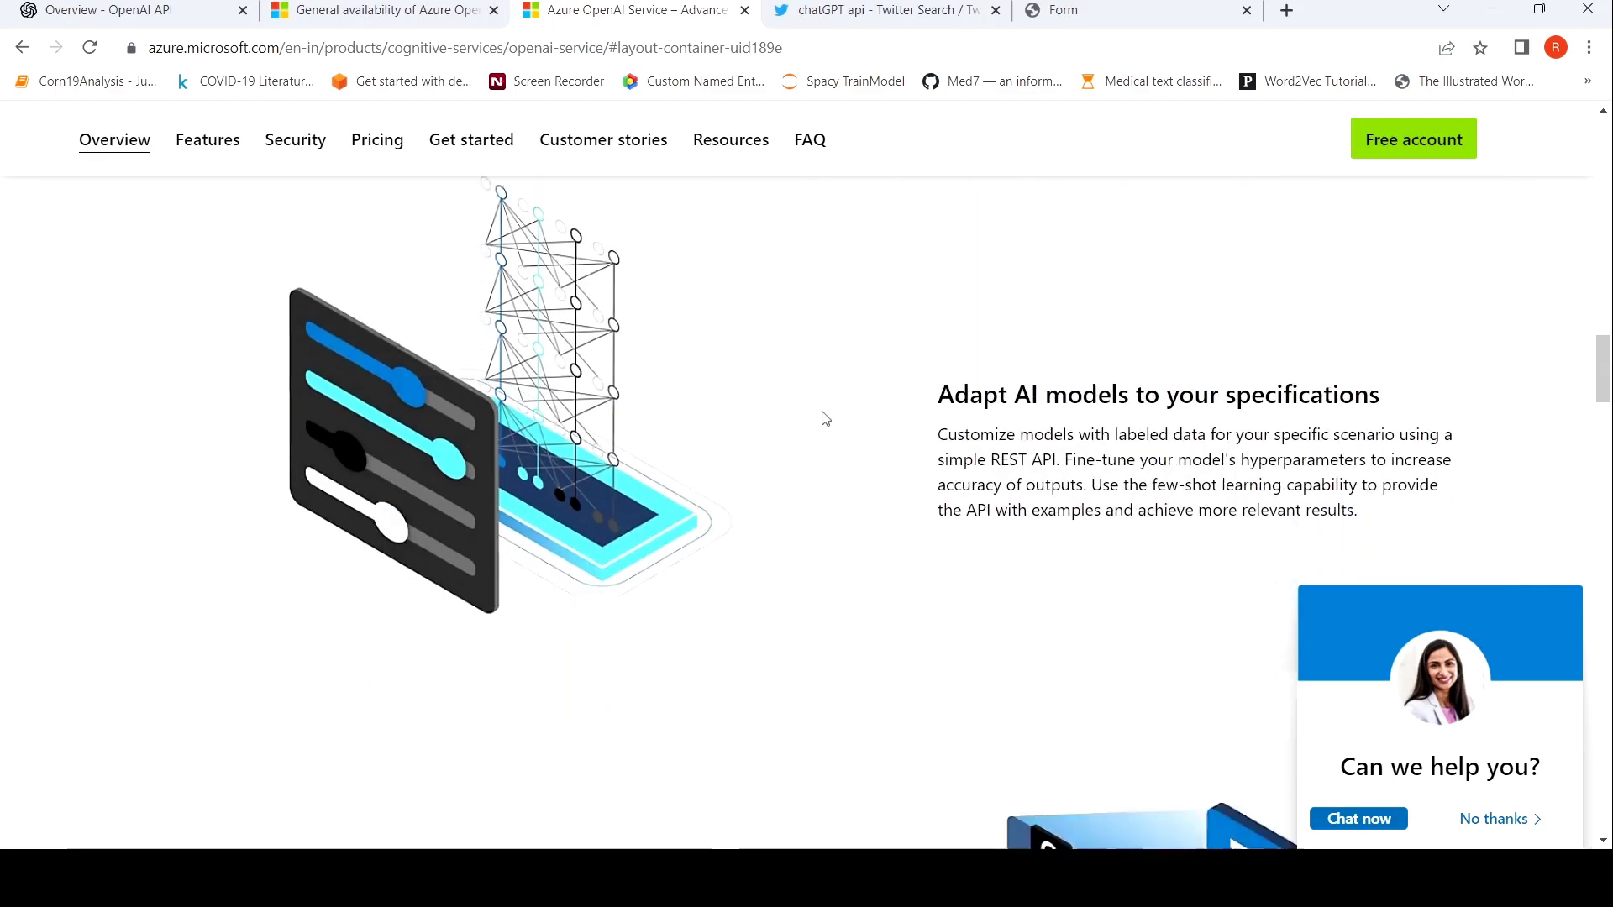
scroll("down", 3)
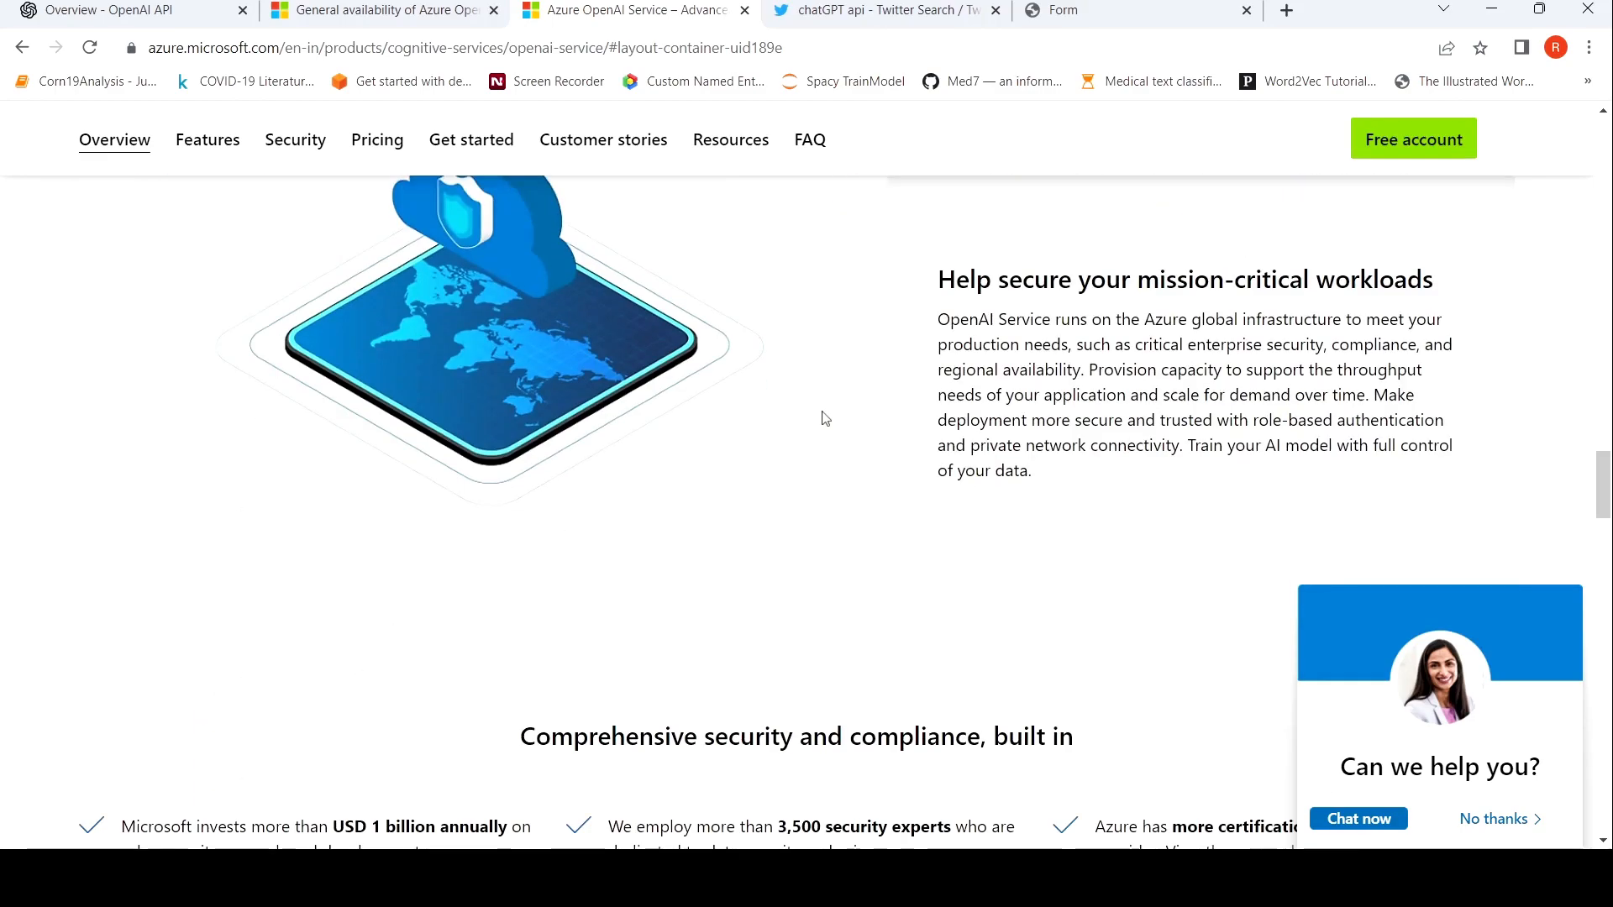
scroll("down", 3)
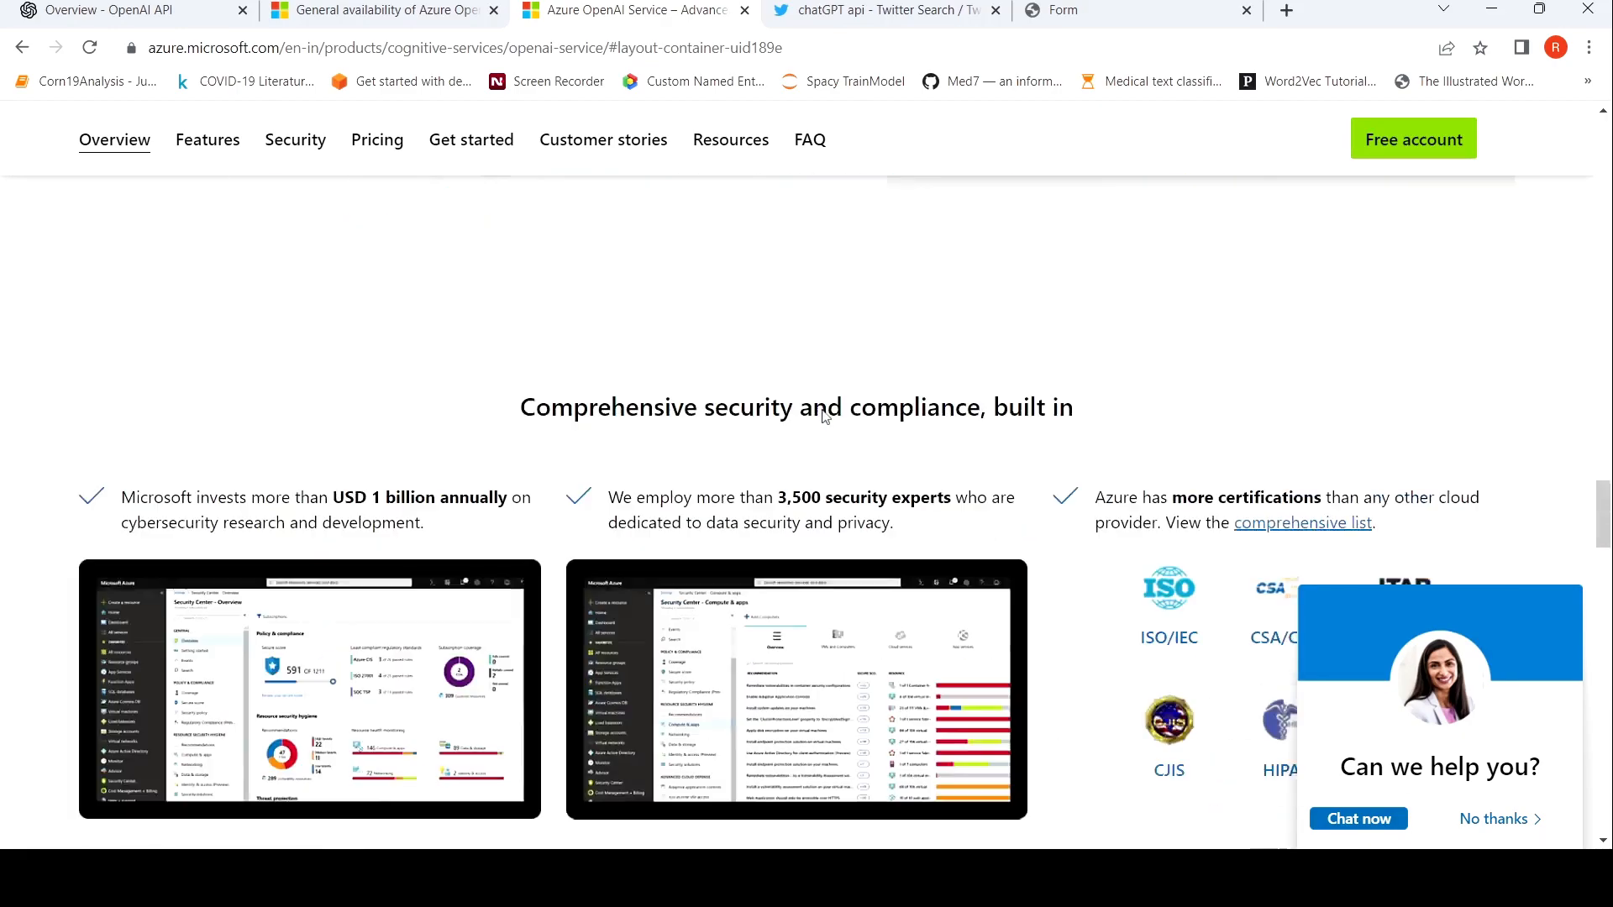
Jump to the Features section and scroll through free account steps to the FAQ
left_click(207, 141)
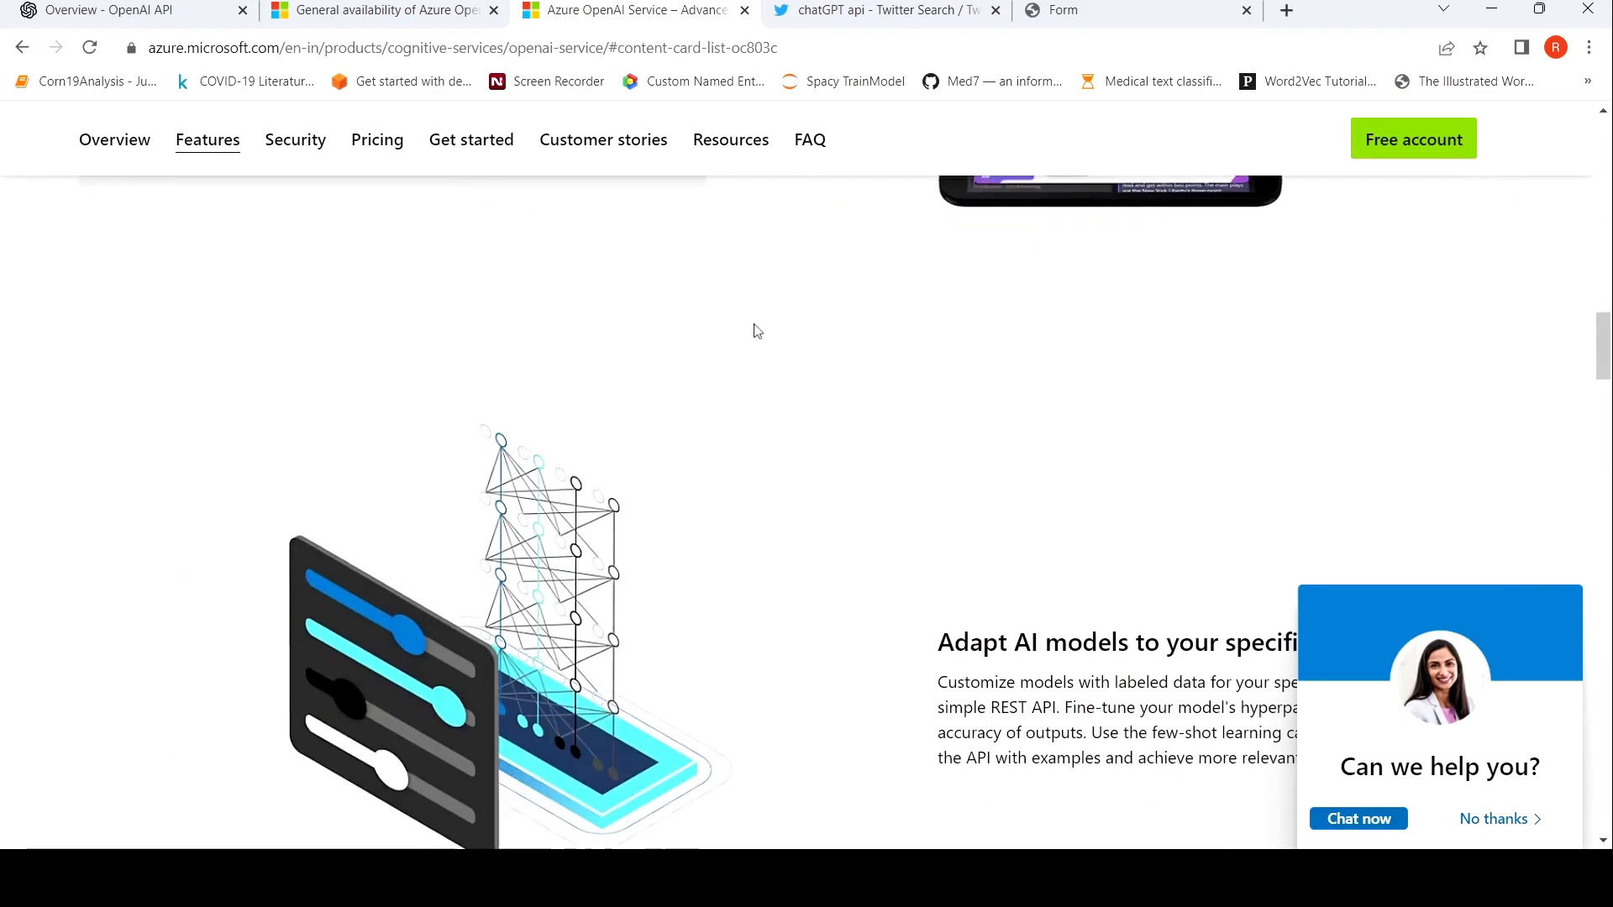
scroll("down", 3)
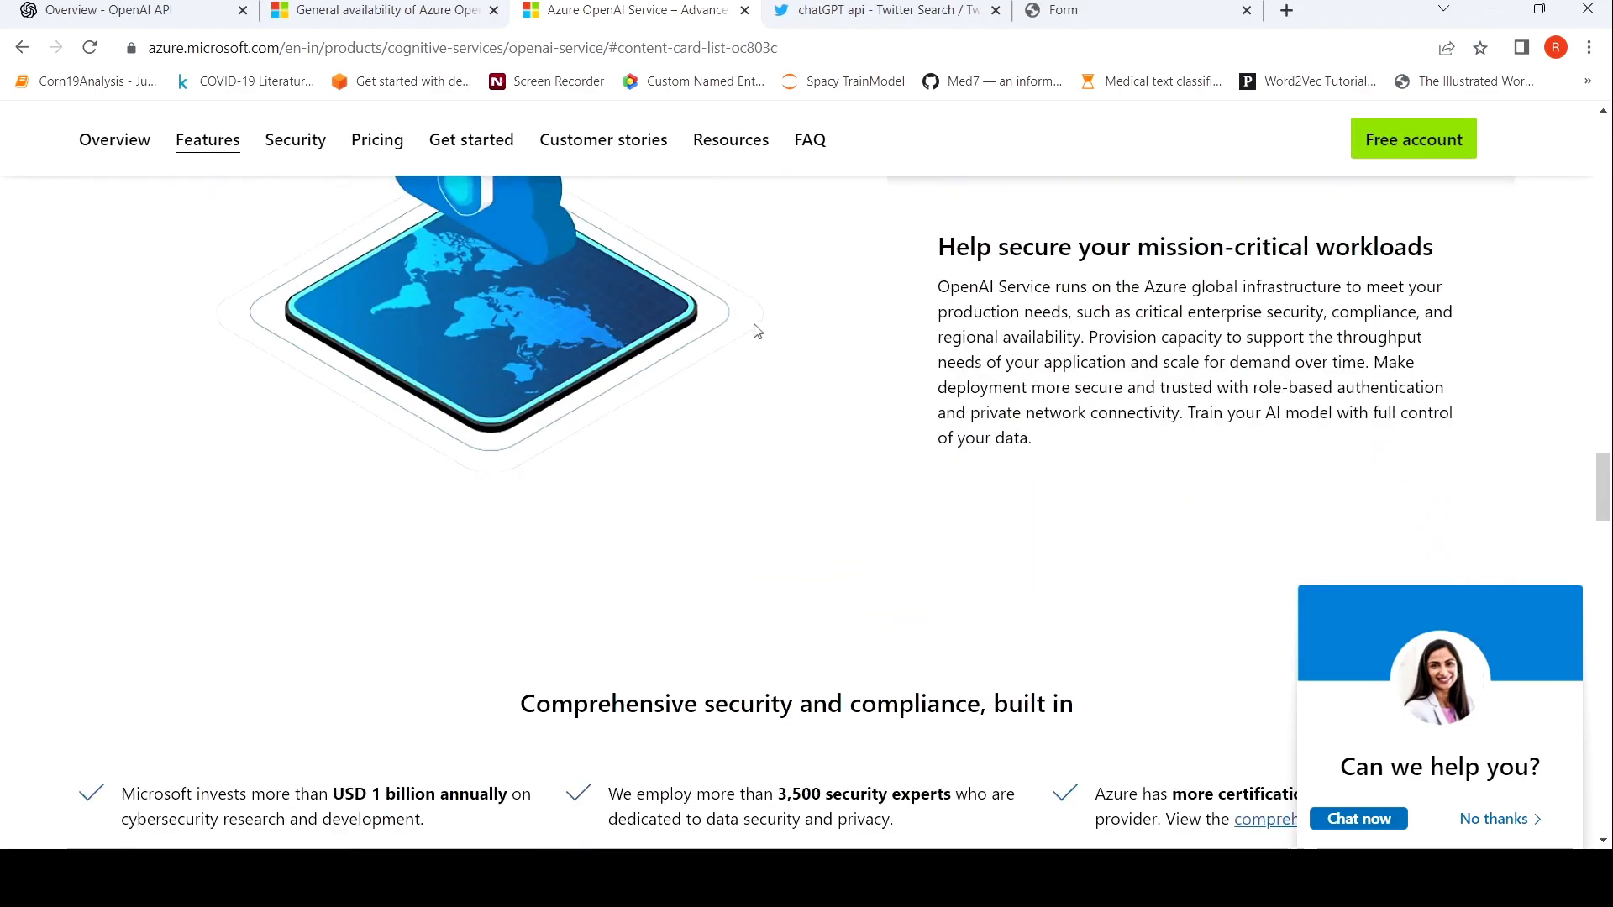
scroll("down", 3)
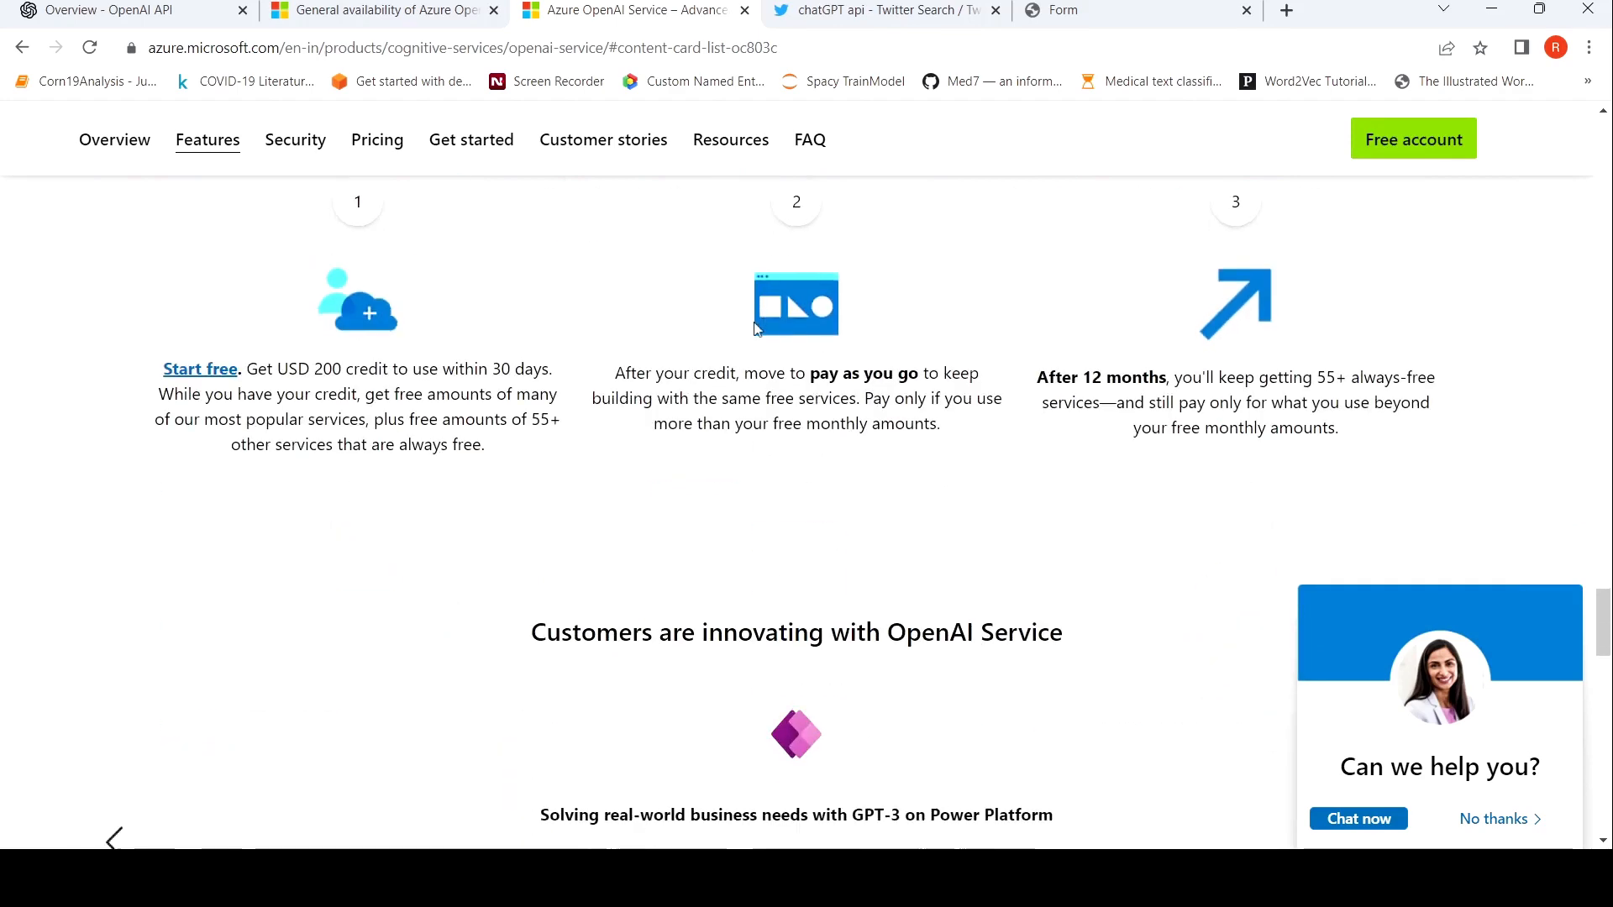
scroll("down", 3)
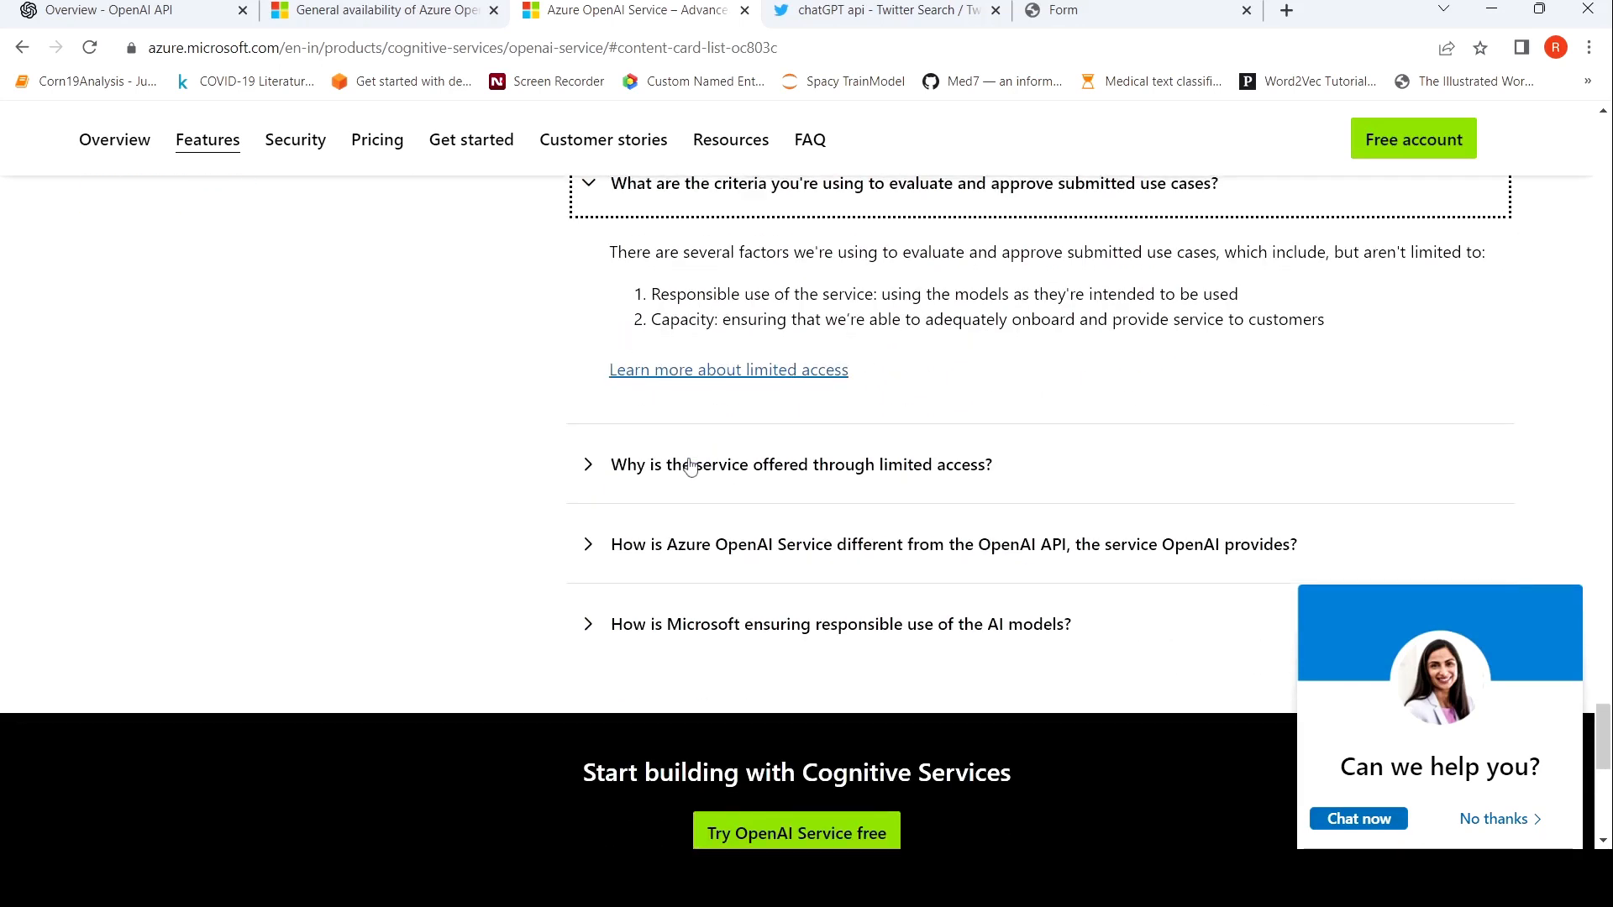
mouse_move(1022, 435)
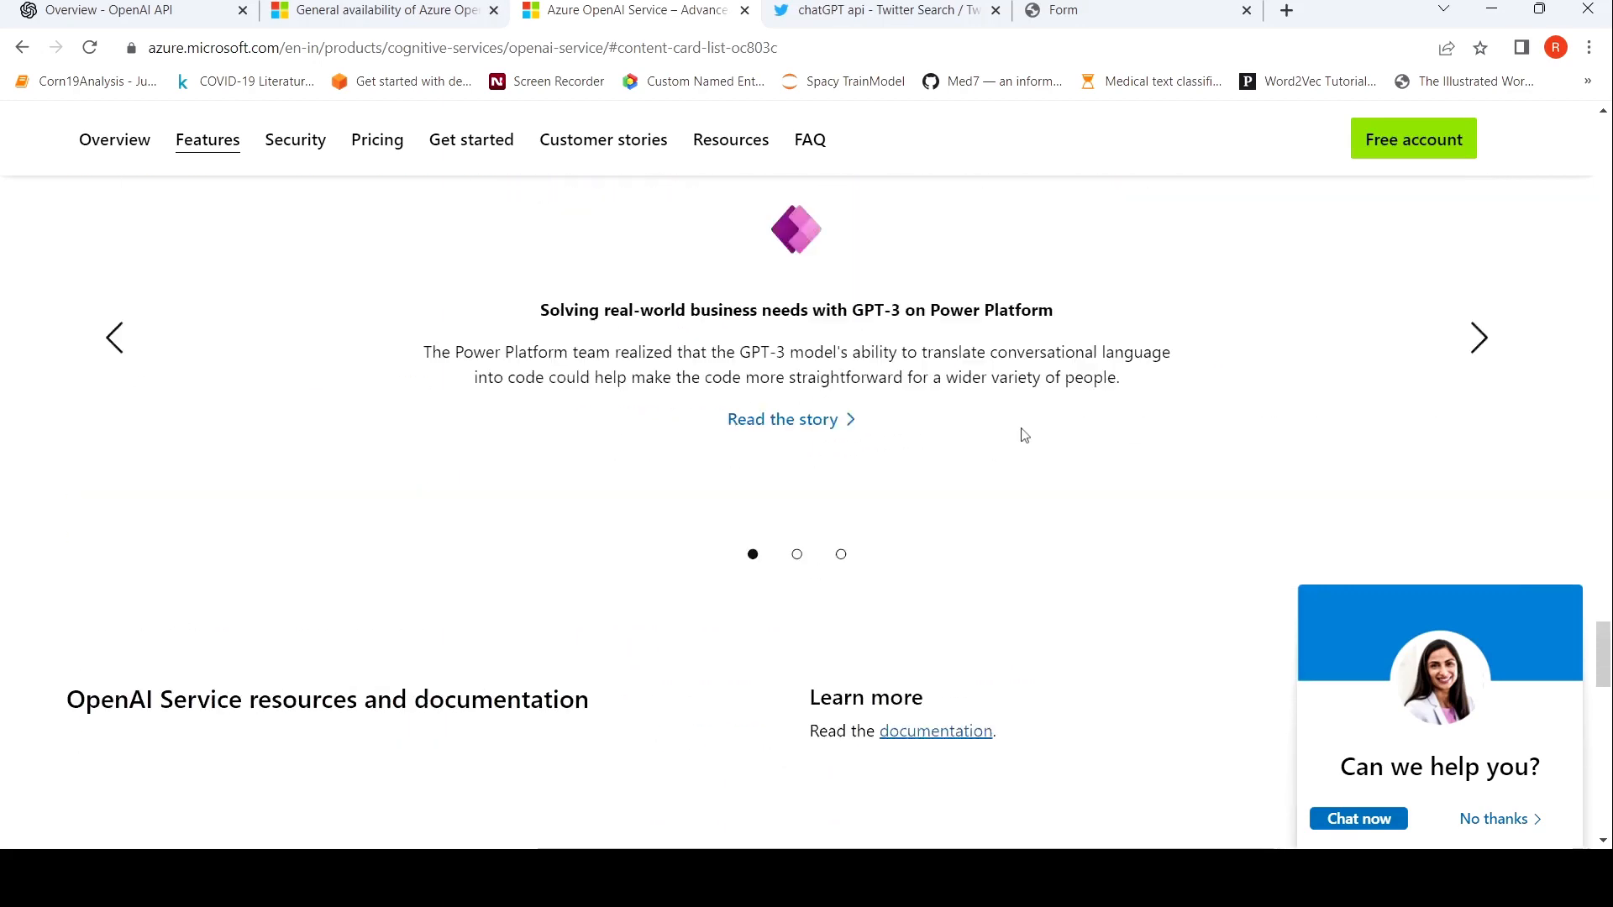
View OpenAI's tweet in the 'chatGPT api' Twitter search, then switch to the 'Welcome to OpenAI' overview
left_click(881, 9)
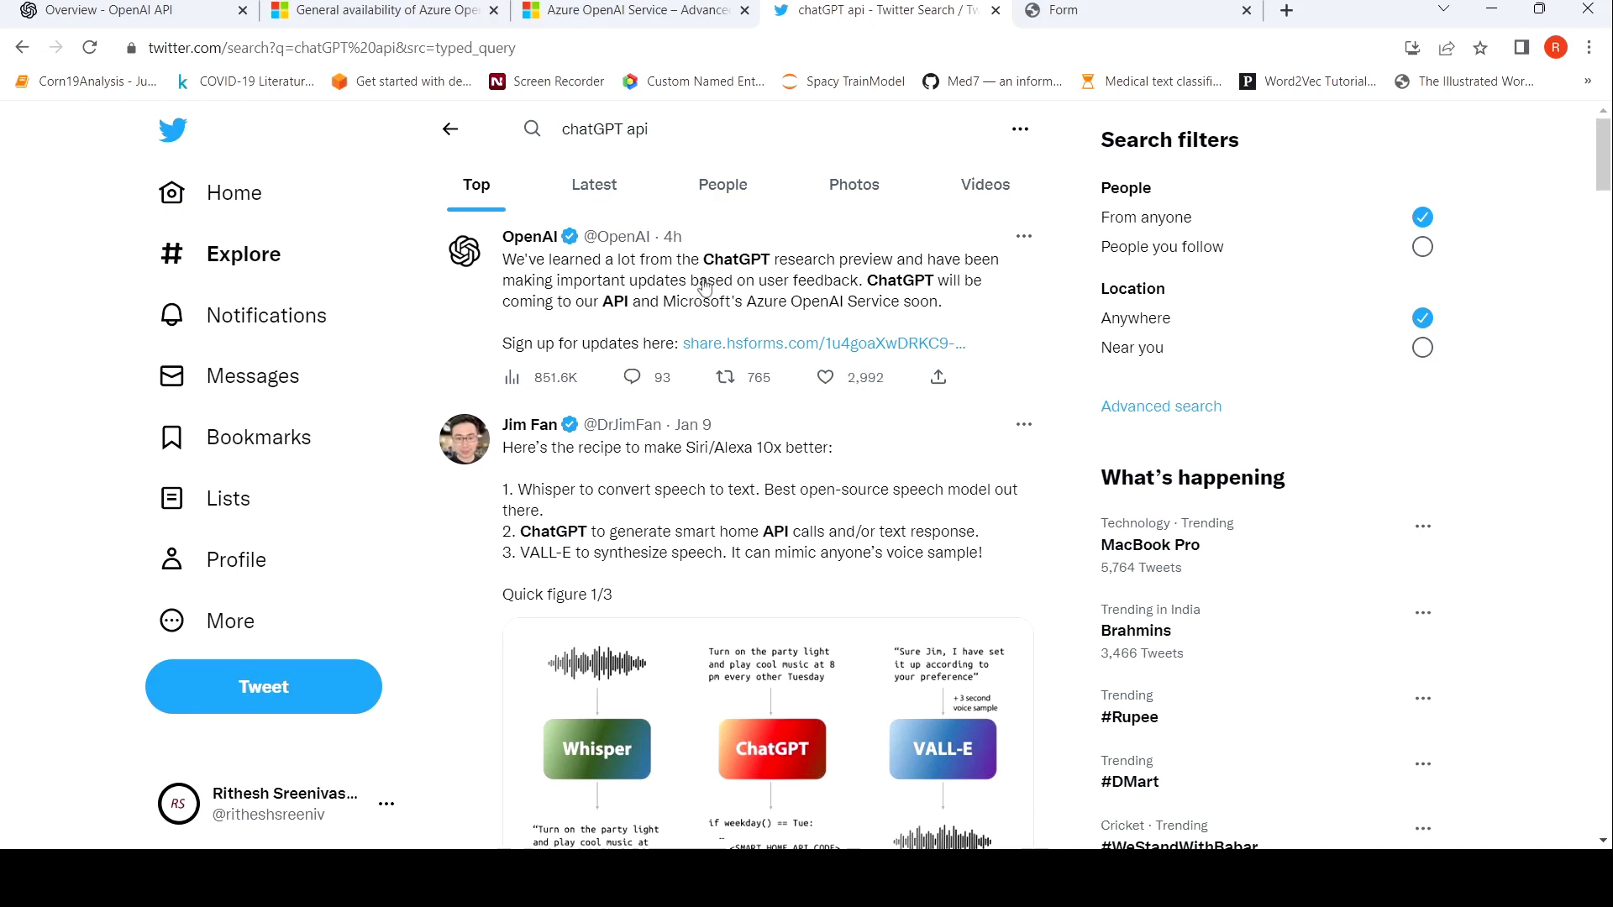
mouse_move(736, 276)
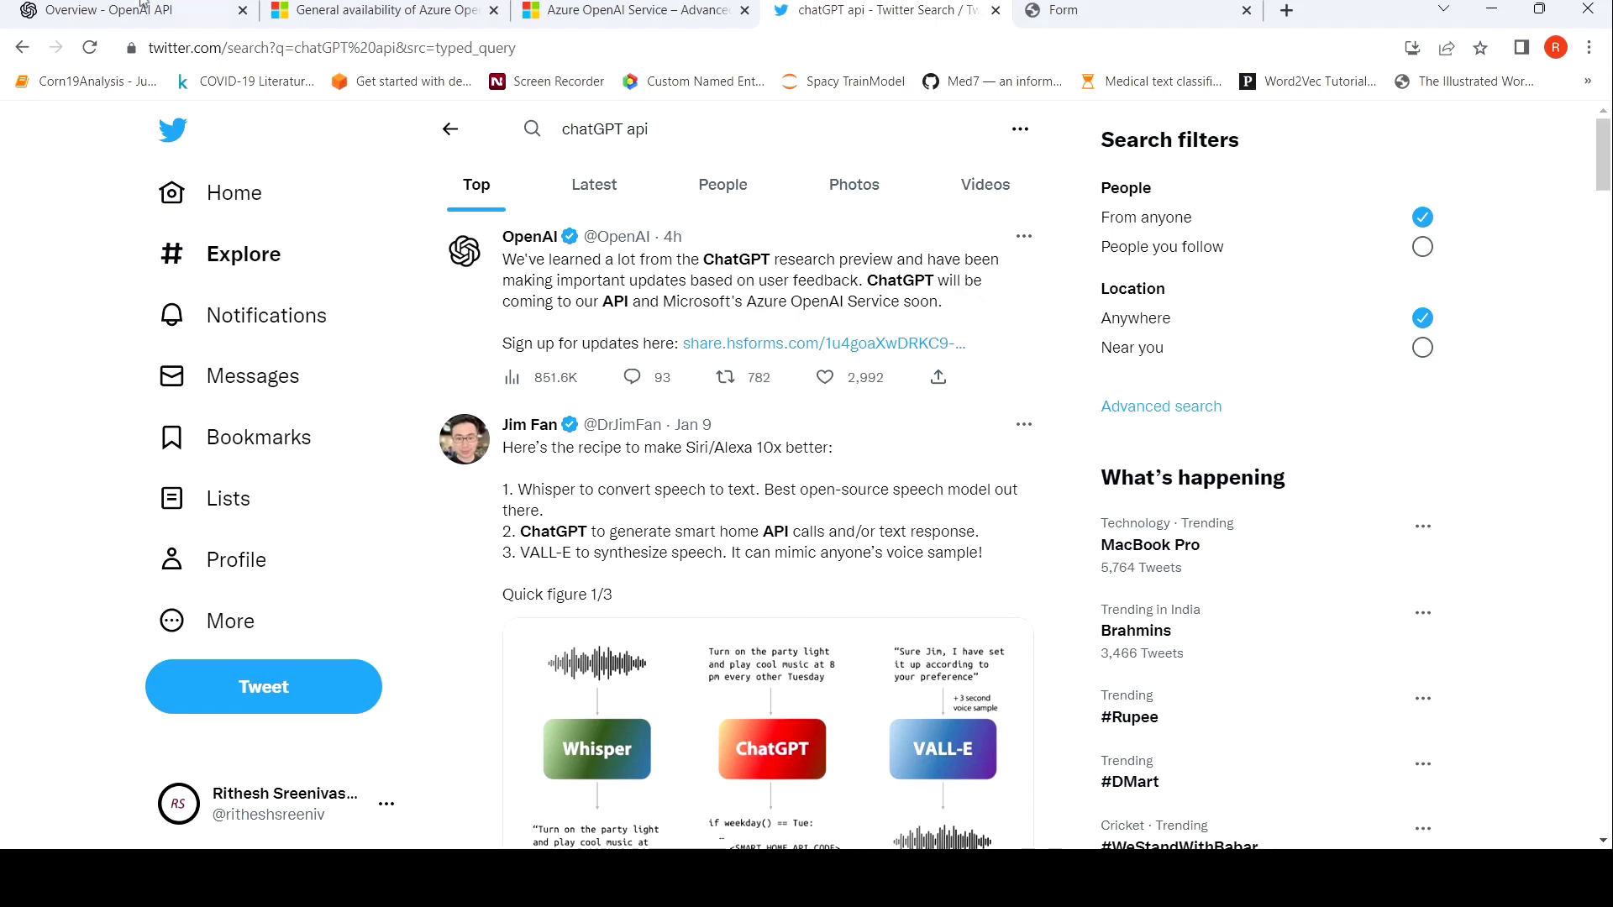
left_click(123, 10)
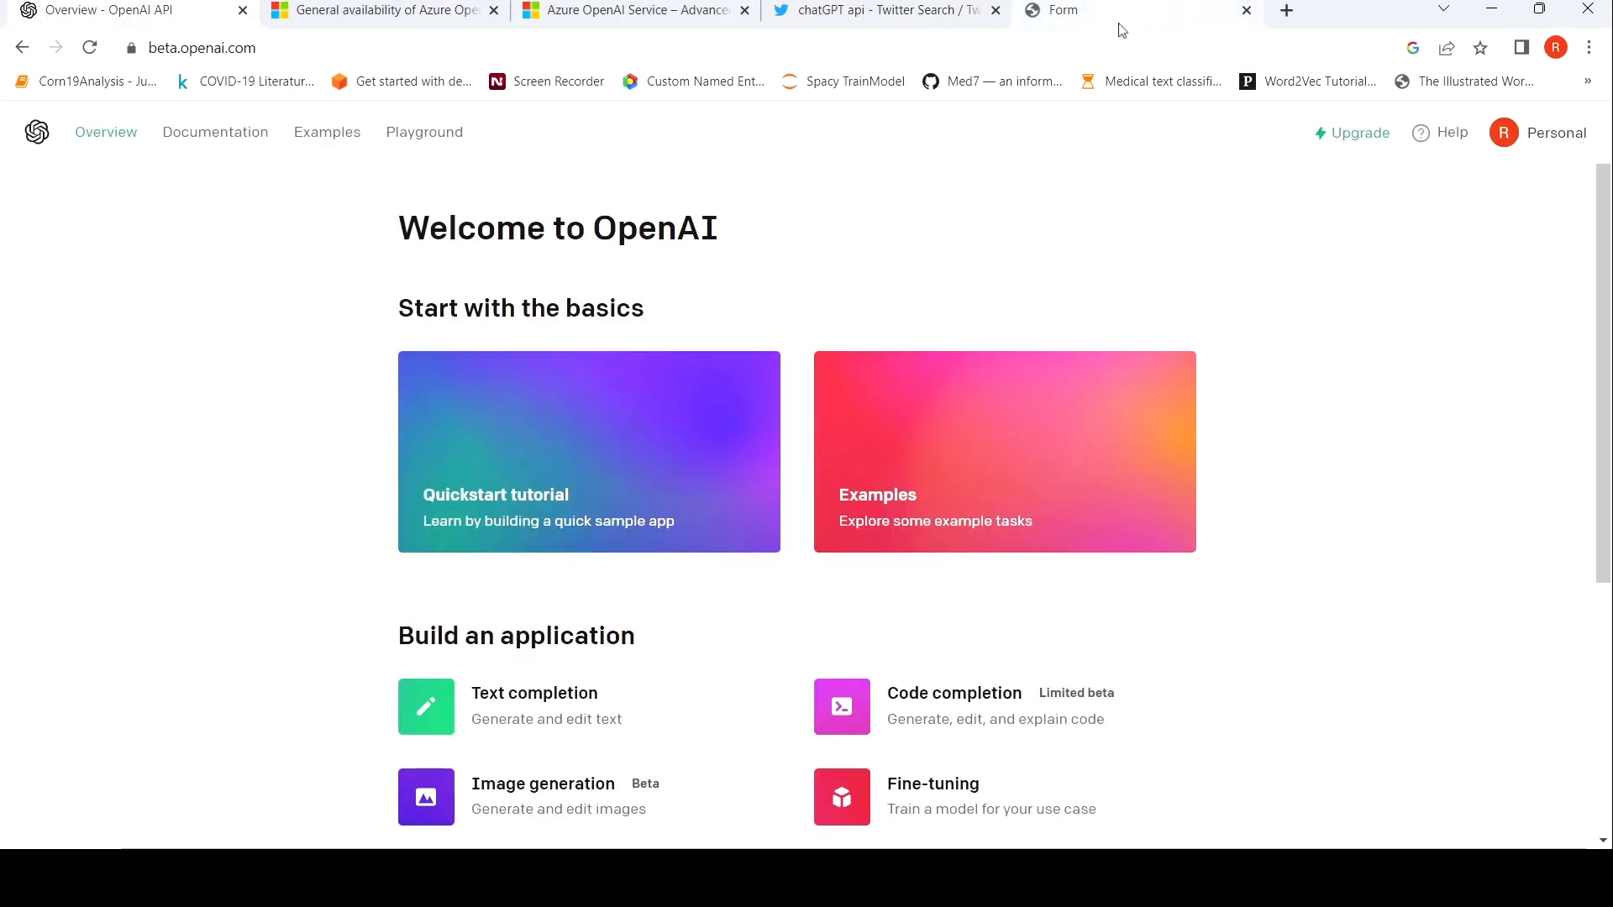
Review the ChatGPT API Waitlist form down to Join Waitlist, then return to Twitter
left_click(882, 10)
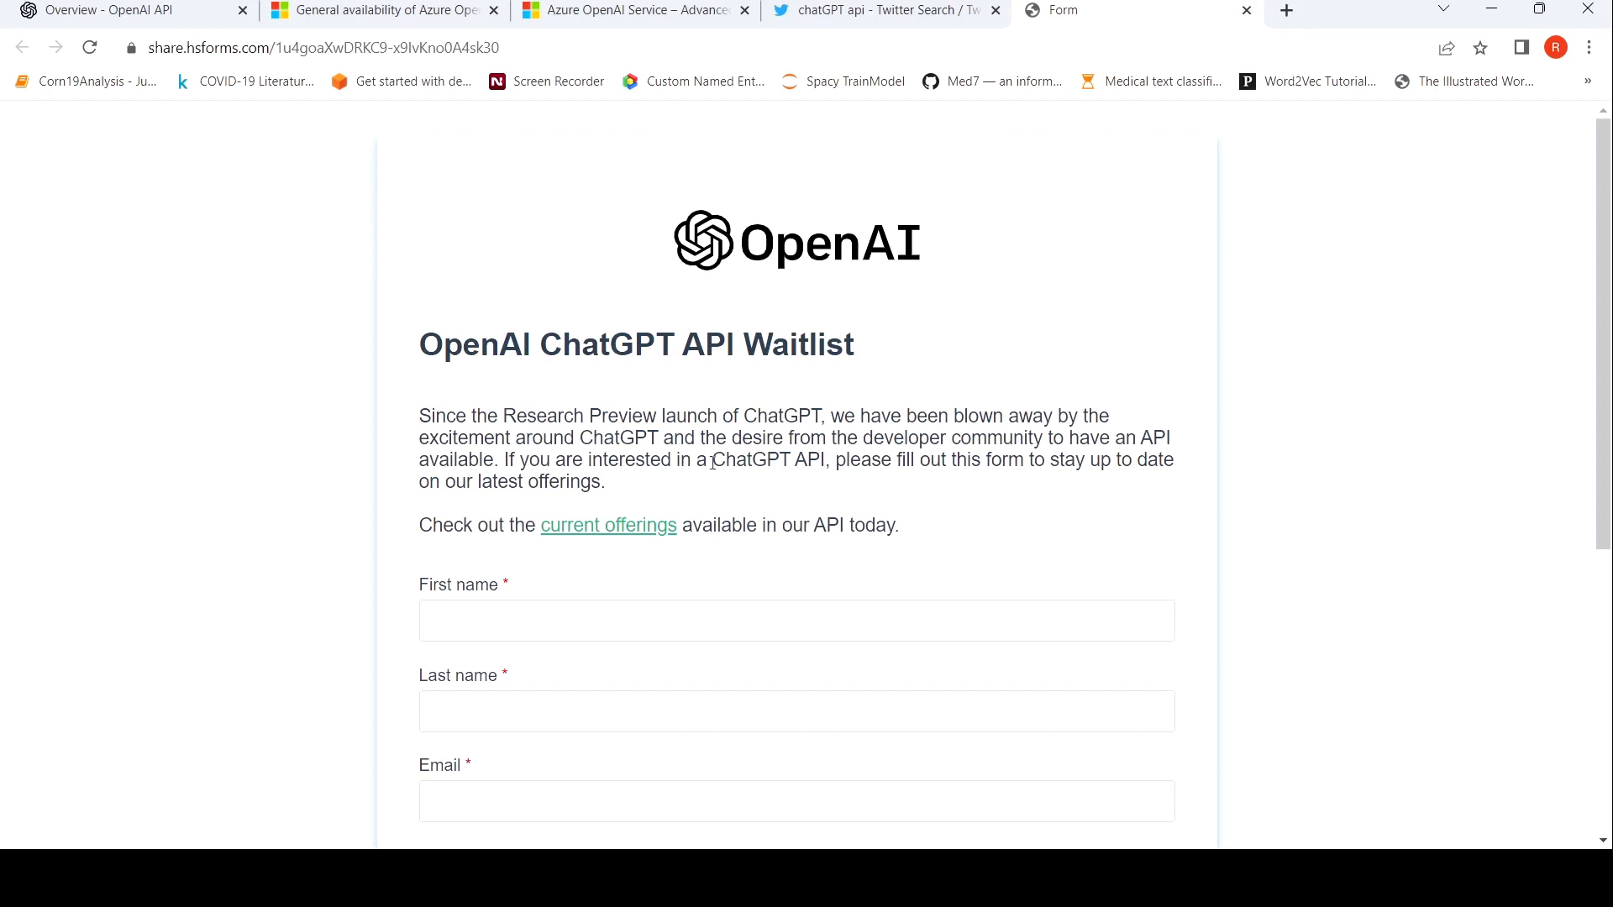
scroll("down", 3)
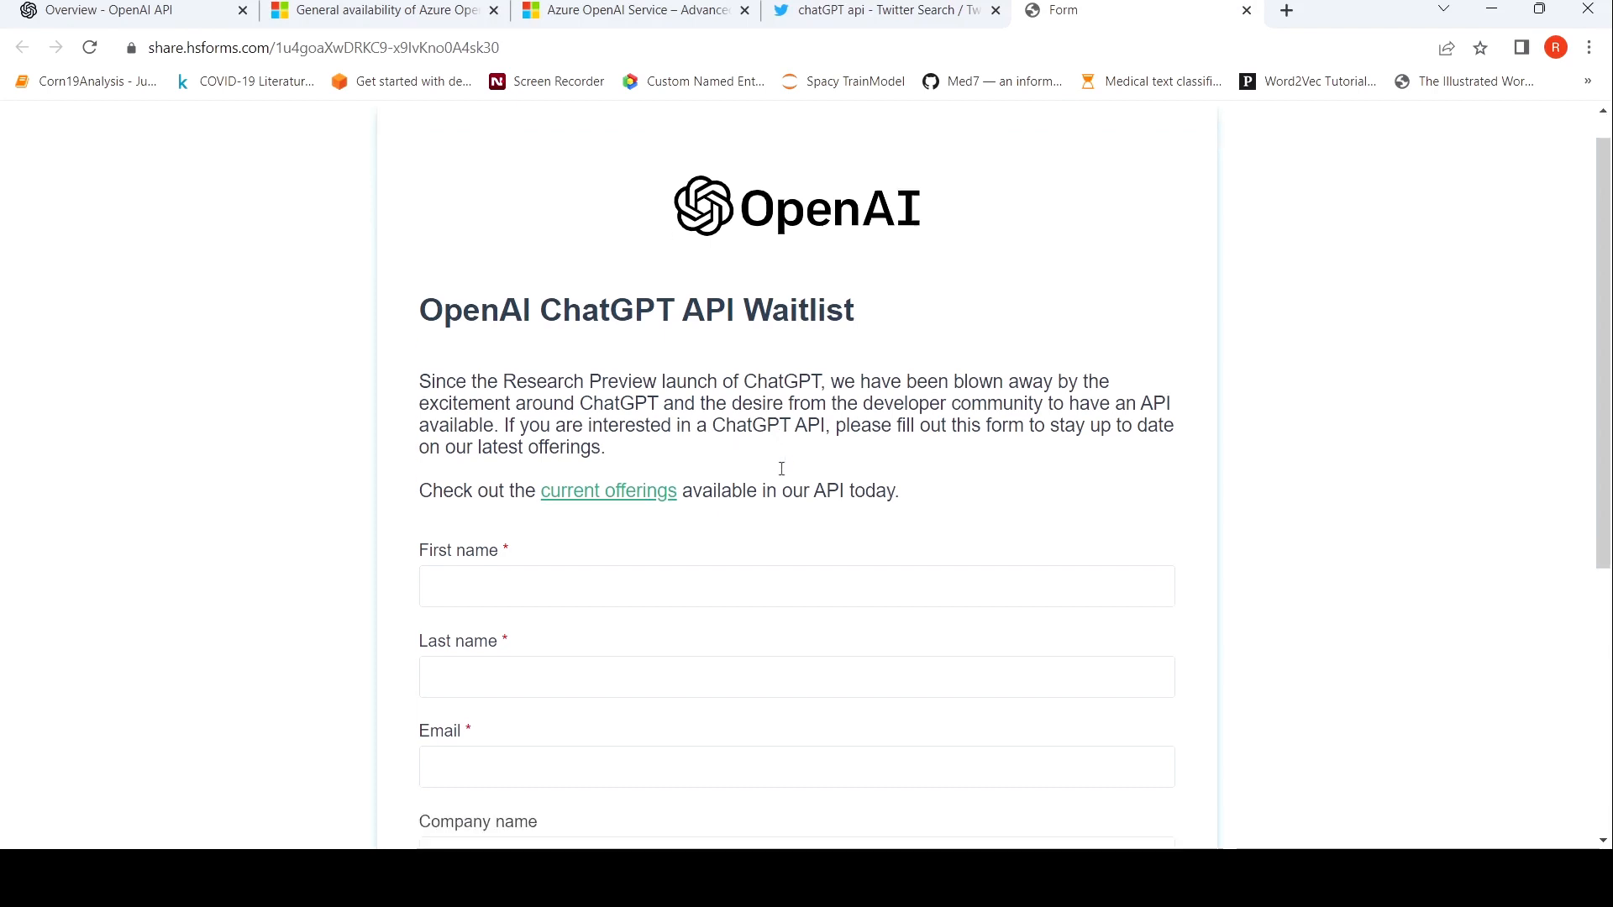
scroll("down", 3)
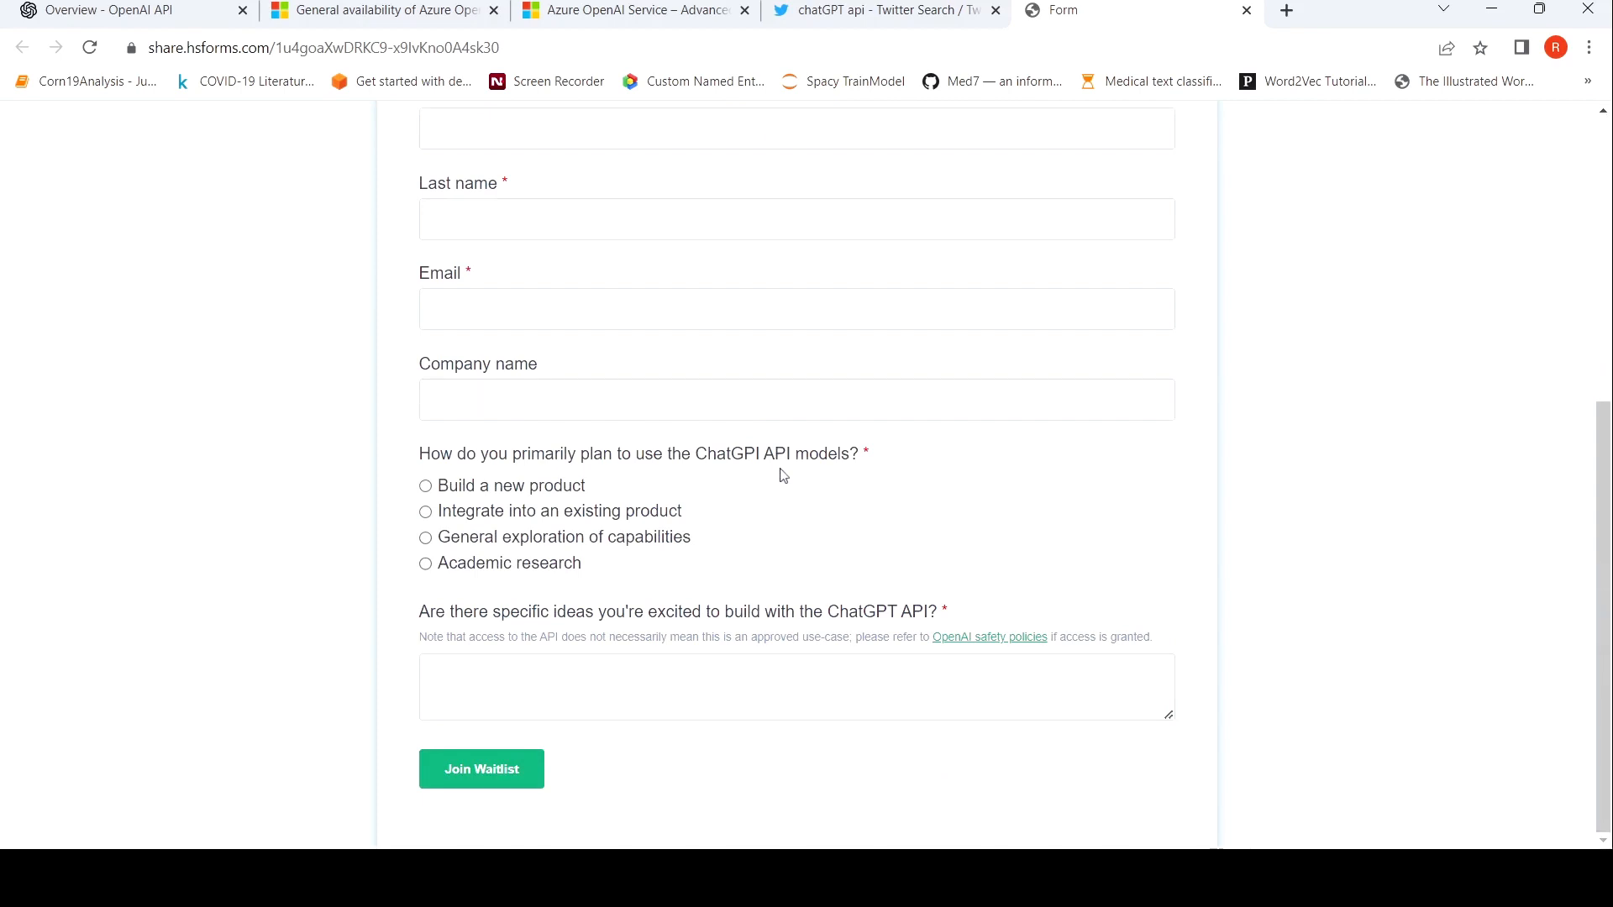
left_click(885, 10)
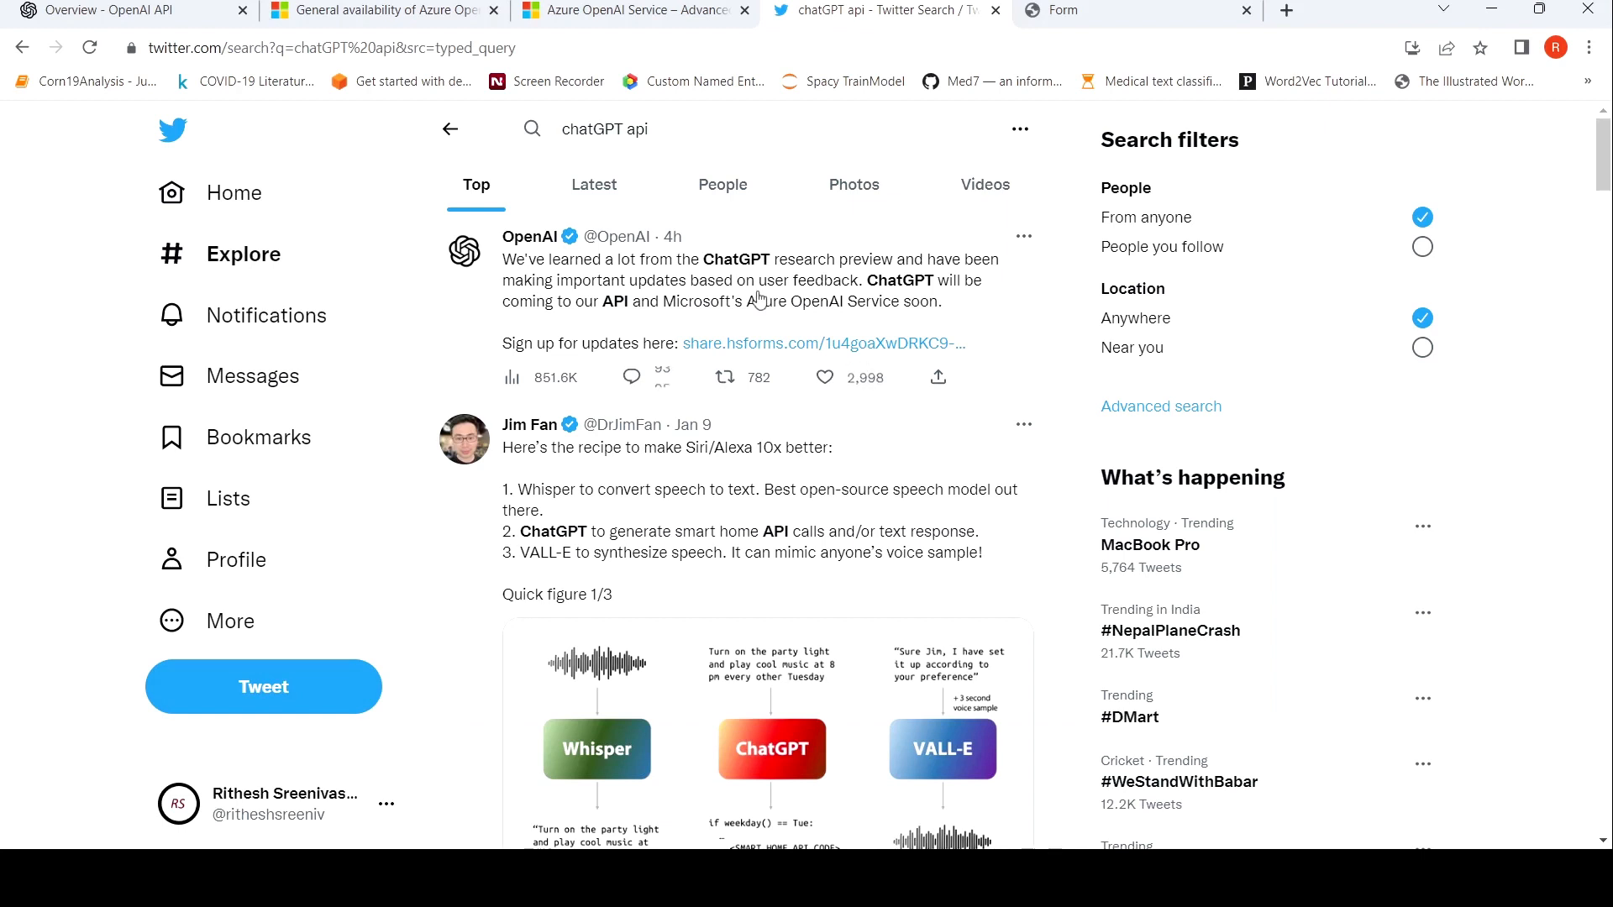
mouse_move(725, 377)
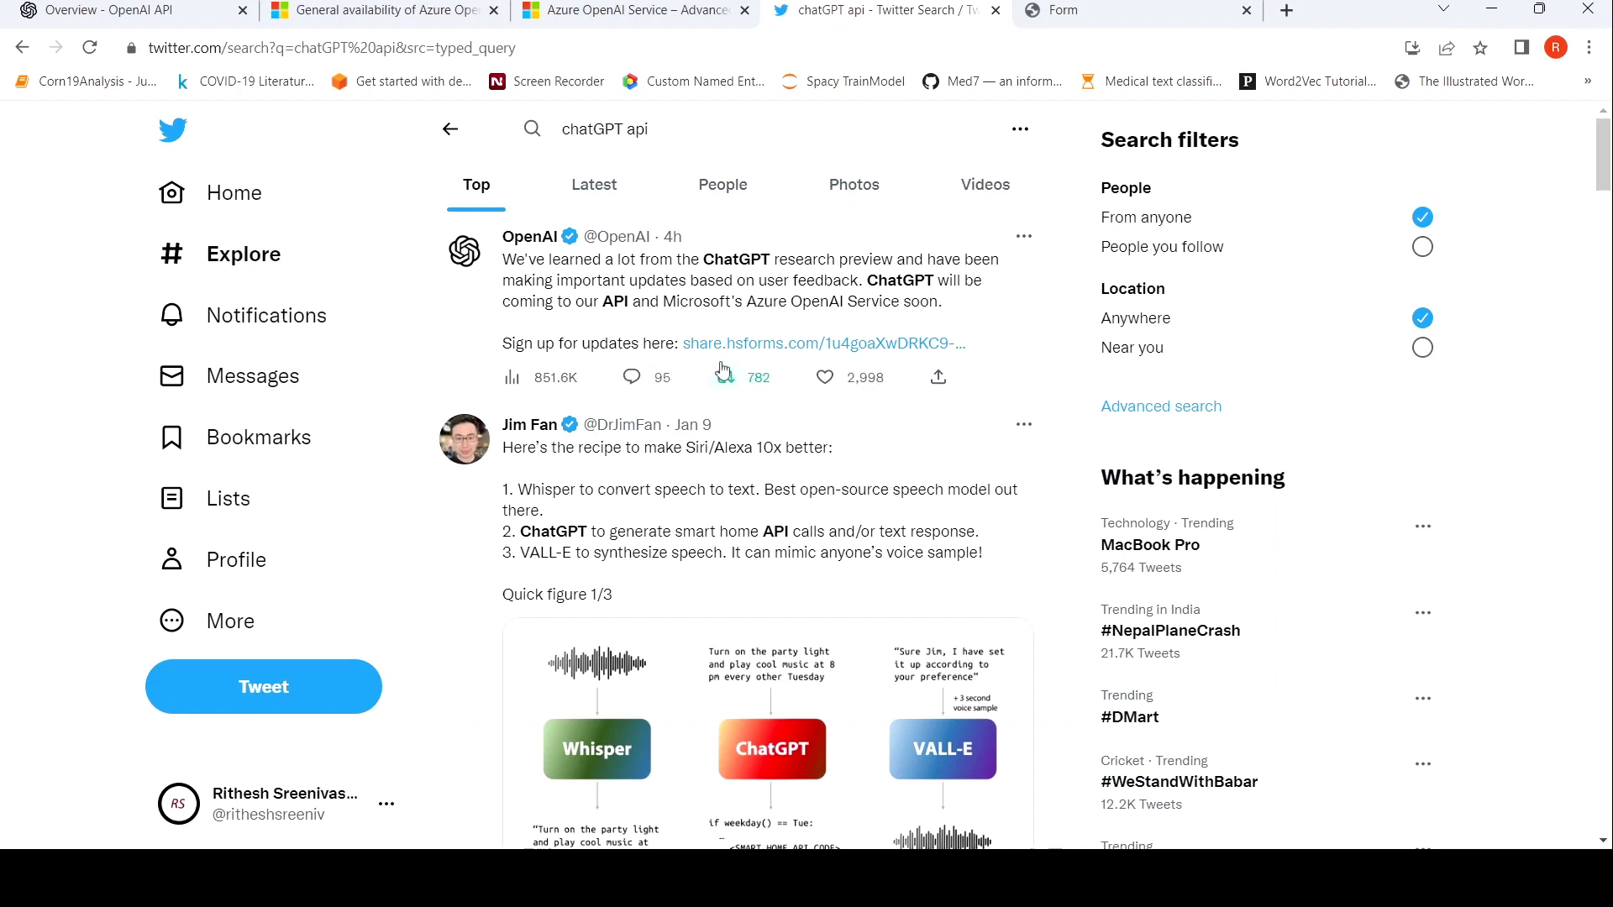
mouse_move(723, 376)
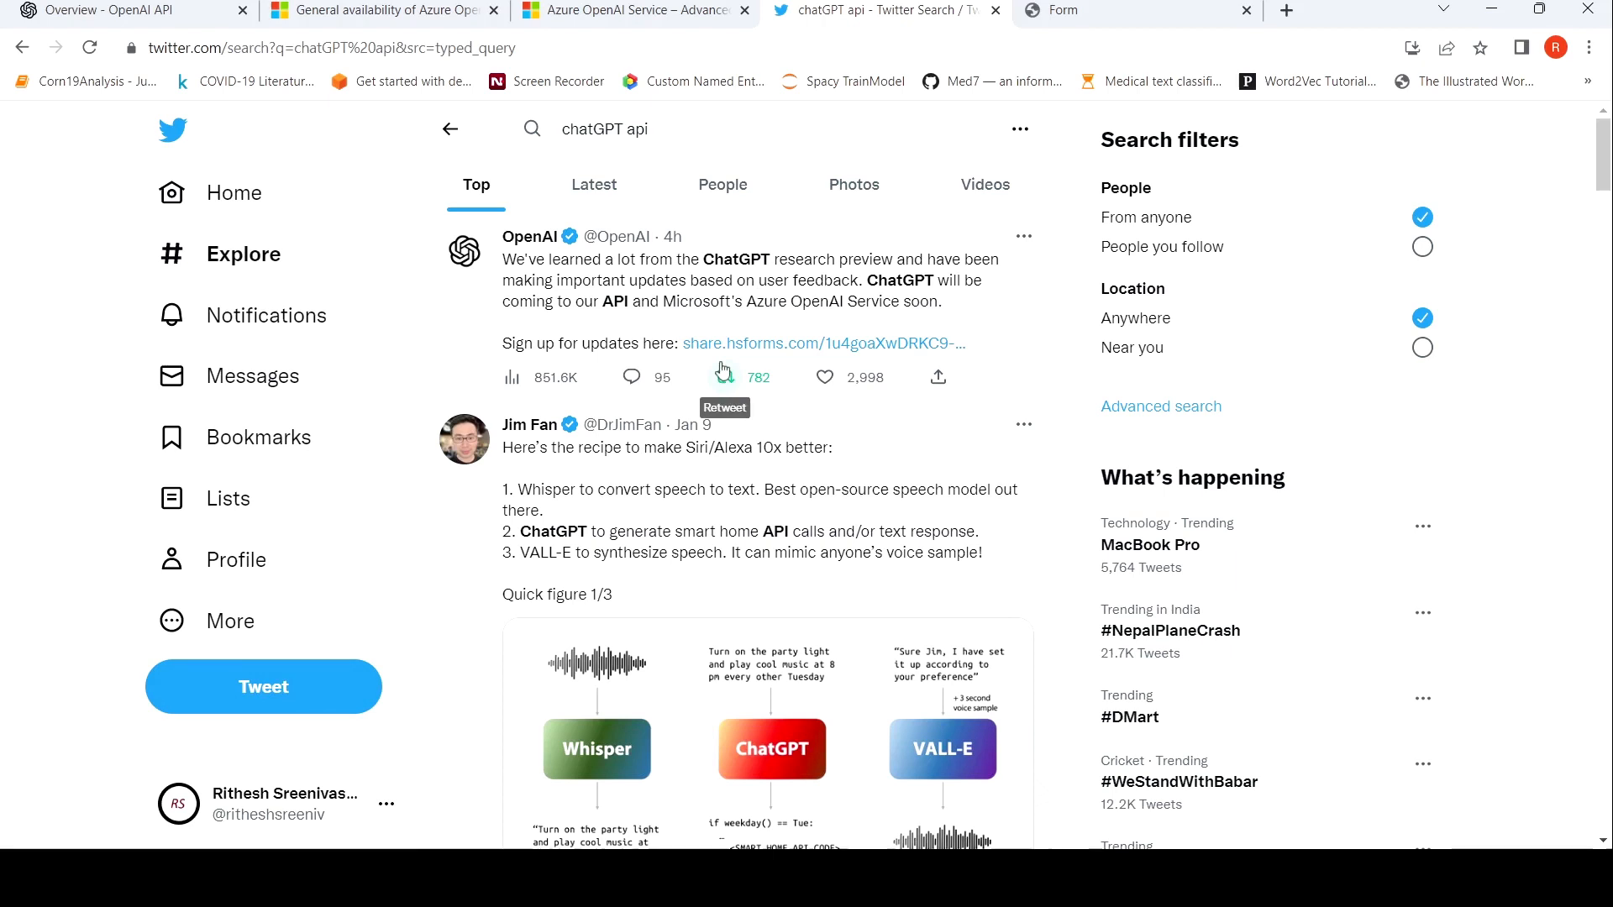
Revisit OpenAI's tweet, then scroll past Jim Fan's thread to a Squadhelp promotion
left_click(824, 377)
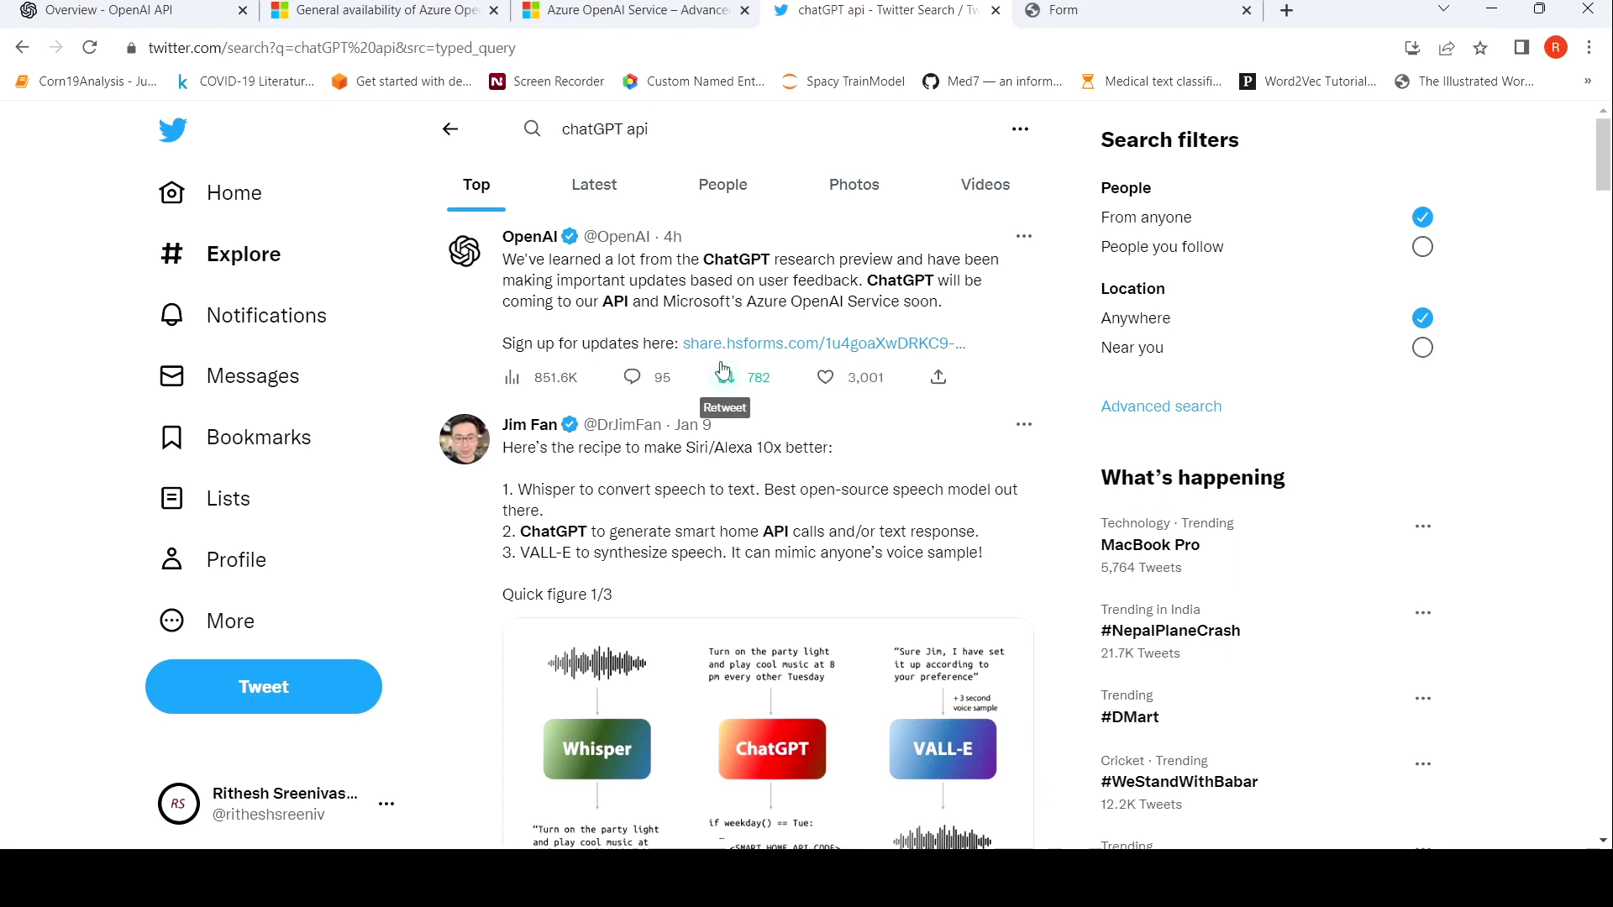
mouse_move(875, 504)
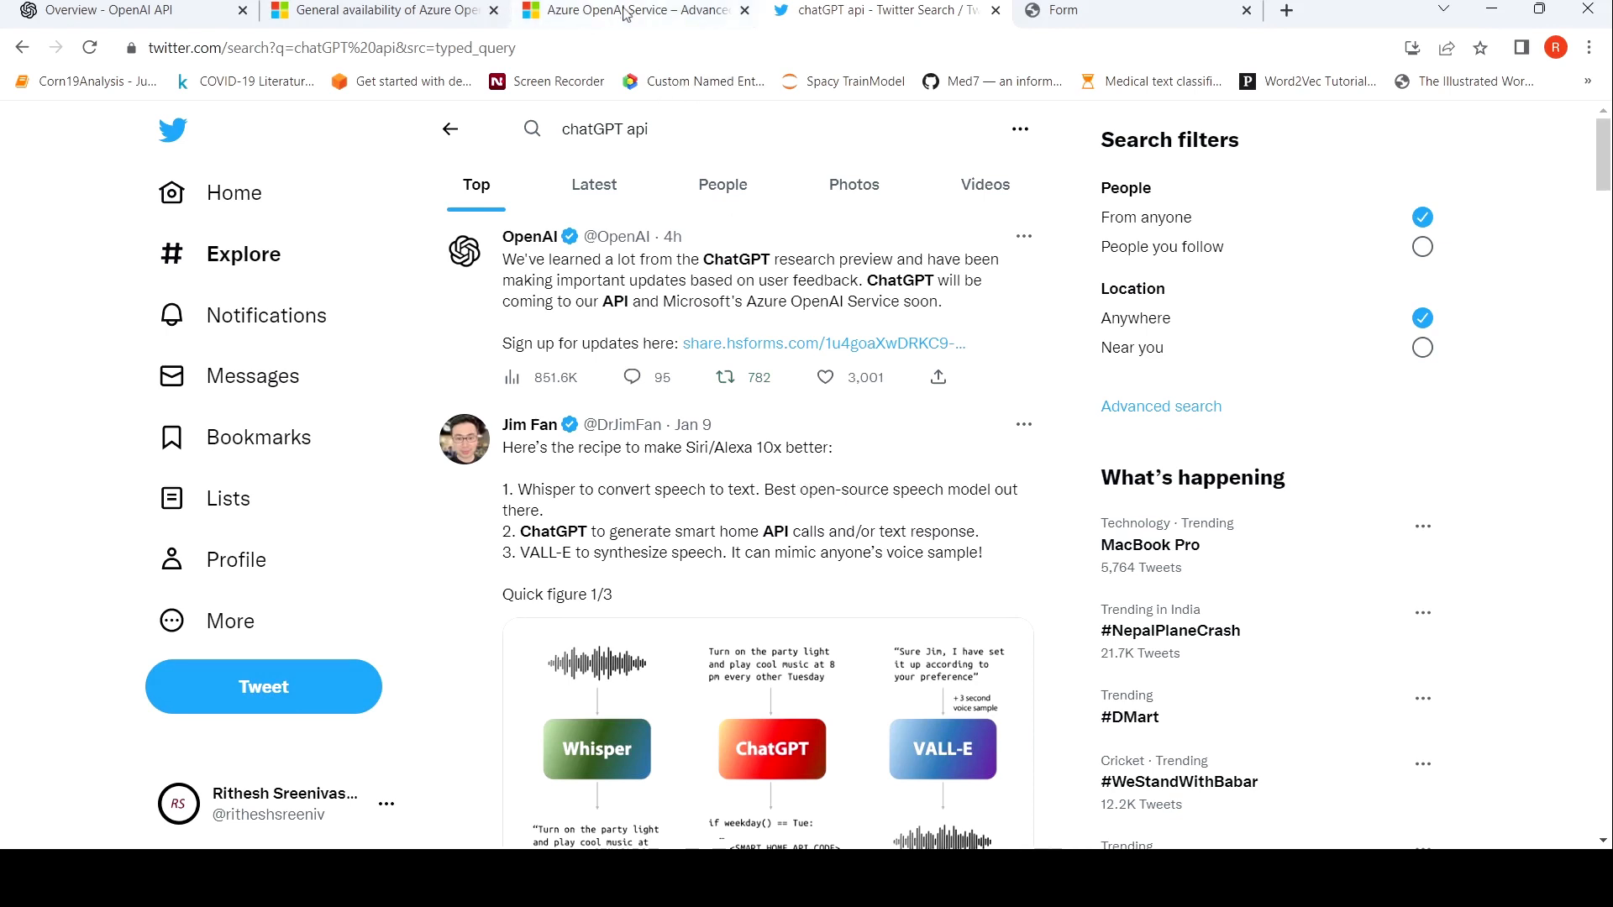
mouse_move(635, 256)
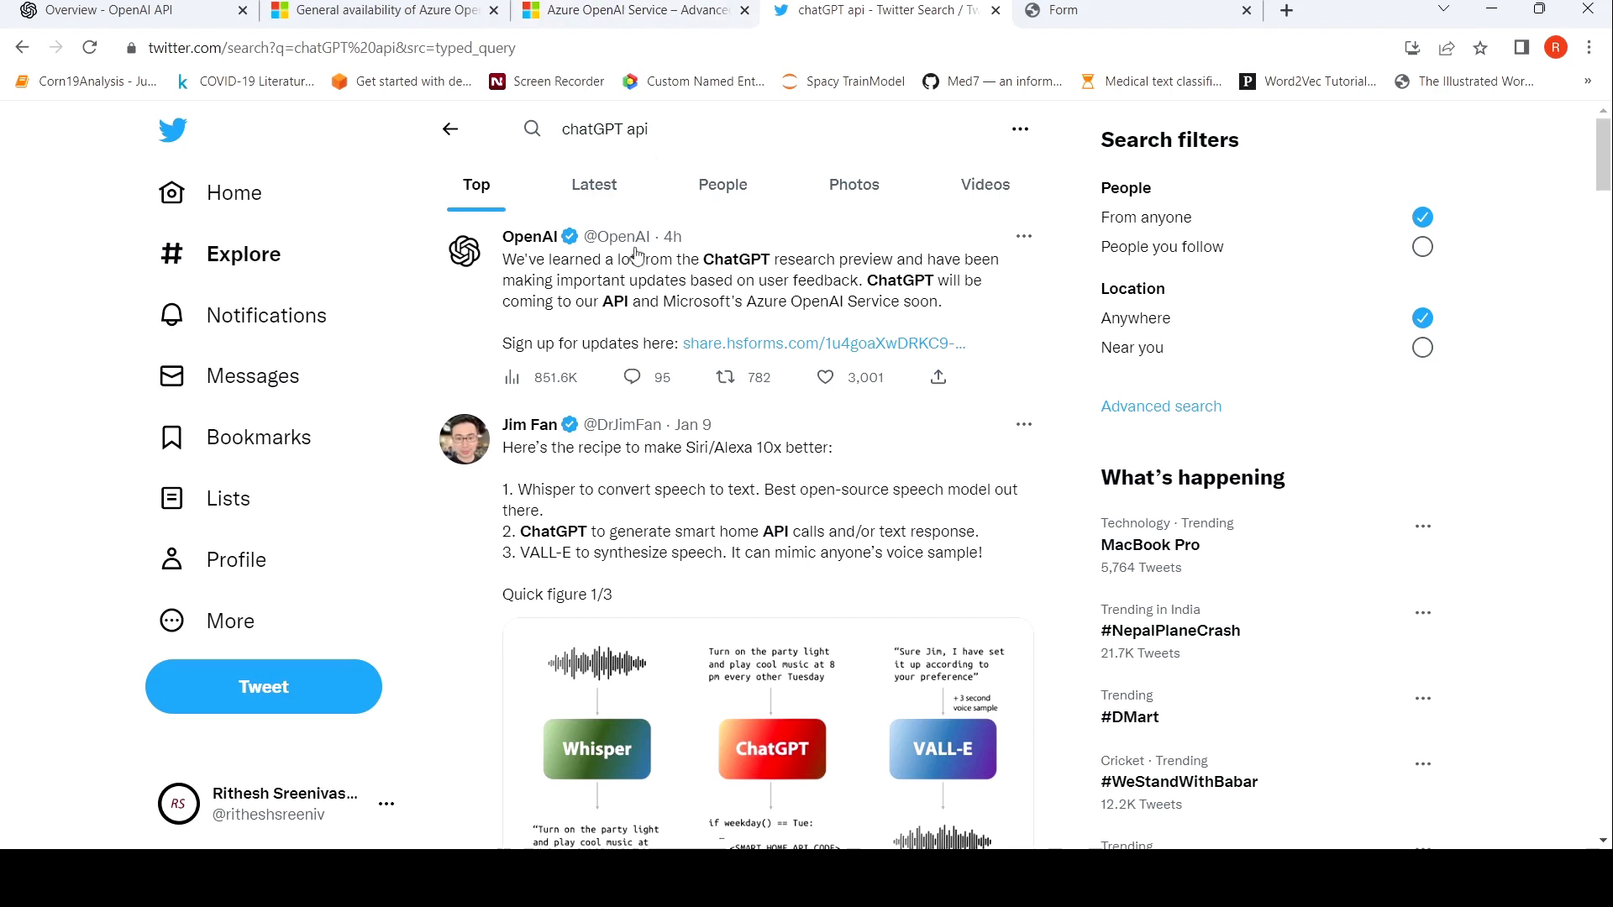
scroll("down", 3)
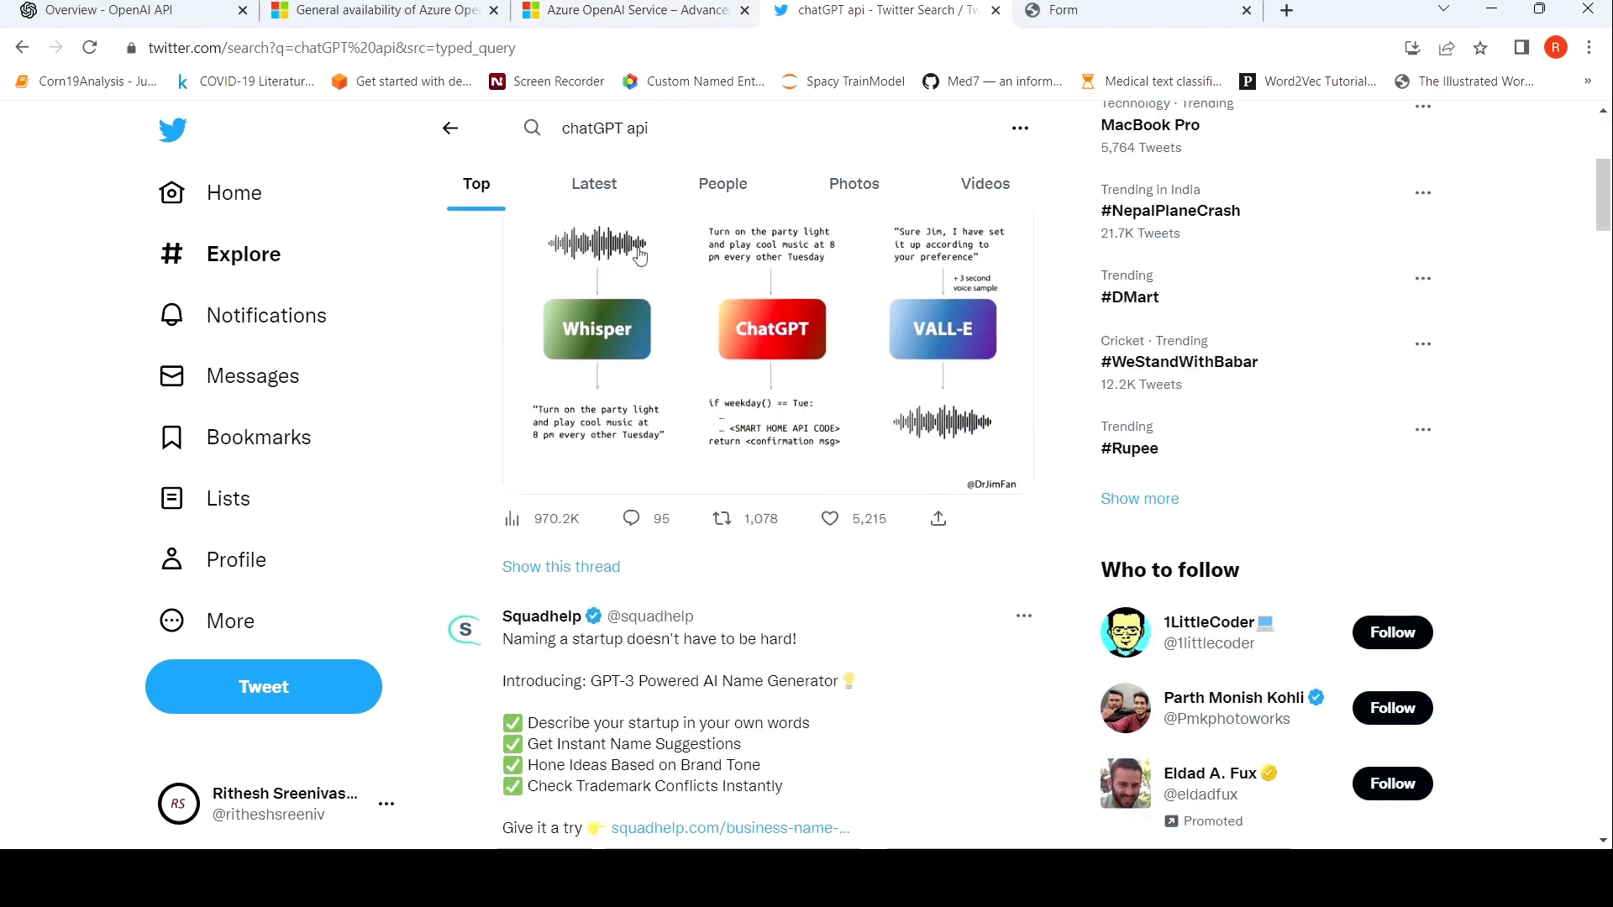